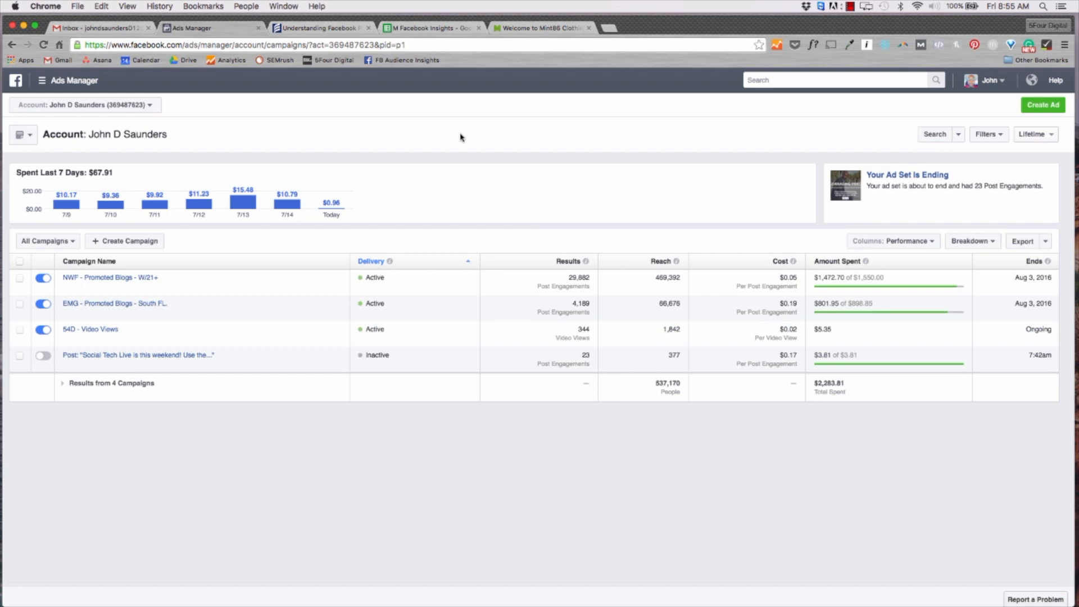
mouse_move(279, 131)
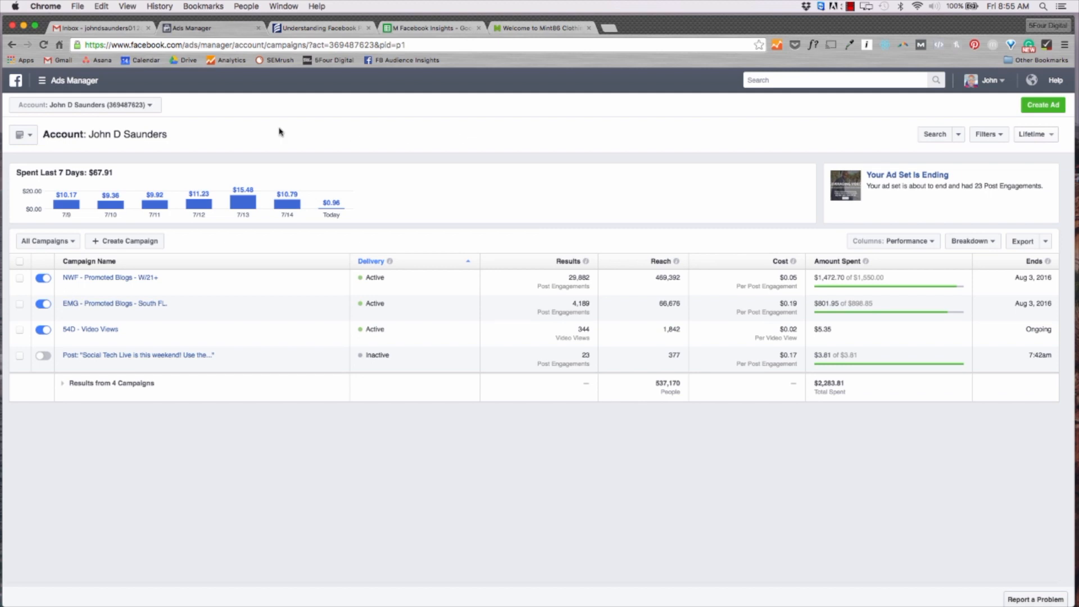
Go from the Ads Manager All Tools list to Audience Insights under Plan
left_click(41, 80)
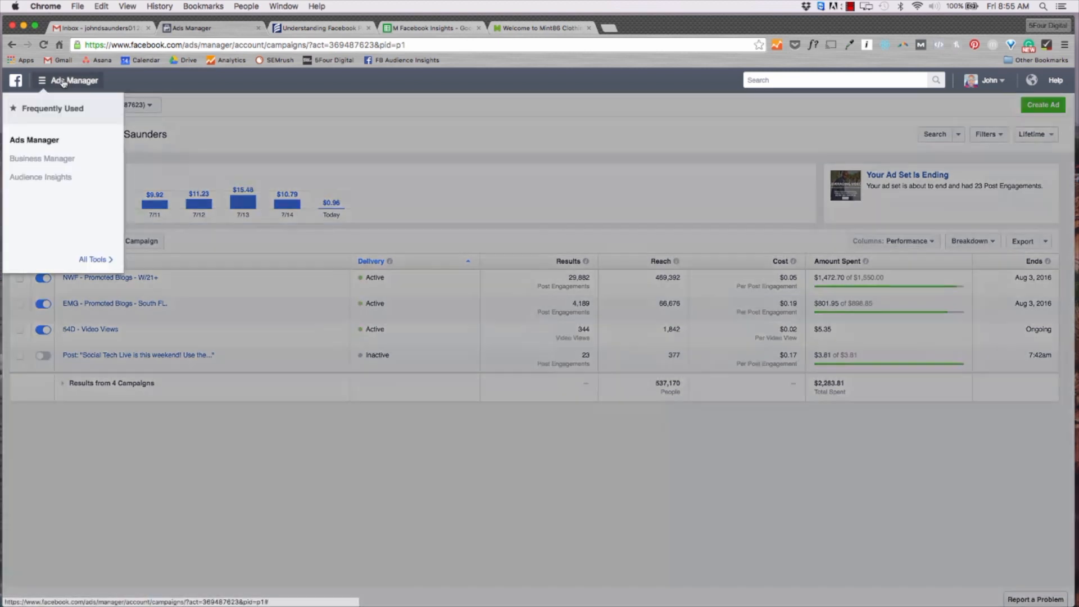
left_click(93, 259)
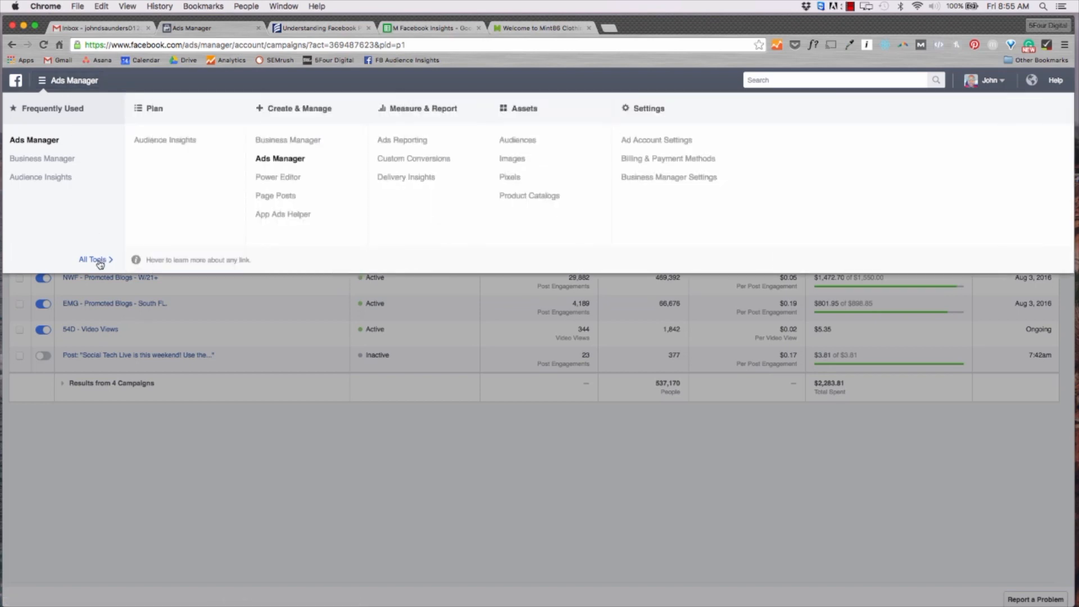
mouse_move(164, 171)
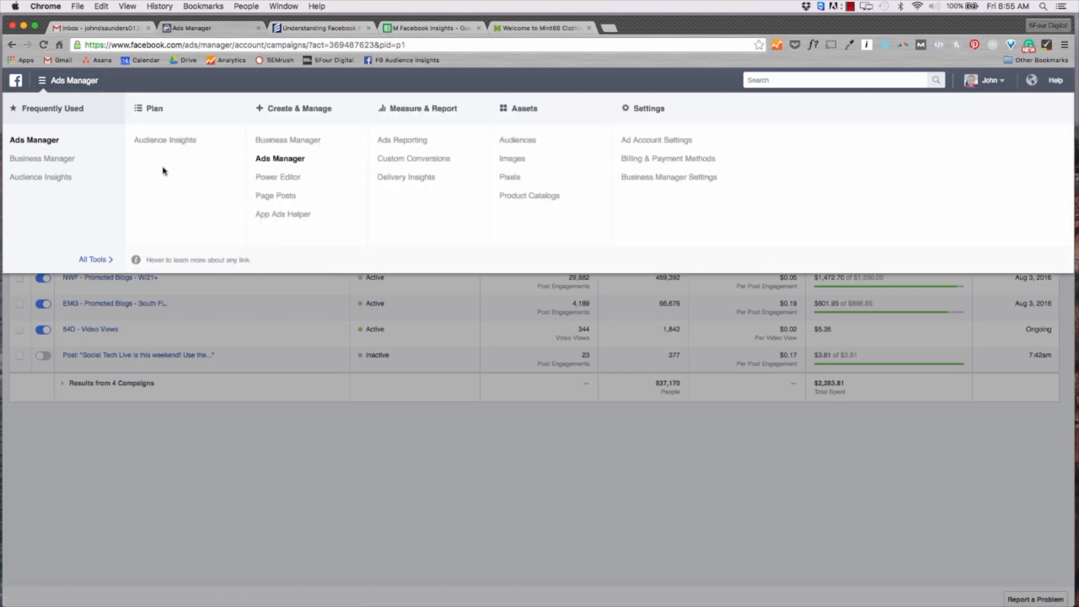
mouse_move(165, 140)
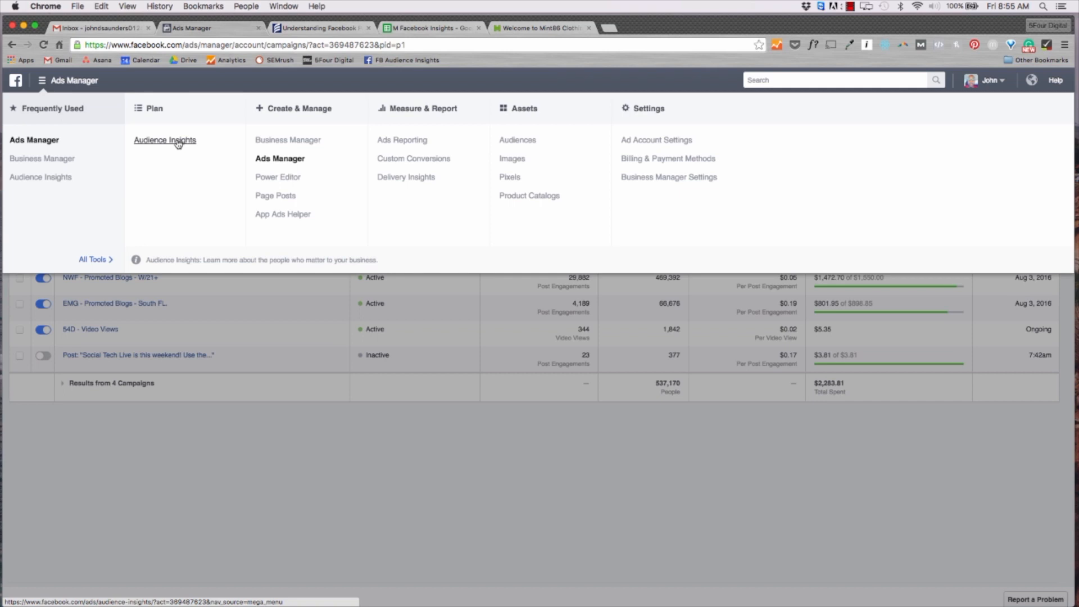
left_click(165, 140)
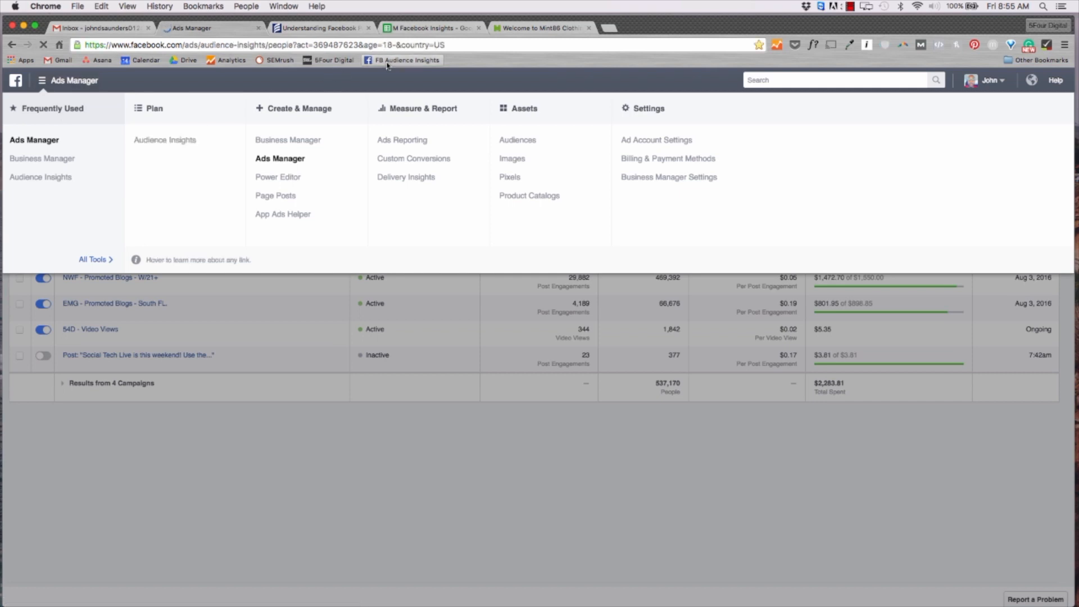
Create a new audience based on Everyone on Facebook and dismiss the location tip
left_click(165, 140)
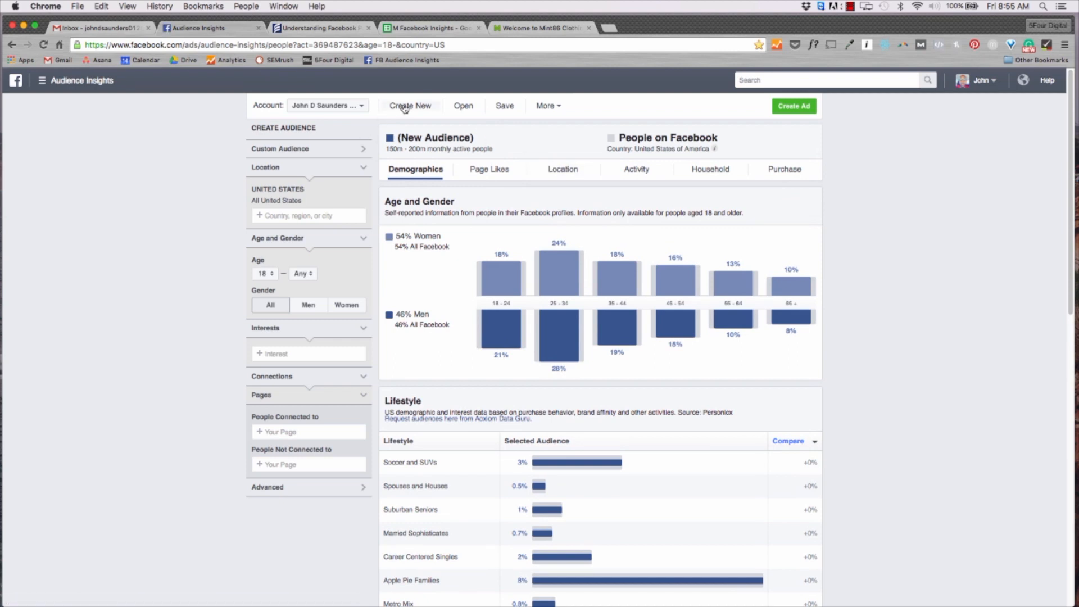
left_click(410, 105)
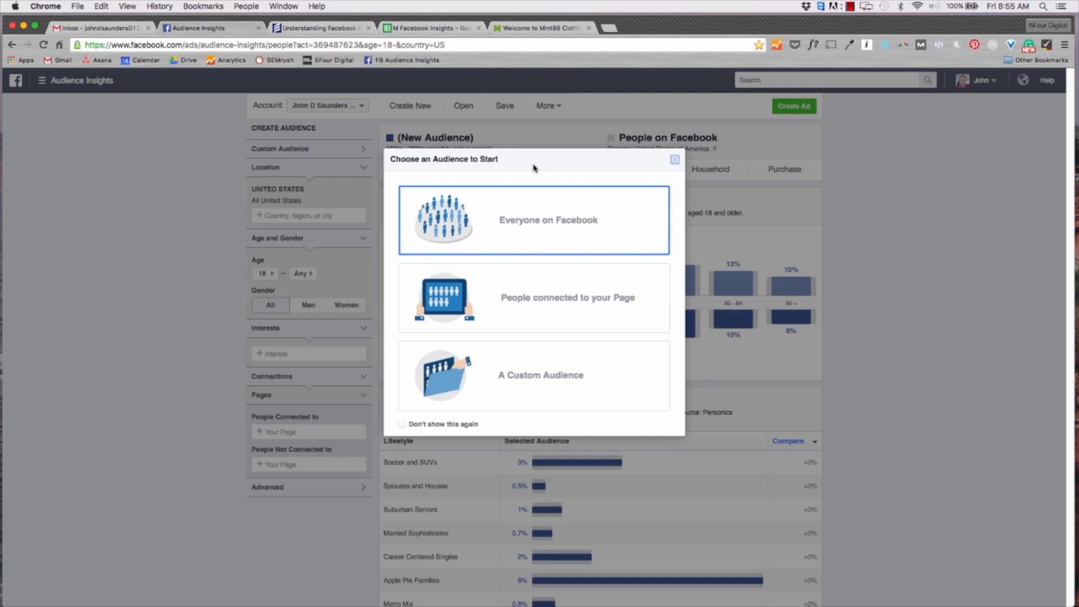
mouse_move(479, 203)
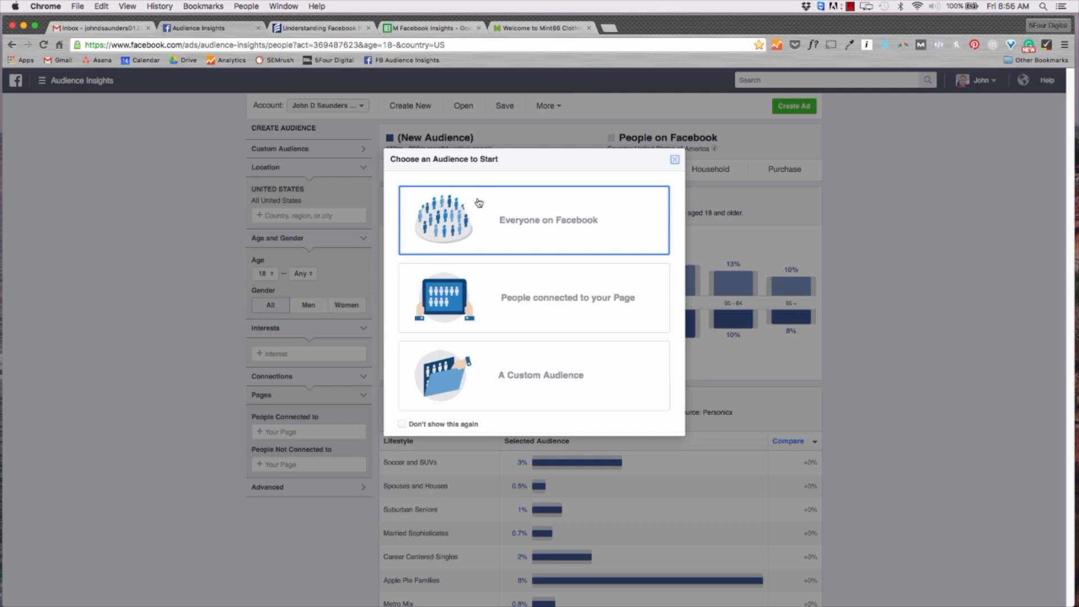
left_click(533, 220)
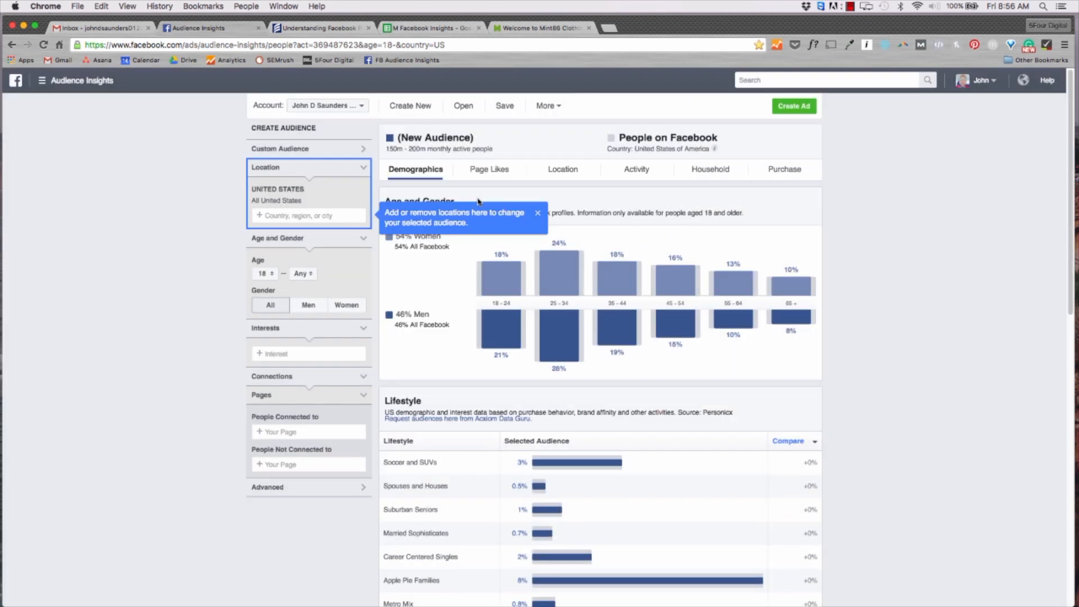
left_click(537, 212)
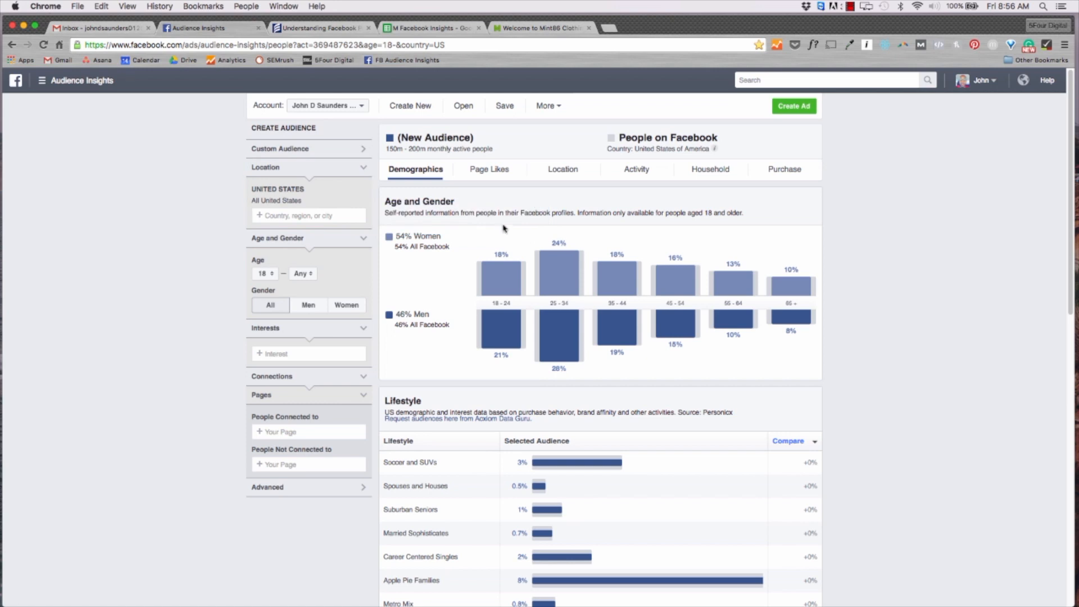
Browse the Mint86 storefront's featured collections and T-shirts, then return to the top
left_click(540, 28)
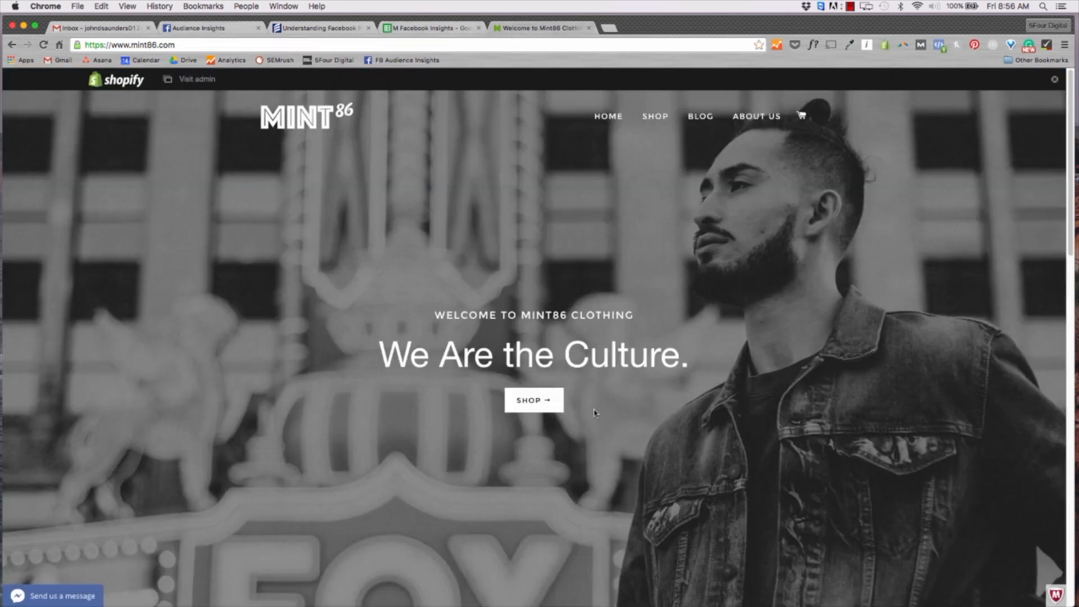
scroll("down", 3)
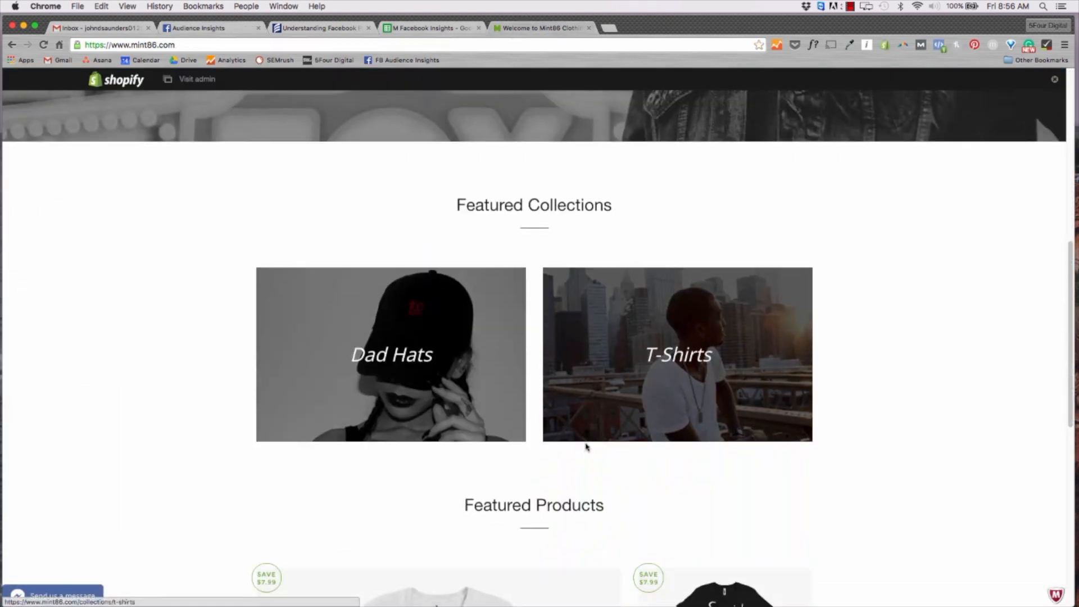
scroll("down", 3)
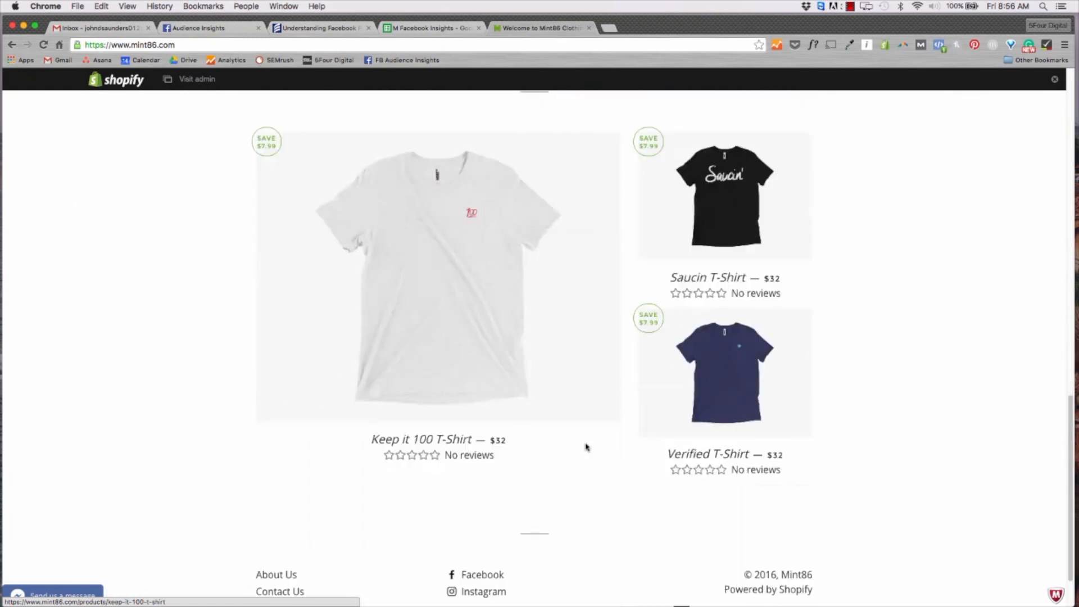
scroll("down", 3)
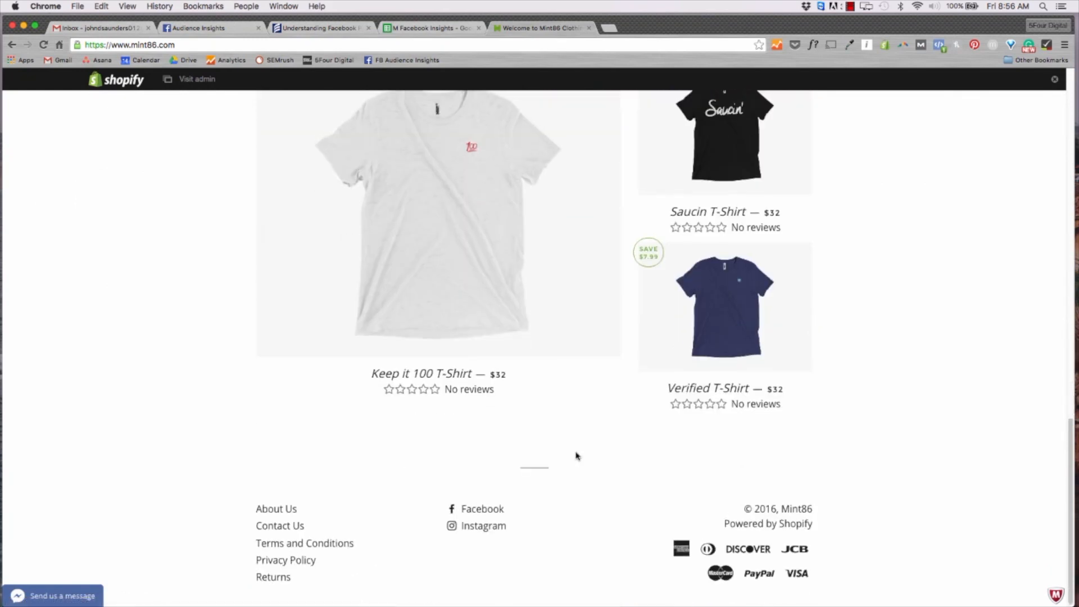
scroll("up", 3)
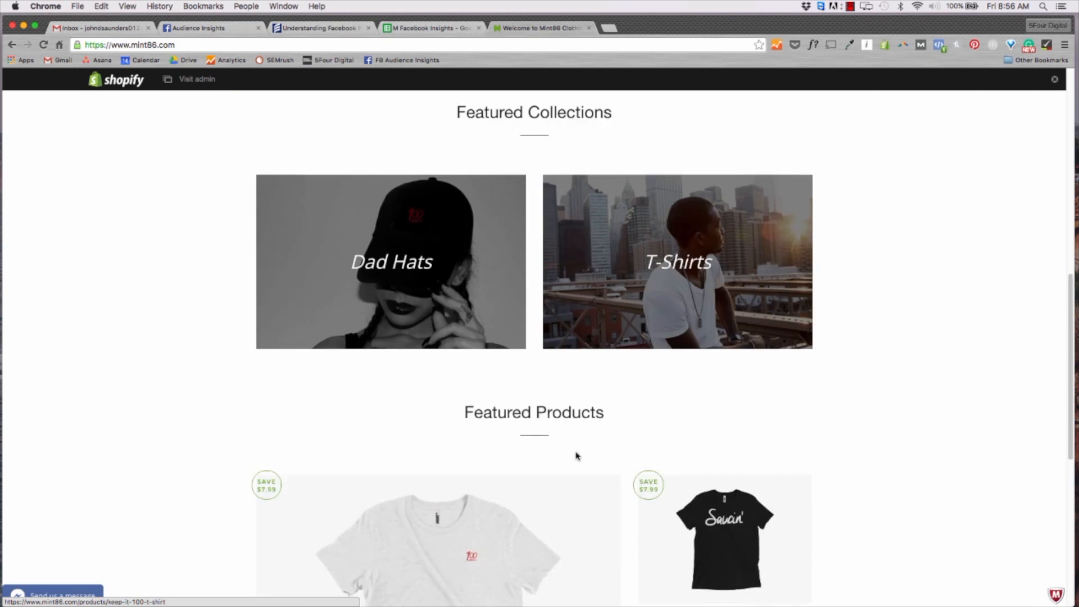
scroll("up", 3)
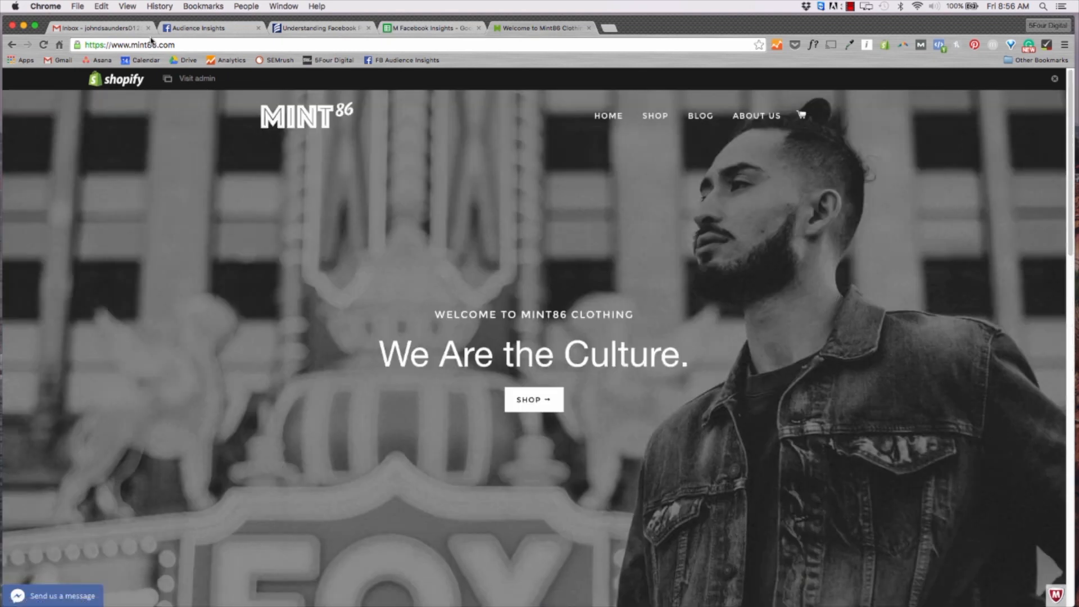
Return to Audience Insights to review the US 18+ age and gender charts
left_click(206, 28)
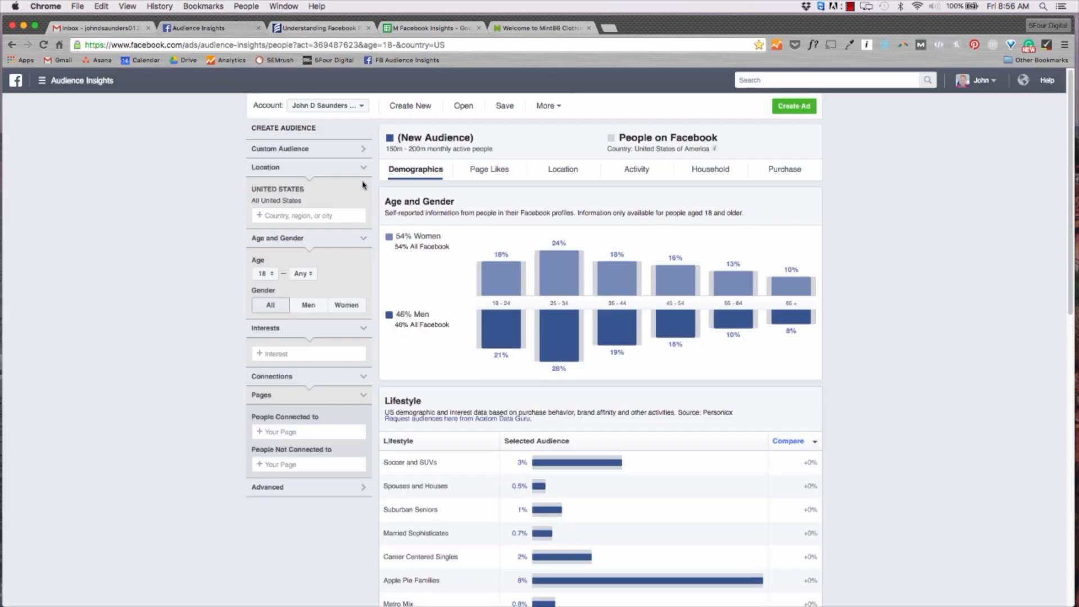
mouse_move(384, 373)
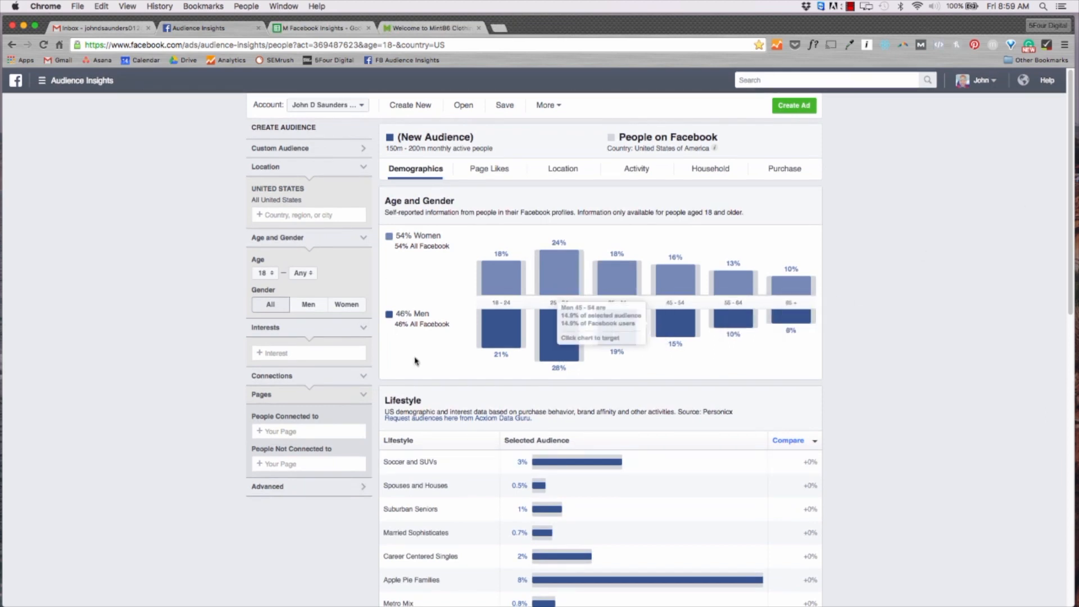
mouse_move(415, 361)
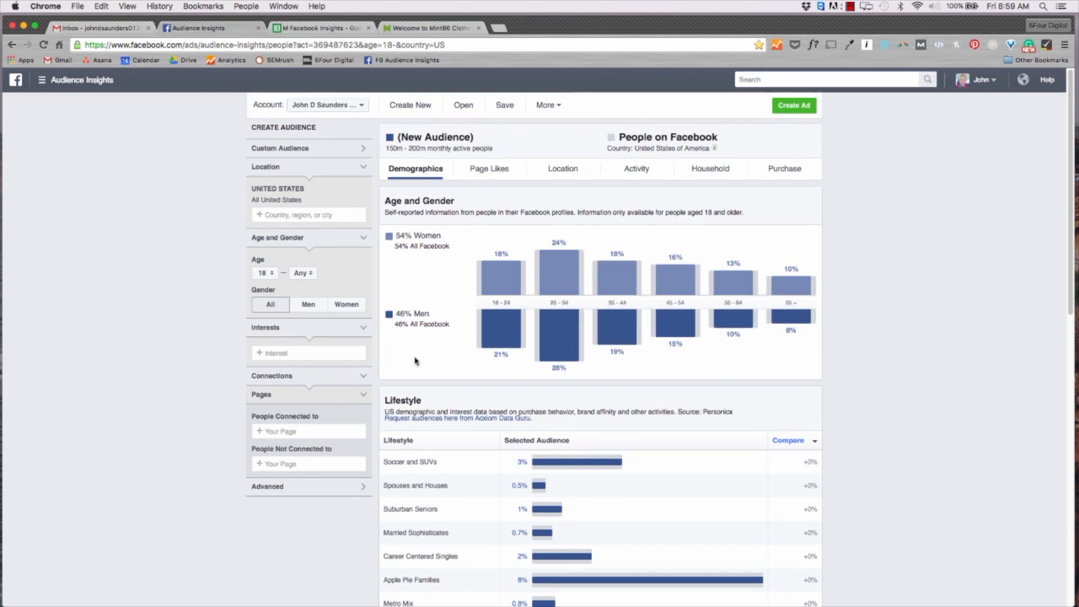
mouse_move(377, 200)
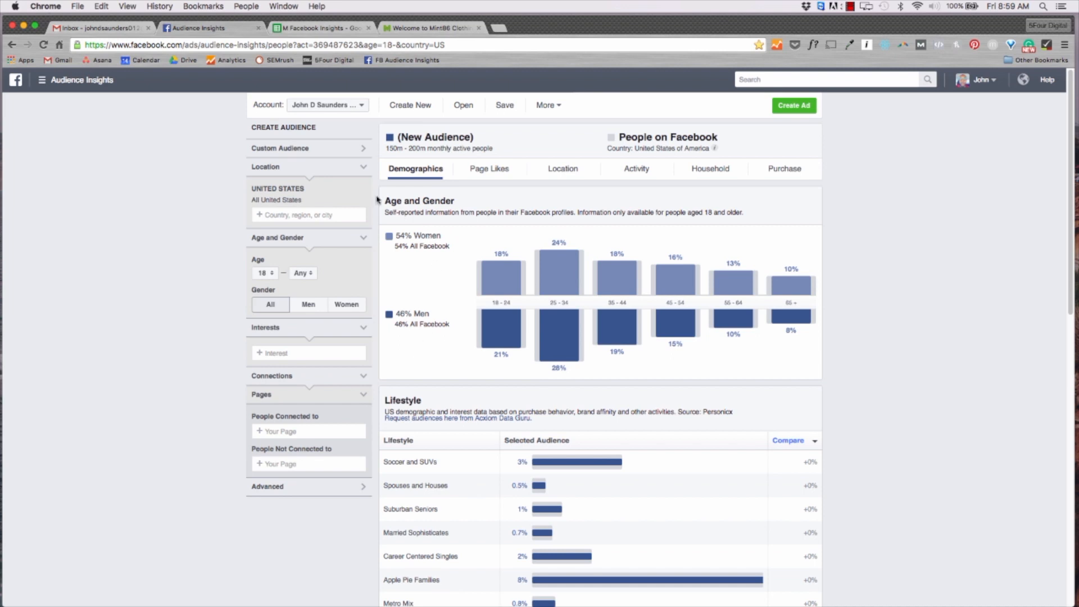
mouse_move(522, 212)
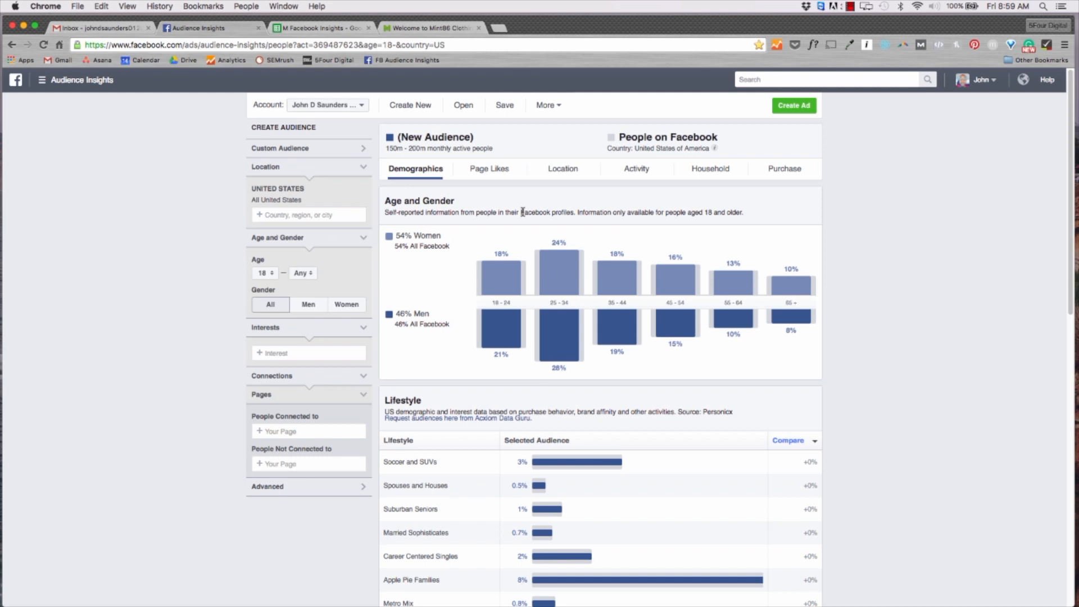
mouse_move(676, 323)
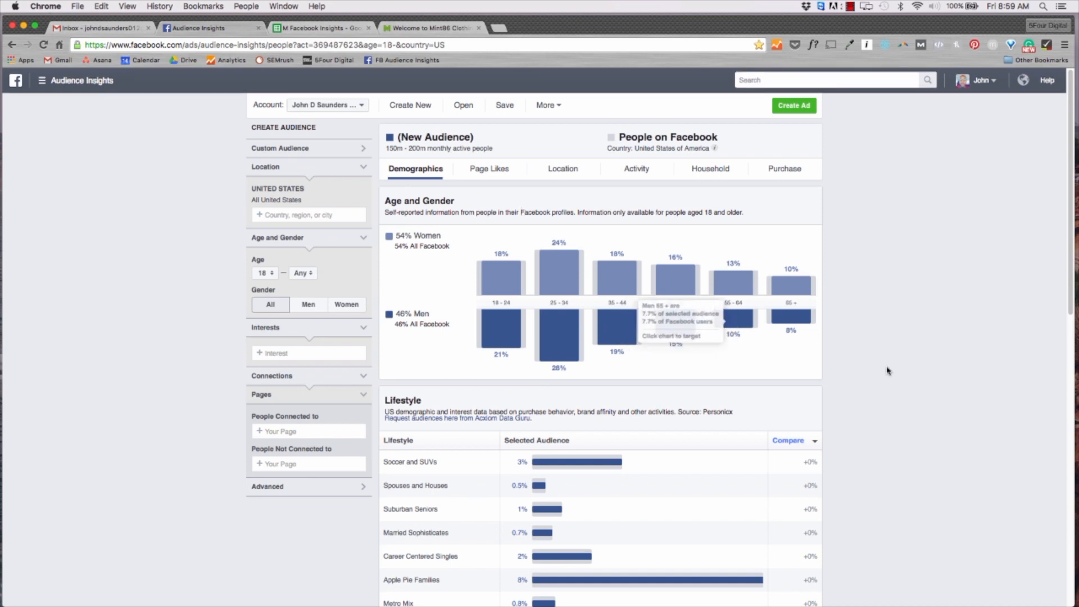
scroll("down", 3)
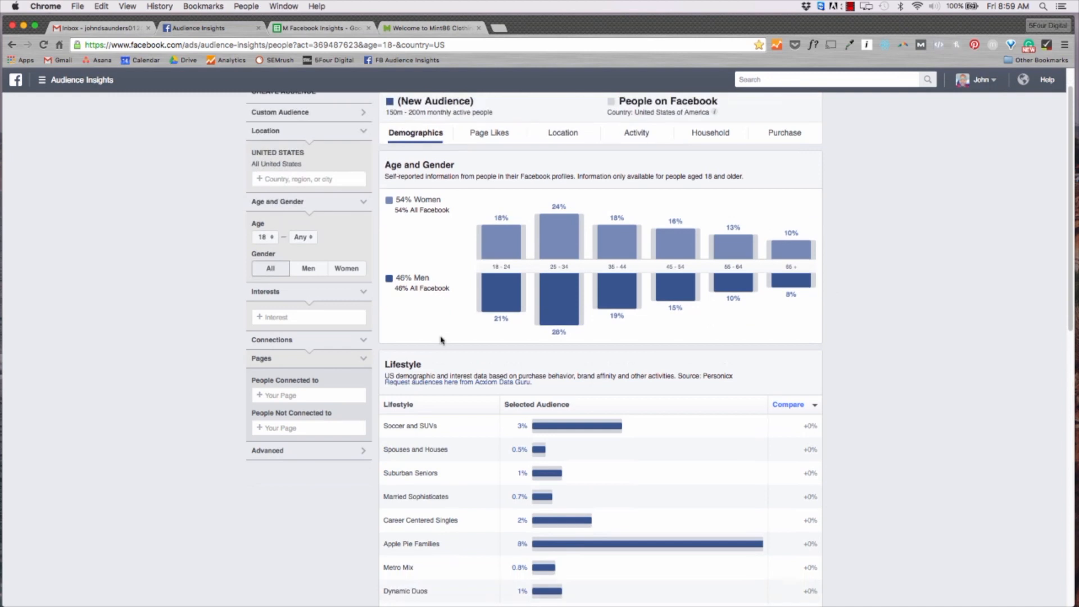
mouse_move(535, 409)
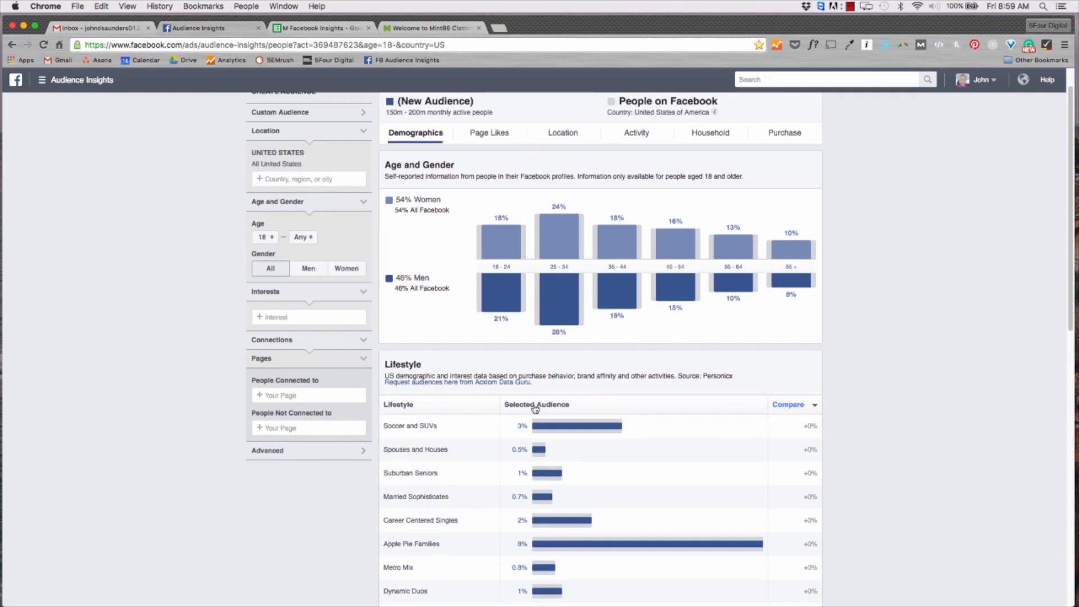
scroll("up", 3)
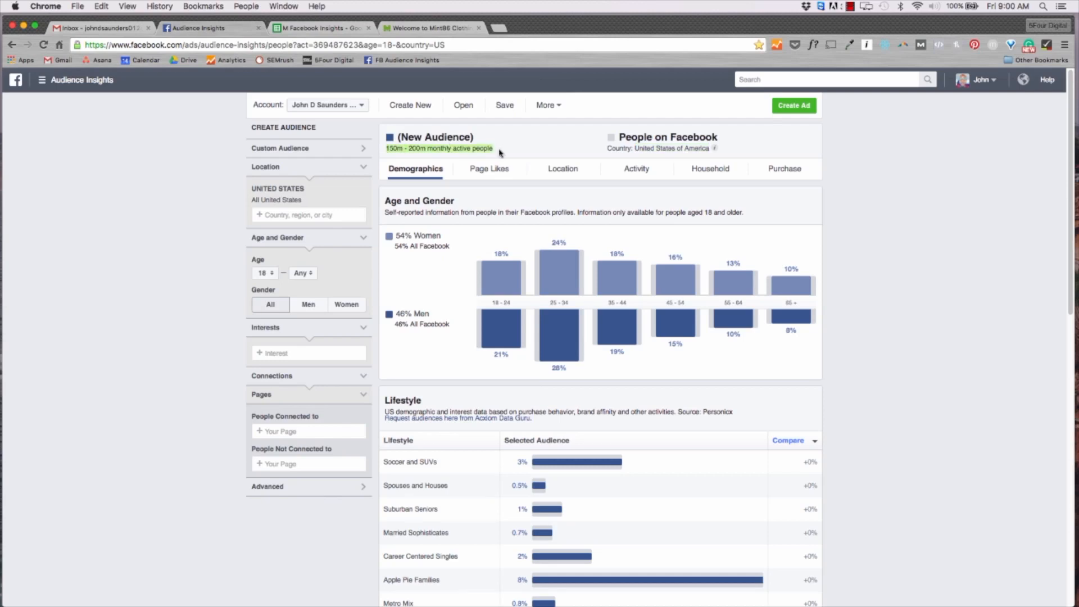
mouse_move(589, 183)
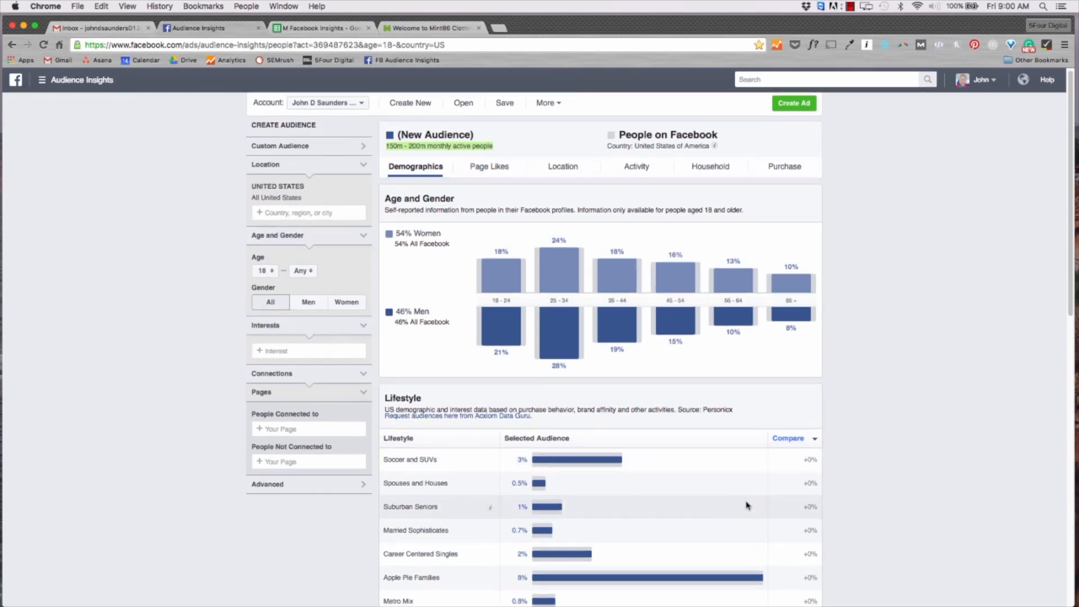
scroll("down", 3)
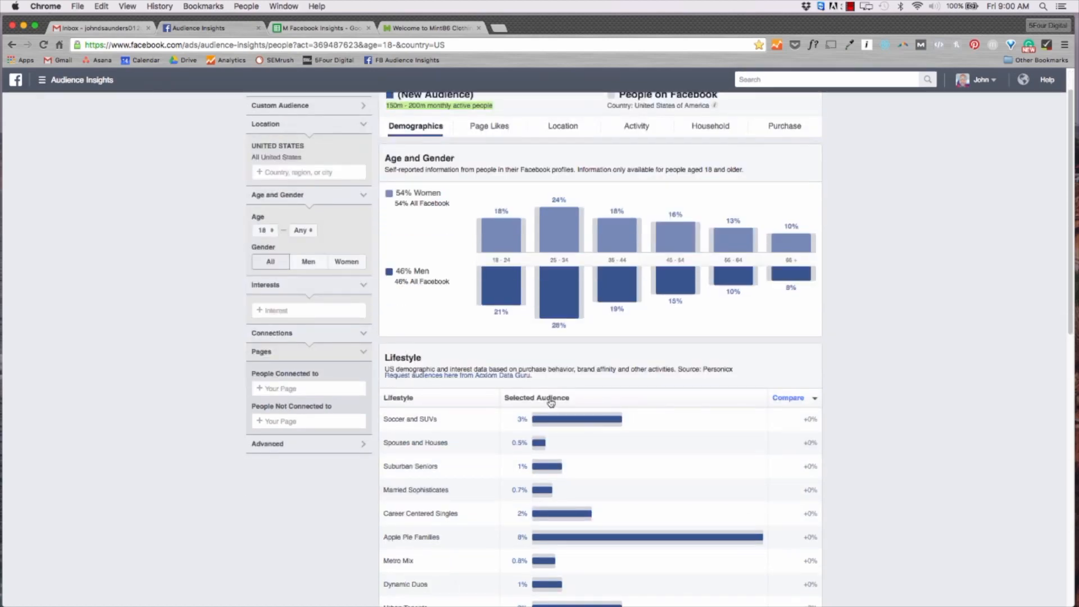
left_click(536, 397)
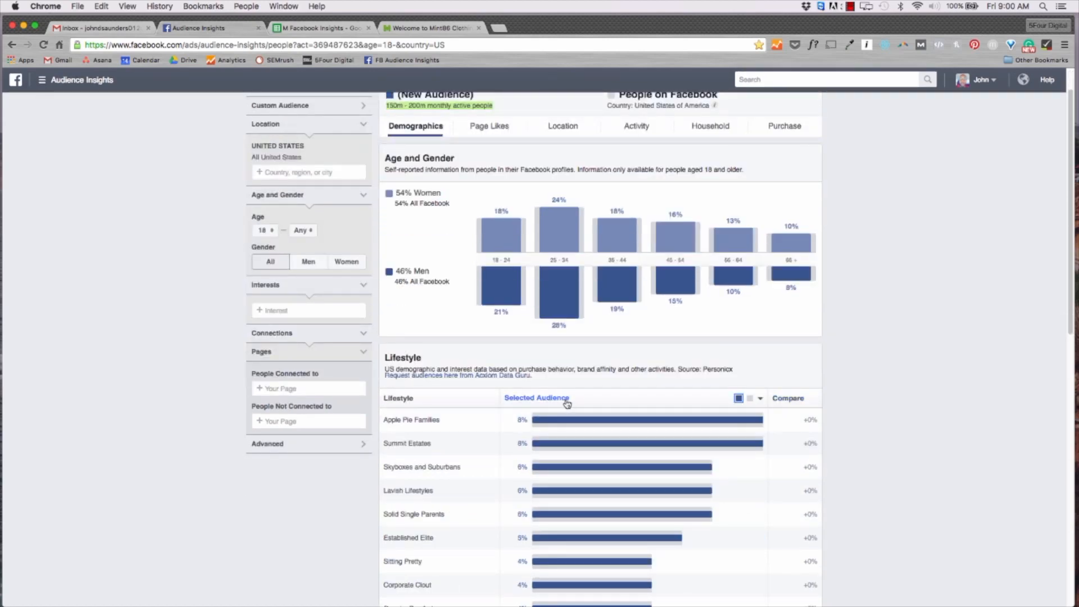
mouse_move(557, 381)
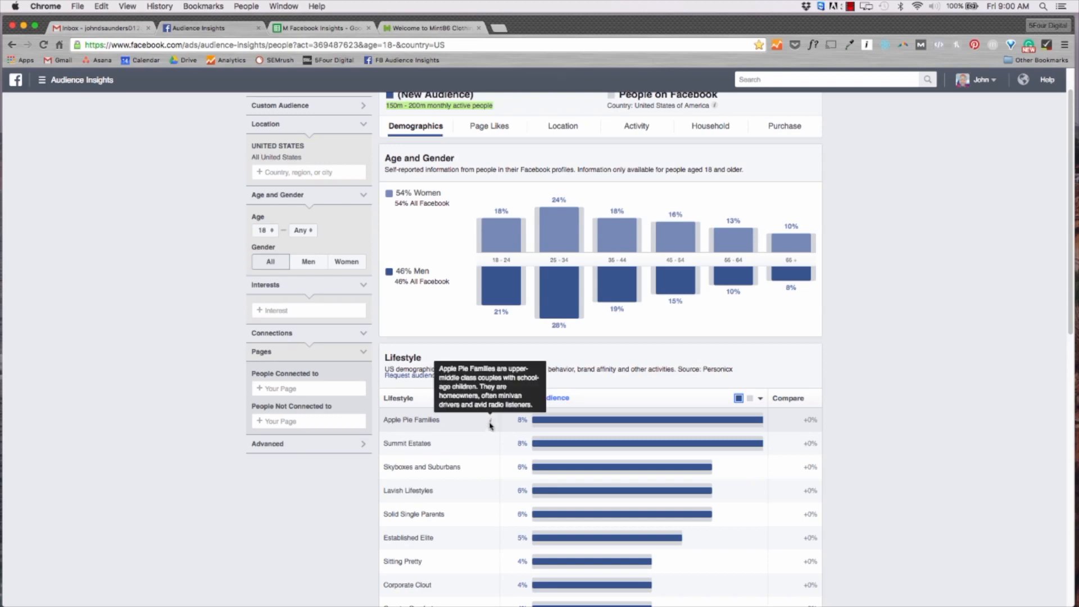
scroll("up", 3)
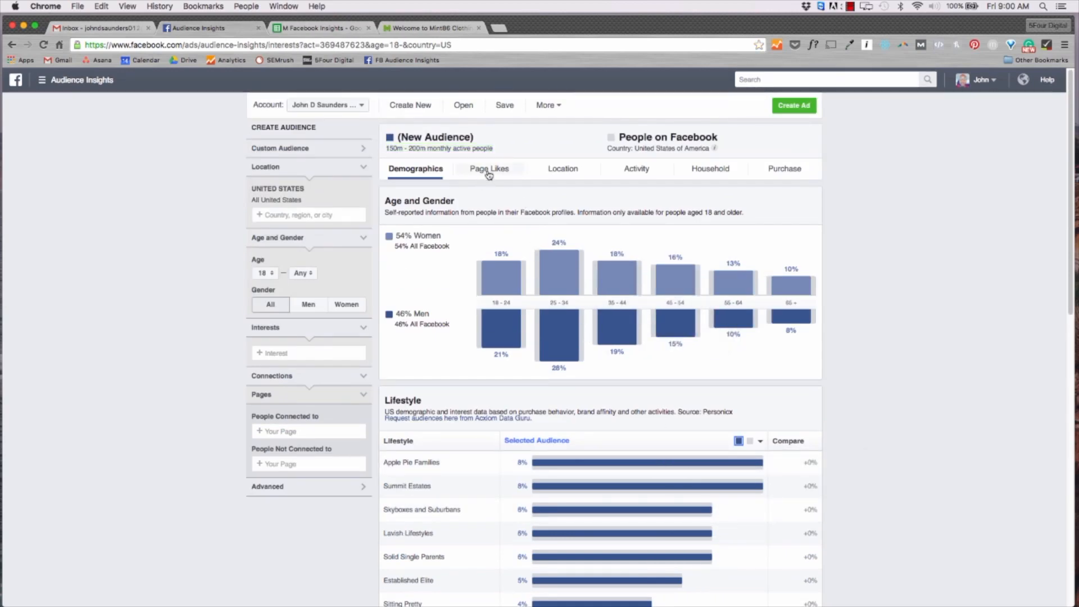
Review the audience's top Page Likes categories, then its top cities led by New York
left_click(488, 169)
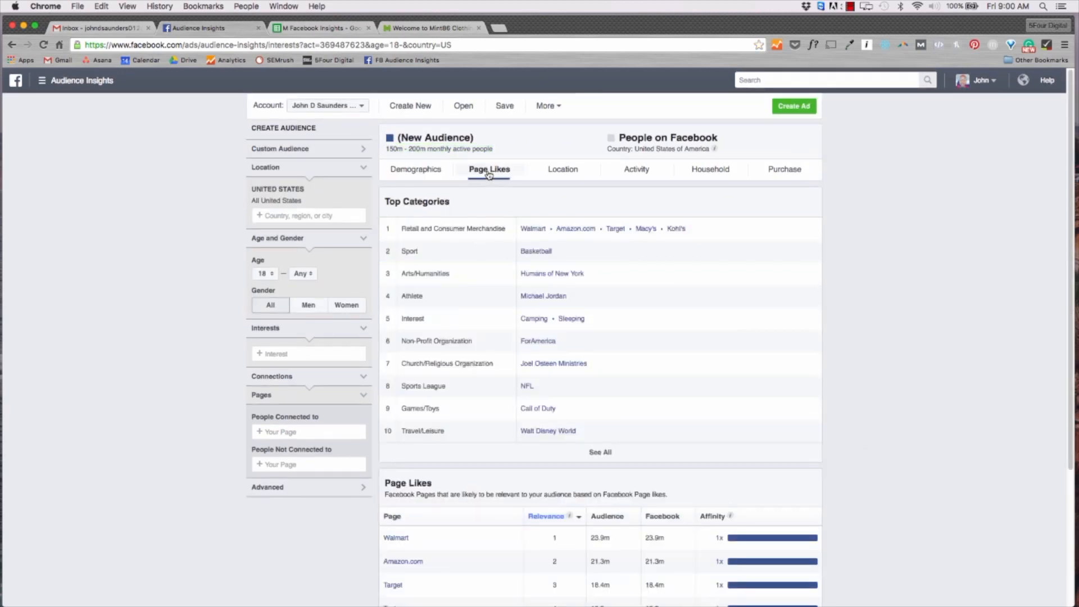
mouse_move(506, 216)
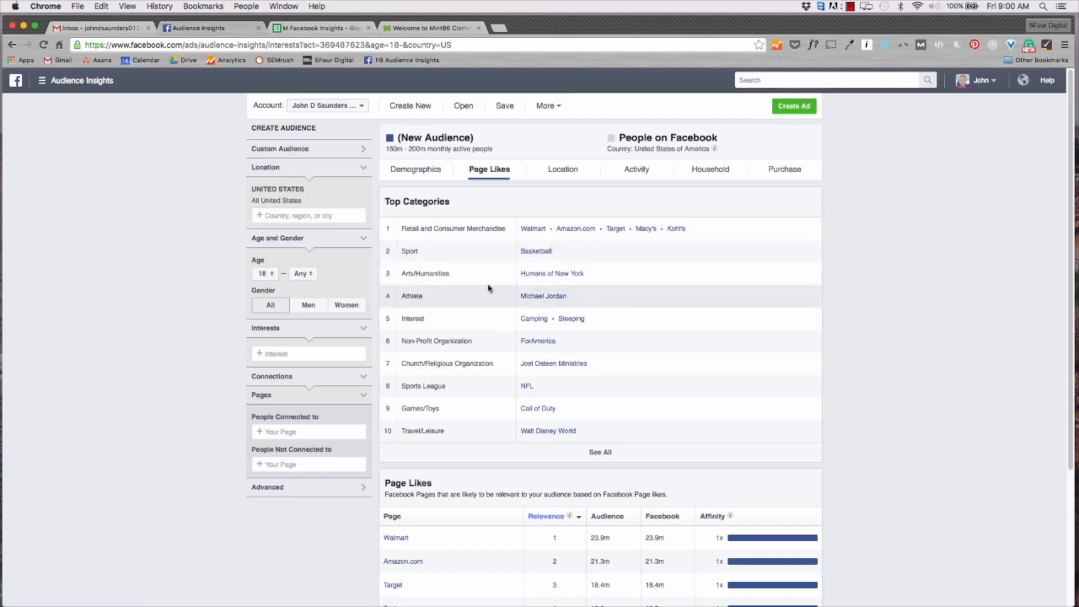
mouse_move(552, 273)
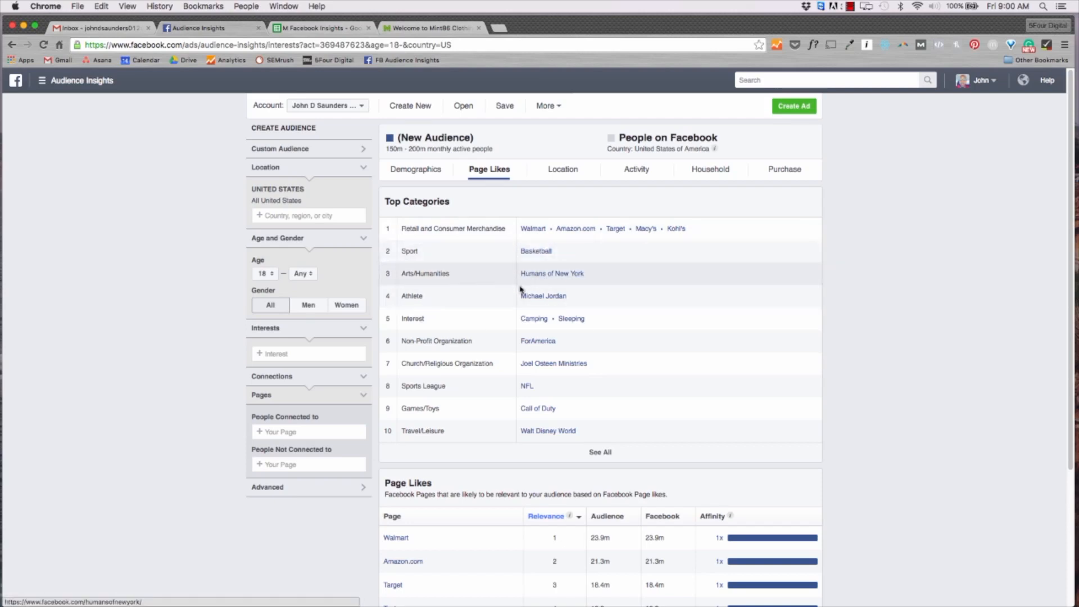
mouse_move(536, 337)
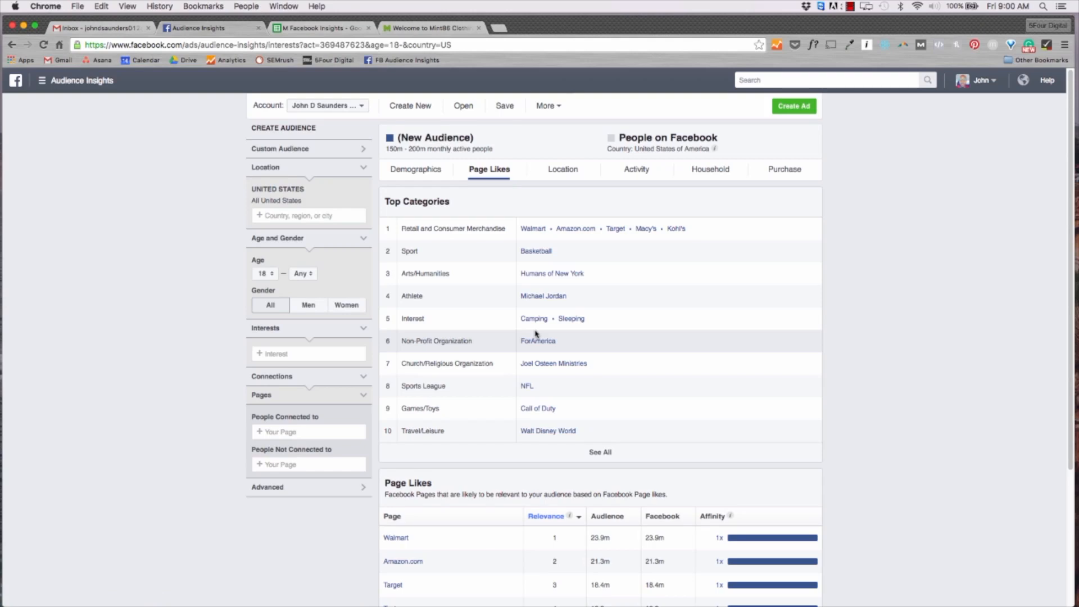
left_click(562, 169)
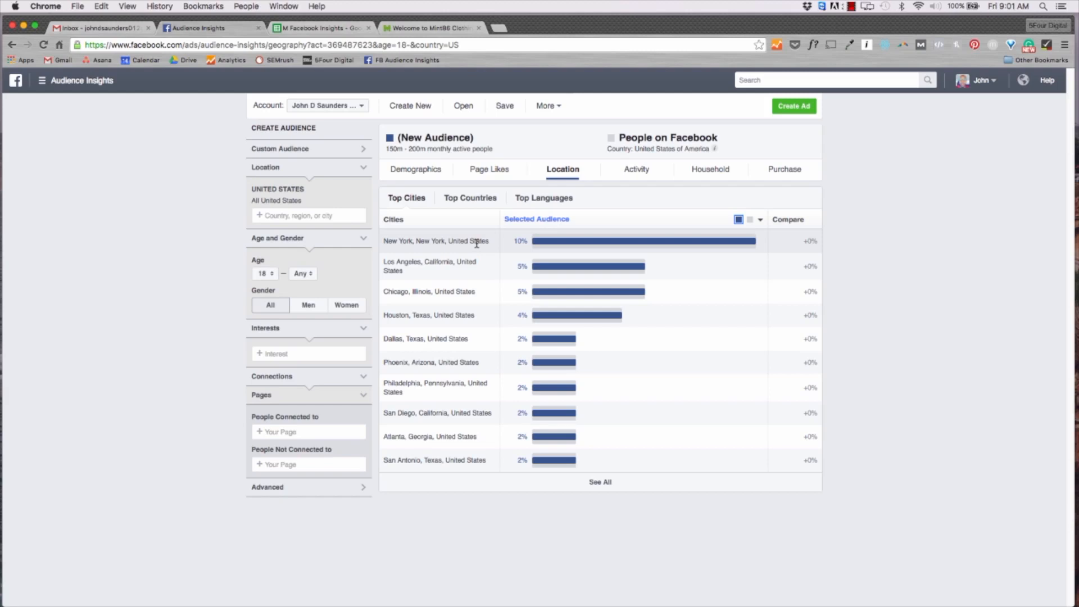
Review the Activity, Household and Purchase tabs, with clothing leading purchases at 65%
left_click(636, 169)
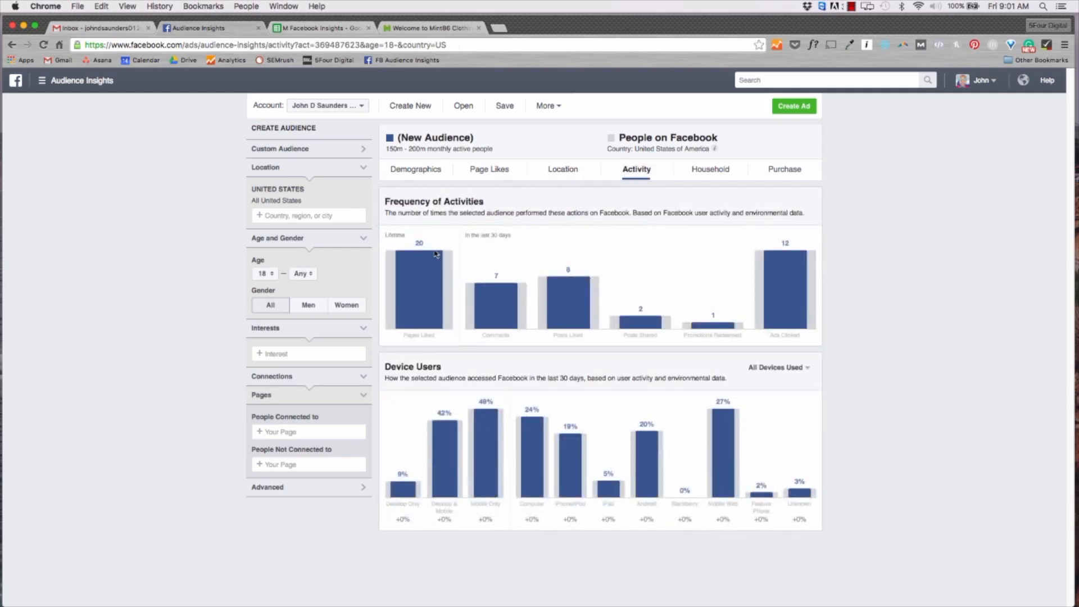
mouse_move(497, 309)
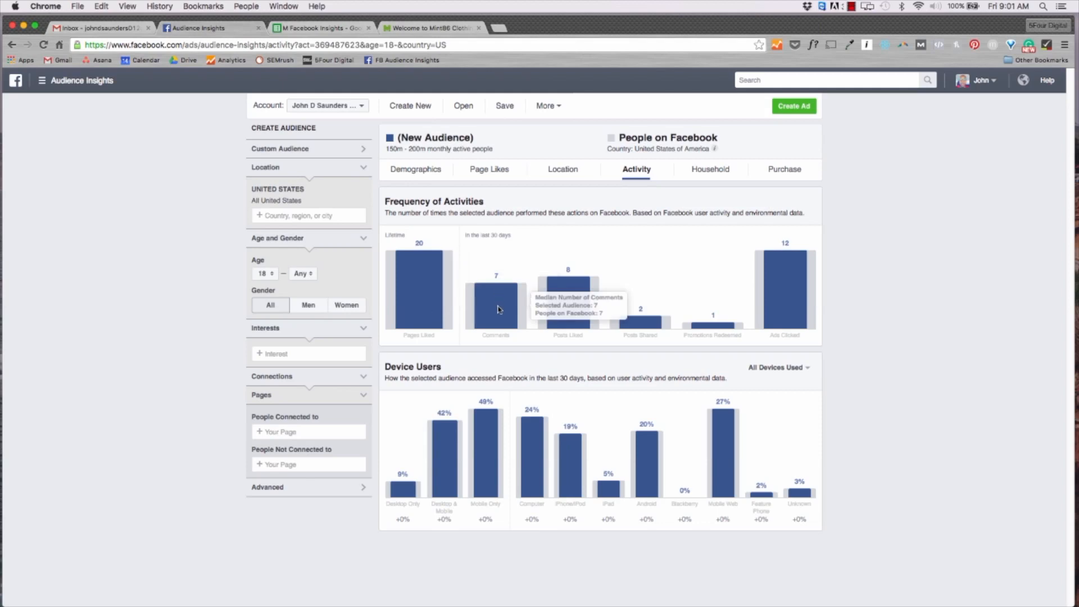
mouse_move(567, 296)
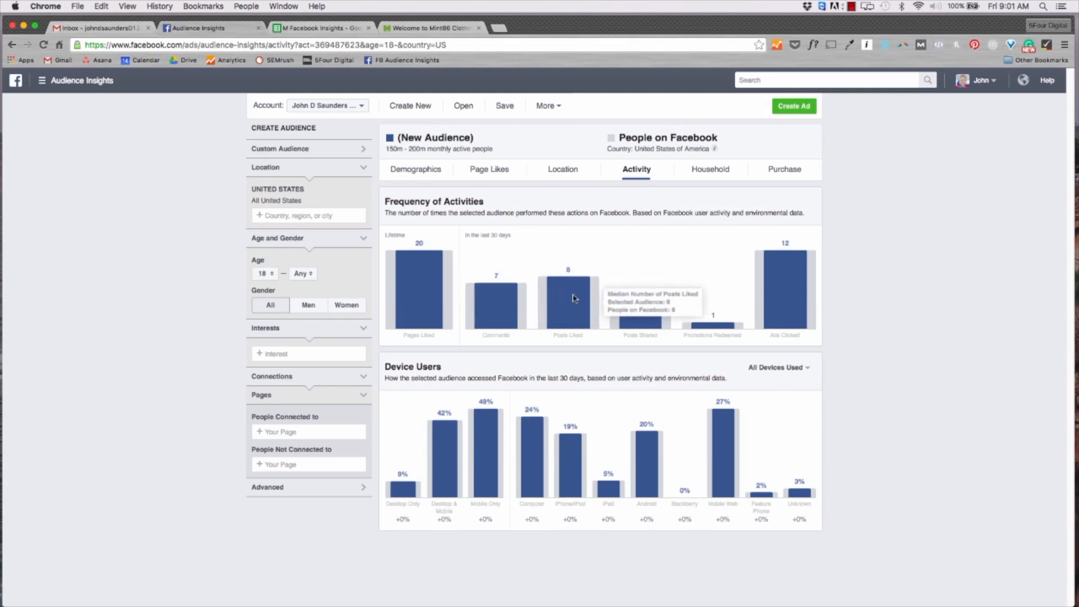
mouse_move(640, 320)
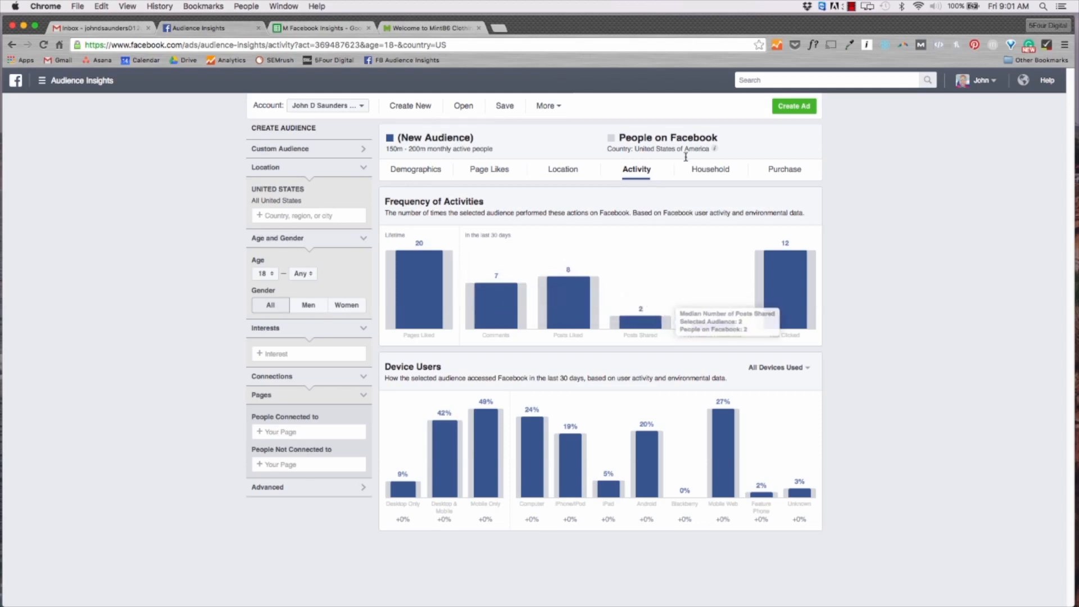
left_click(709, 169)
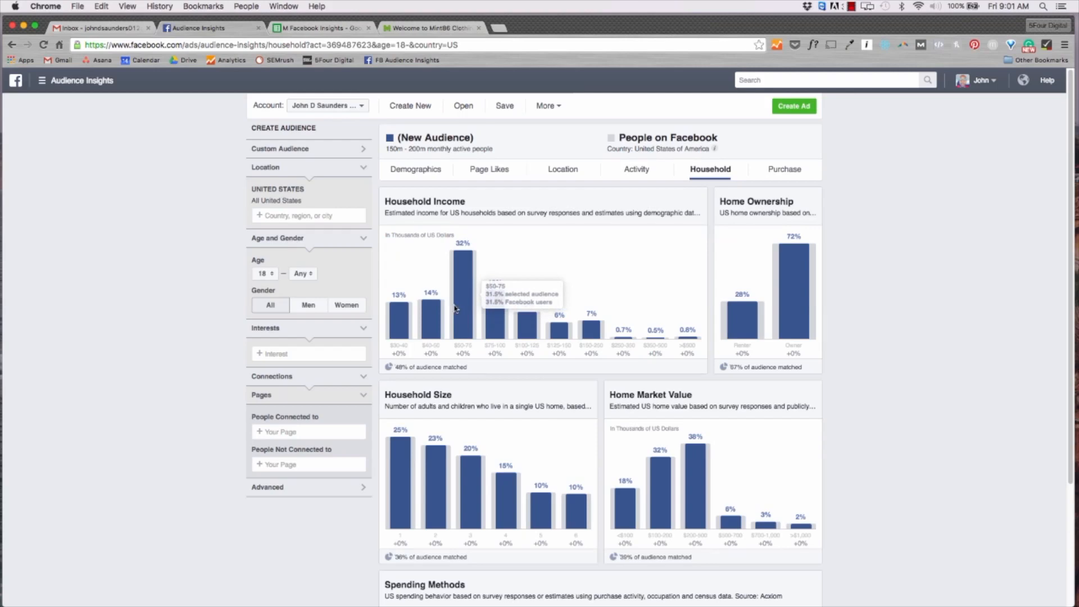
mouse_move(736, 180)
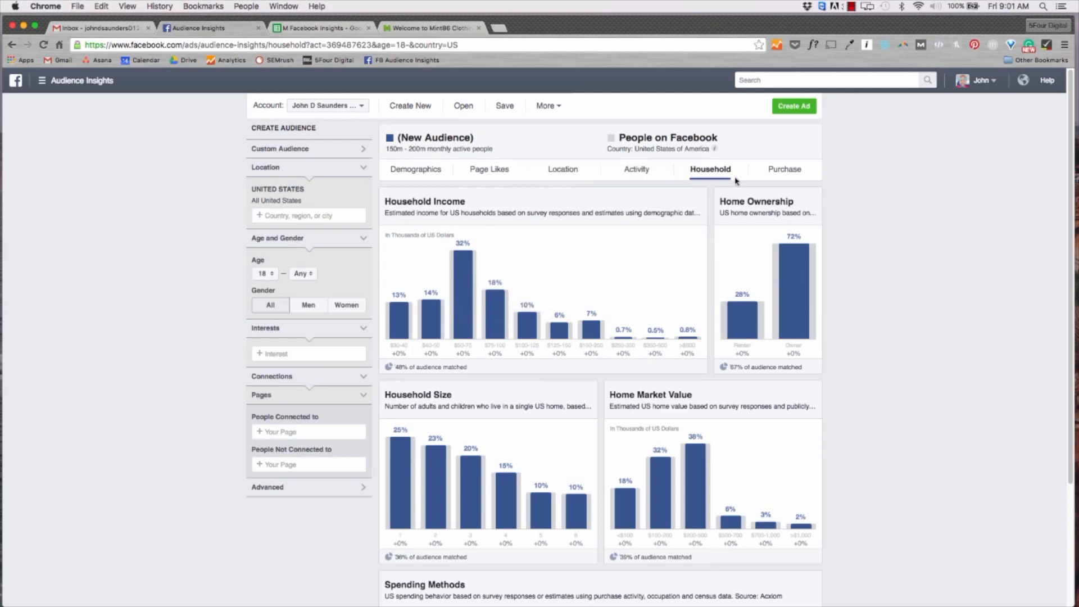
left_click(784, 169)
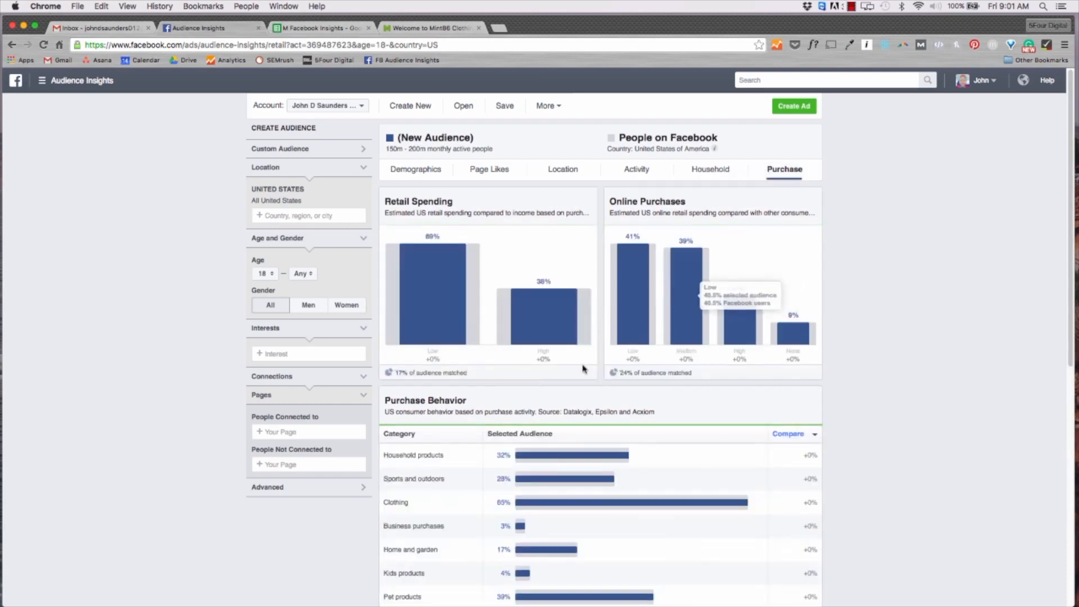
mouse_move(655, 288)
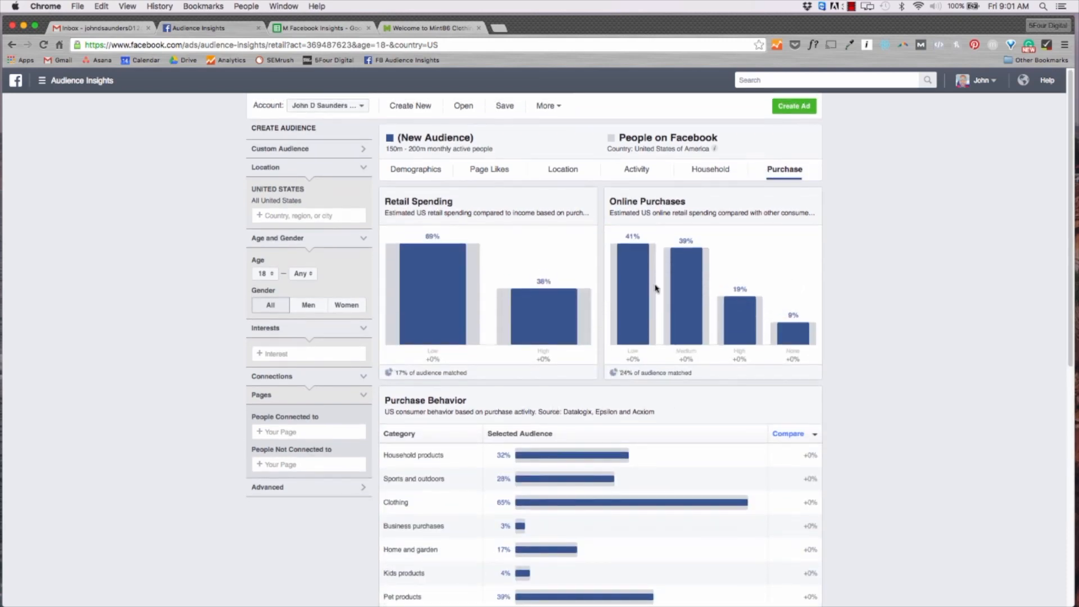
mouse_move(657, 289)
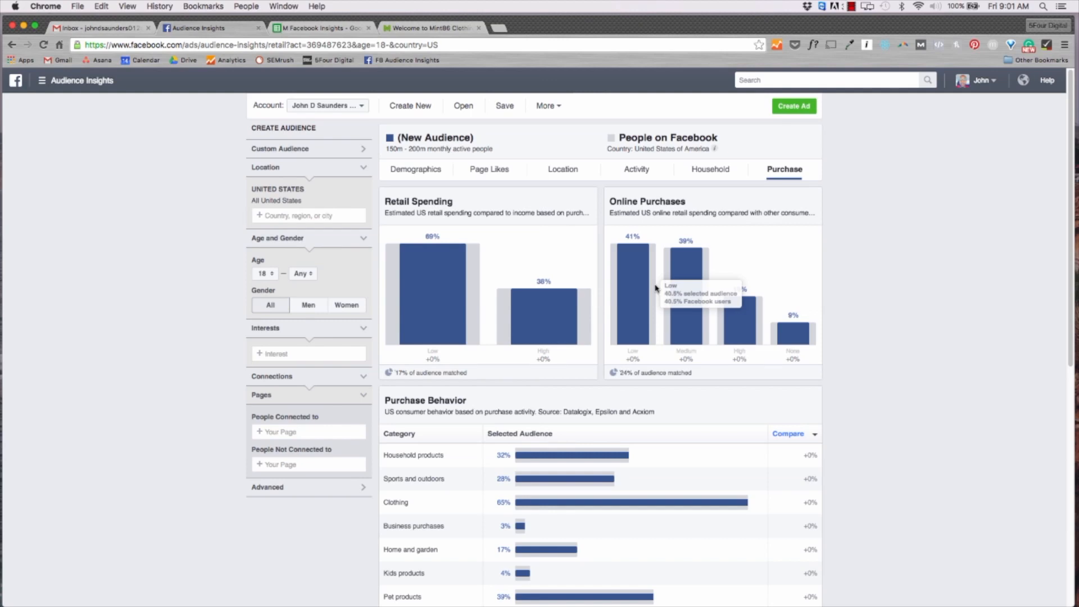
mouse_move(301, 215)
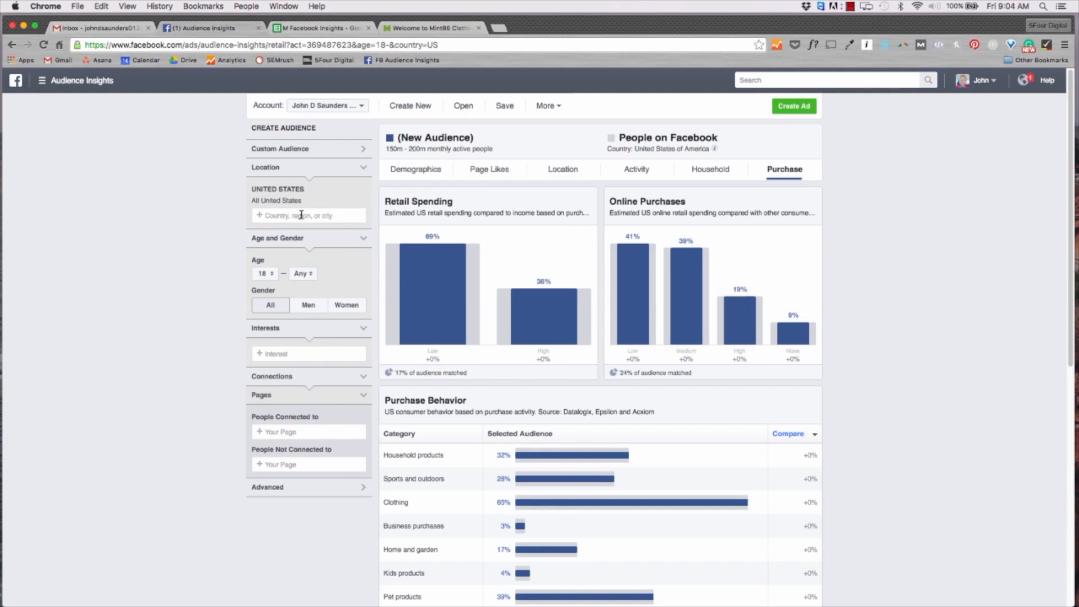
Scroll the Mint86 home page down to the featured $32 T-shirt products
left_click(429, 28)
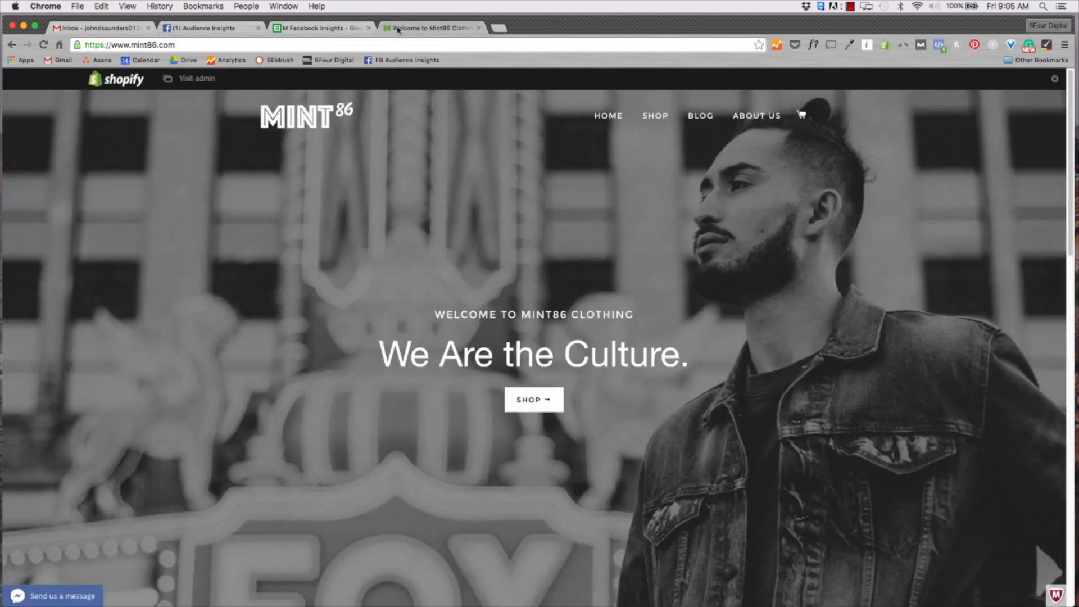
scroll("down", 3)
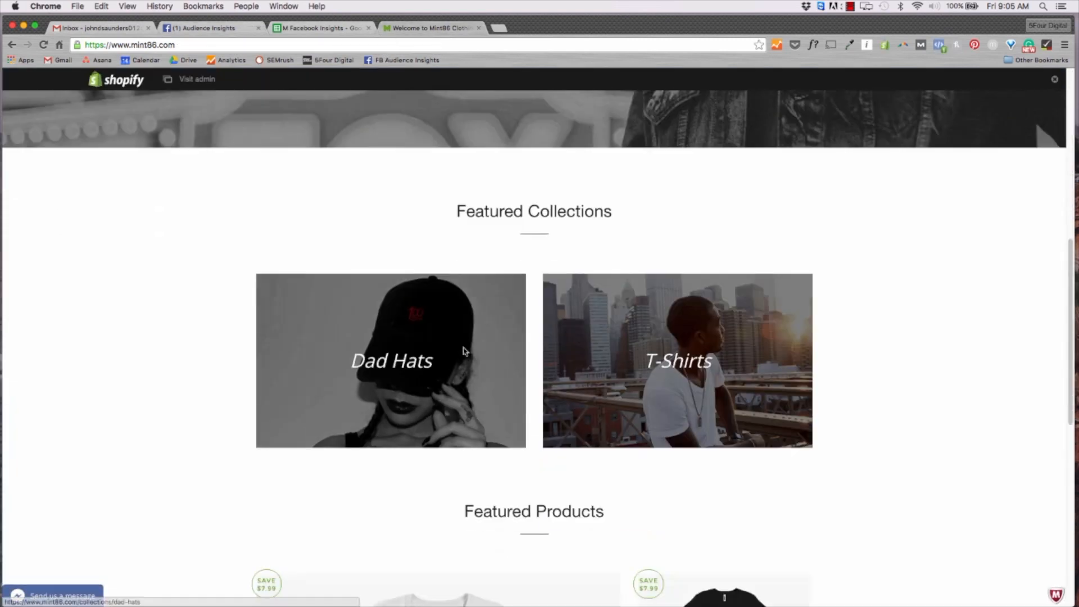
scroll("down", 3)
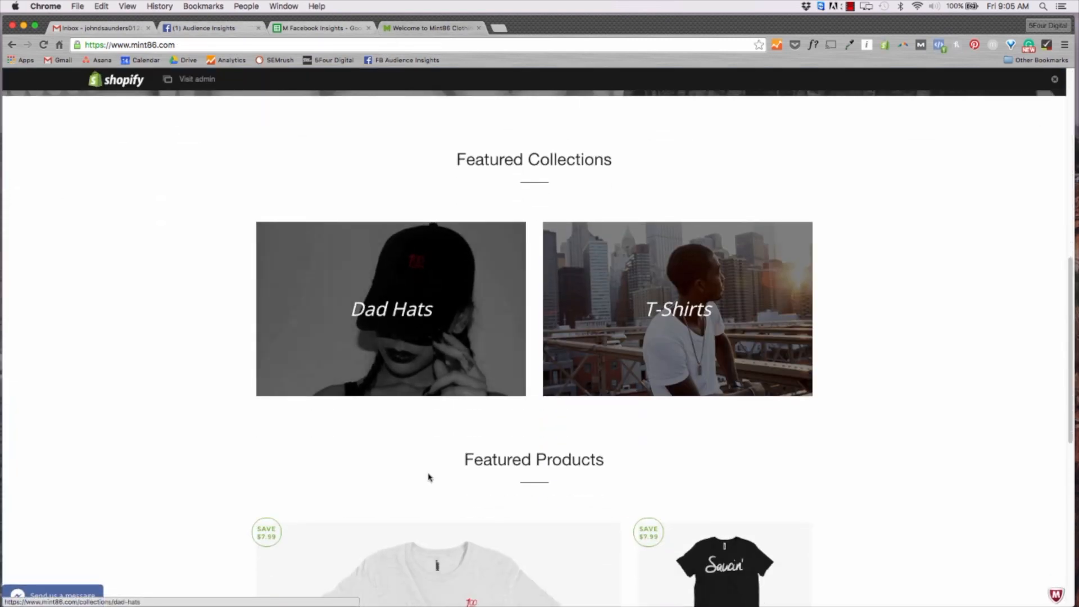
scroll("down", 3)
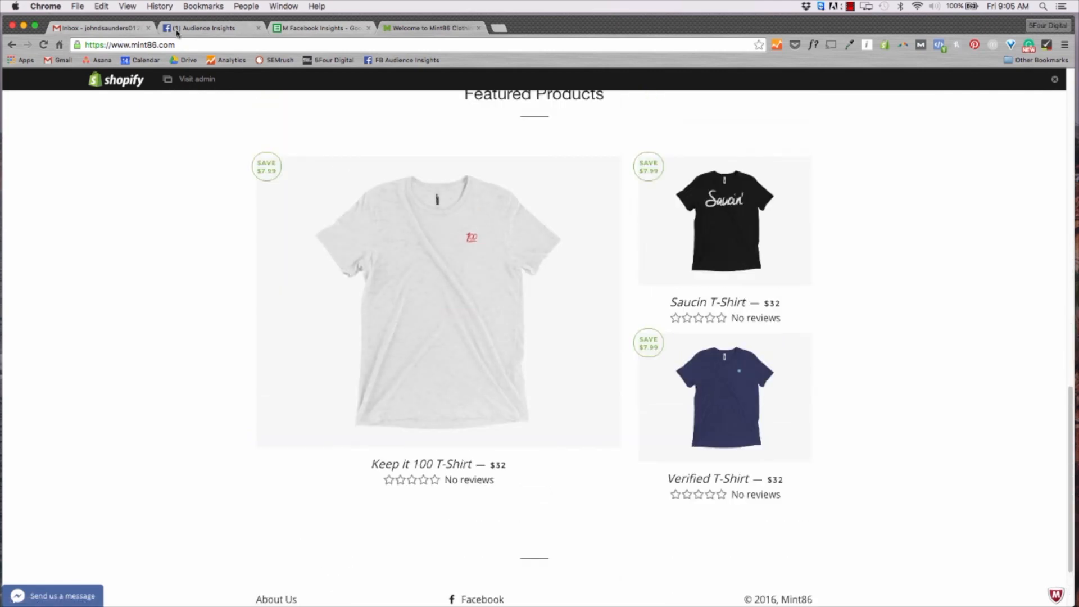
Add the Billionaire Boys Club (clothing retailer) interest, narrowing the audience to 60K–70K
left_click(206, 28)
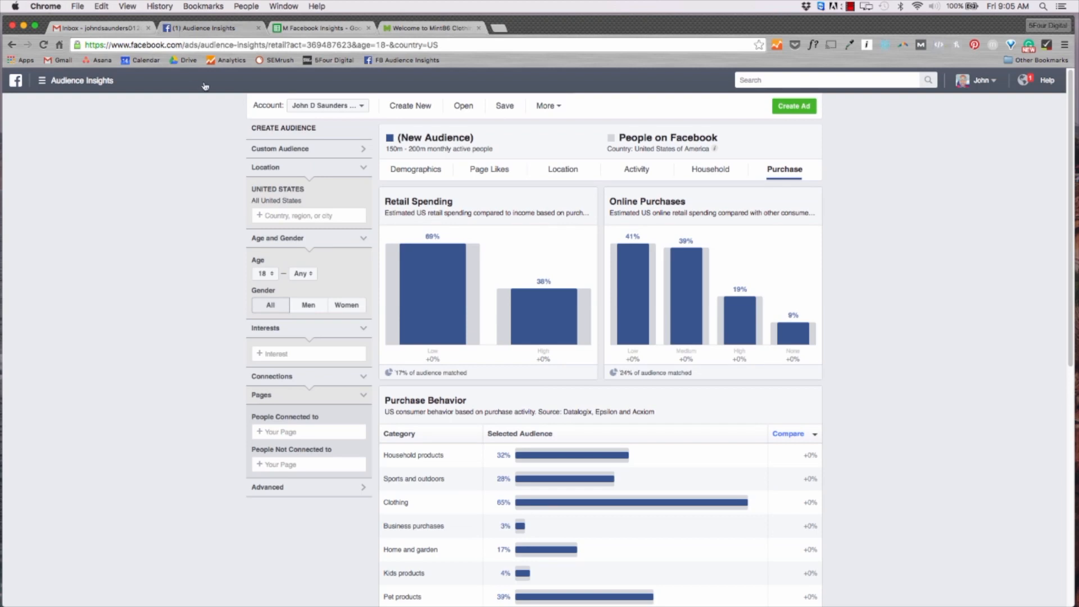
left_click(307, 353)
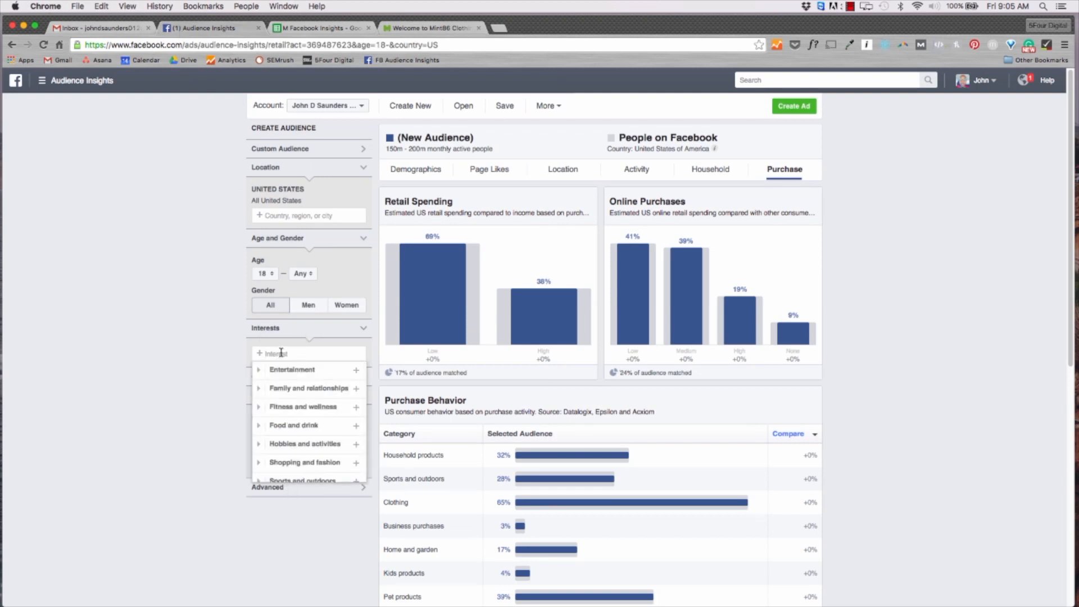
type("Billionaire Boys")
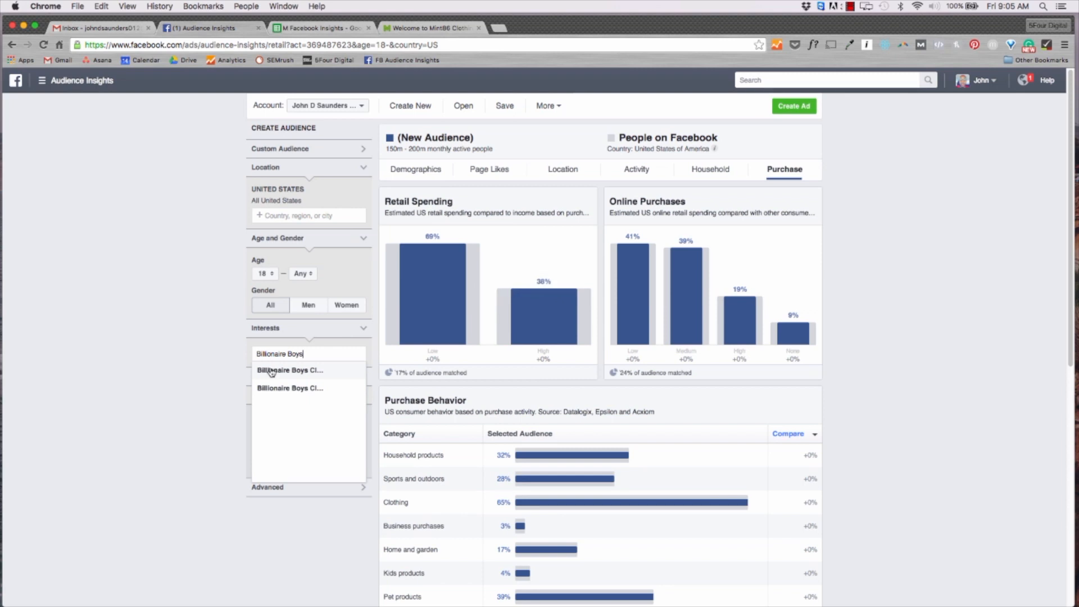
left_click(290, 370)
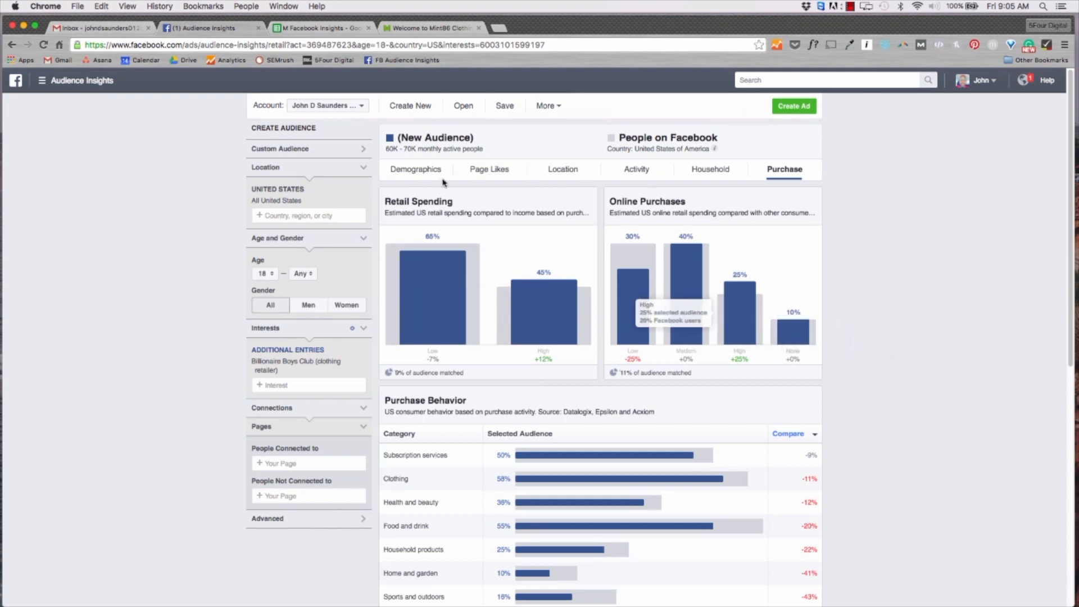
Return to Demographics and sort the Lifestyle table by Selected Audience share
left_click(415, 170)
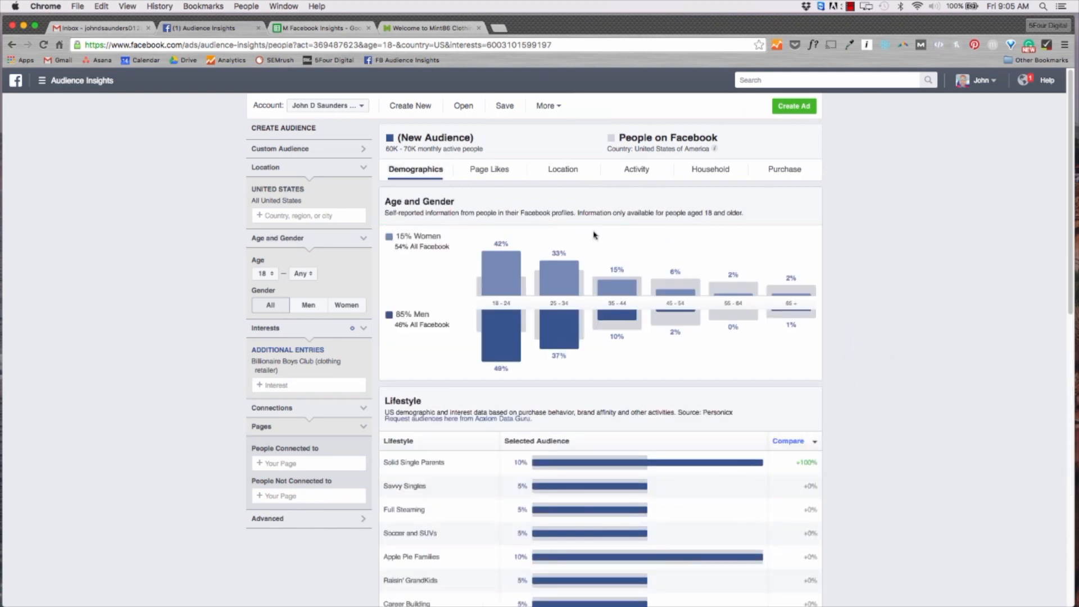
mouse_move(887, 290)
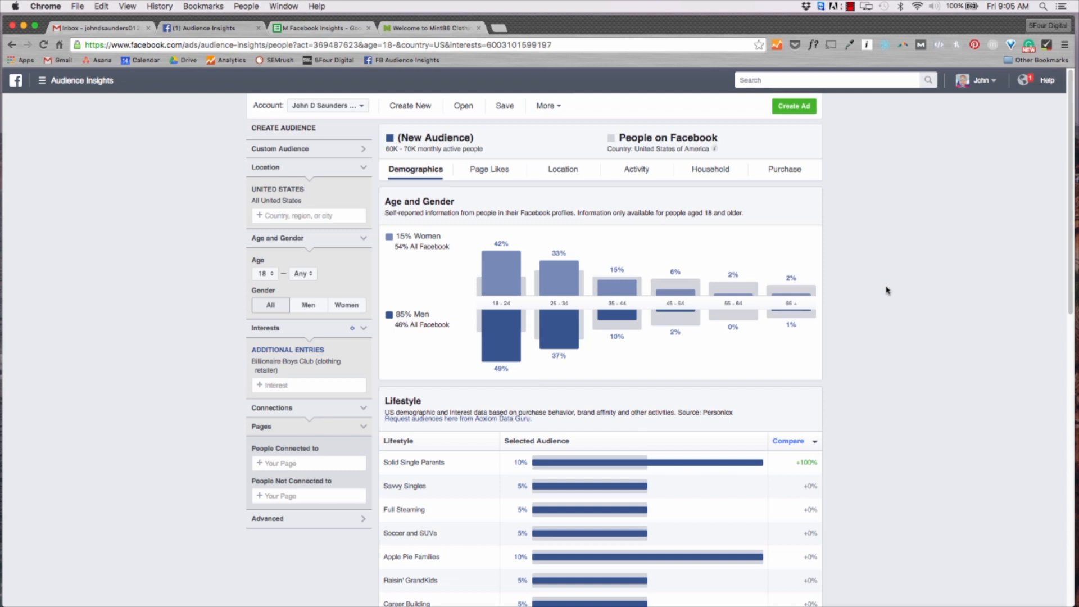
mouse_move(500, 268)
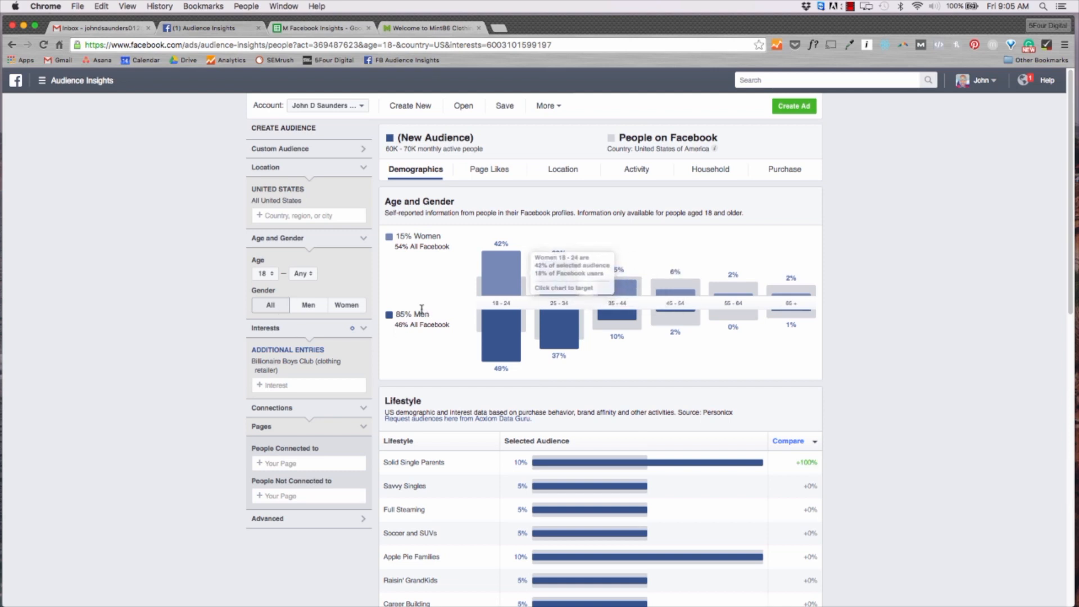
mouse_move(444, 339)
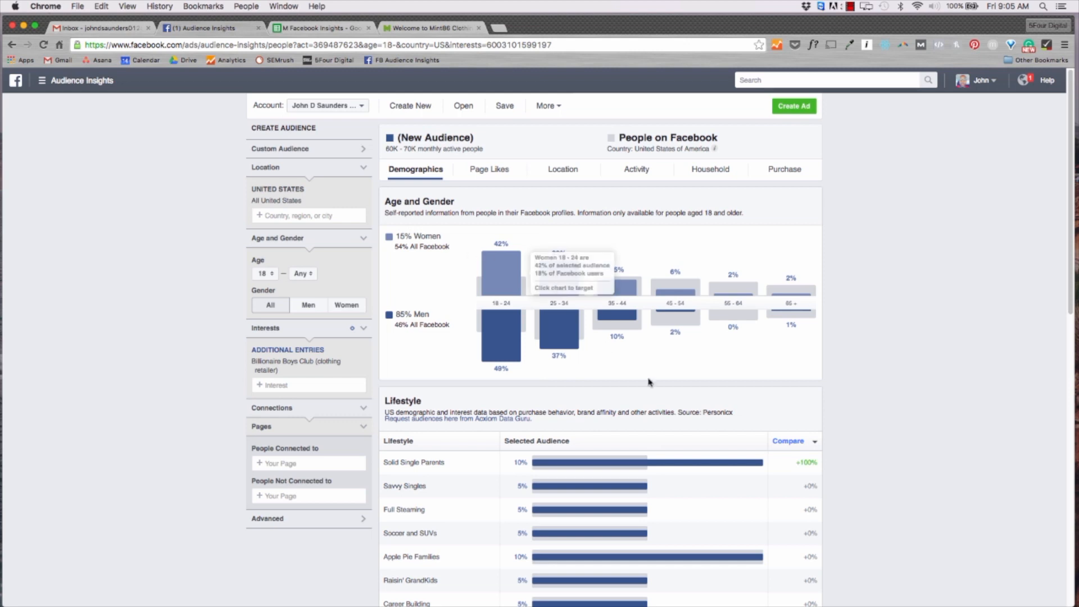
scroll("down", 3)
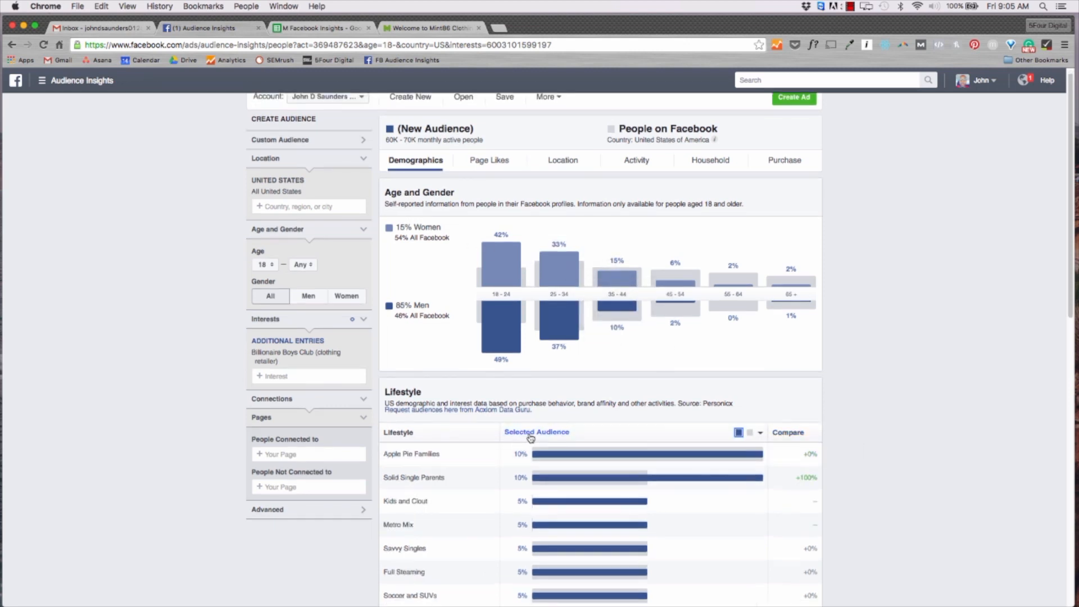
mouse_move(492, 456)
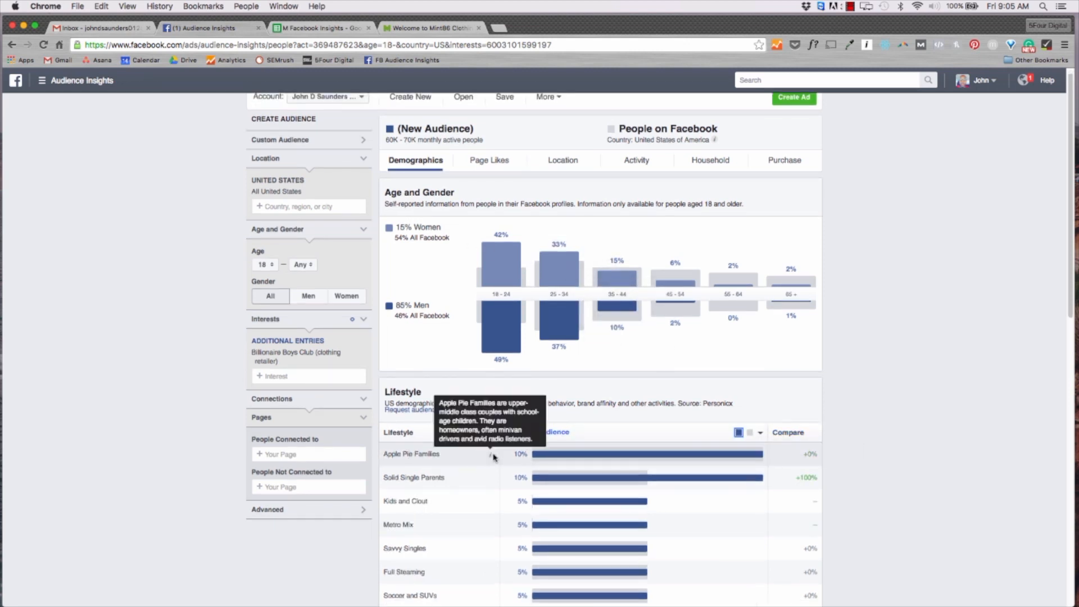
mouse_move(491, 480)
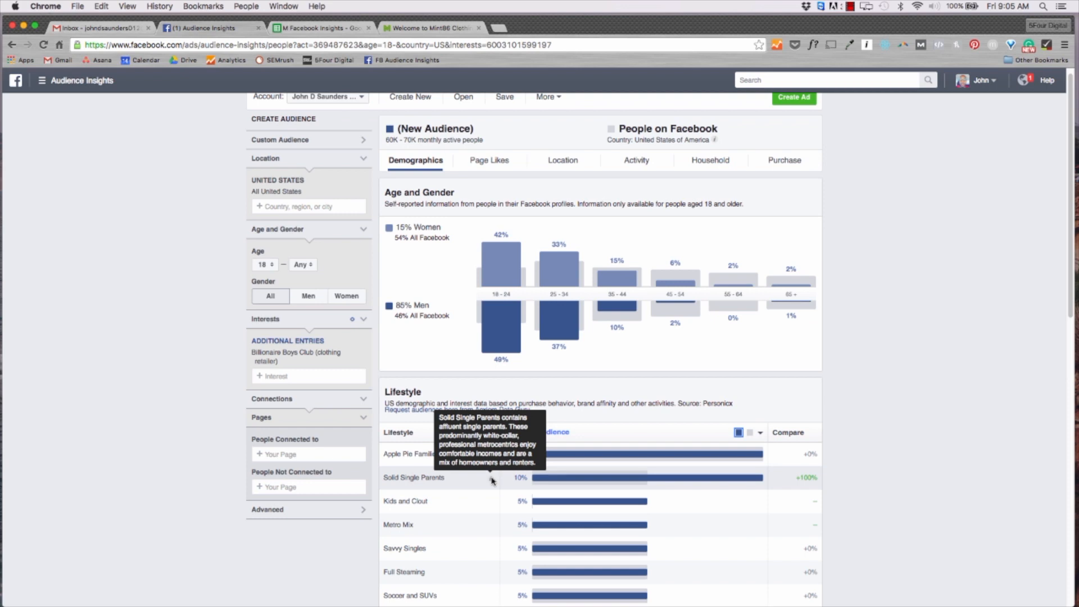
mouse_move(618, 420)
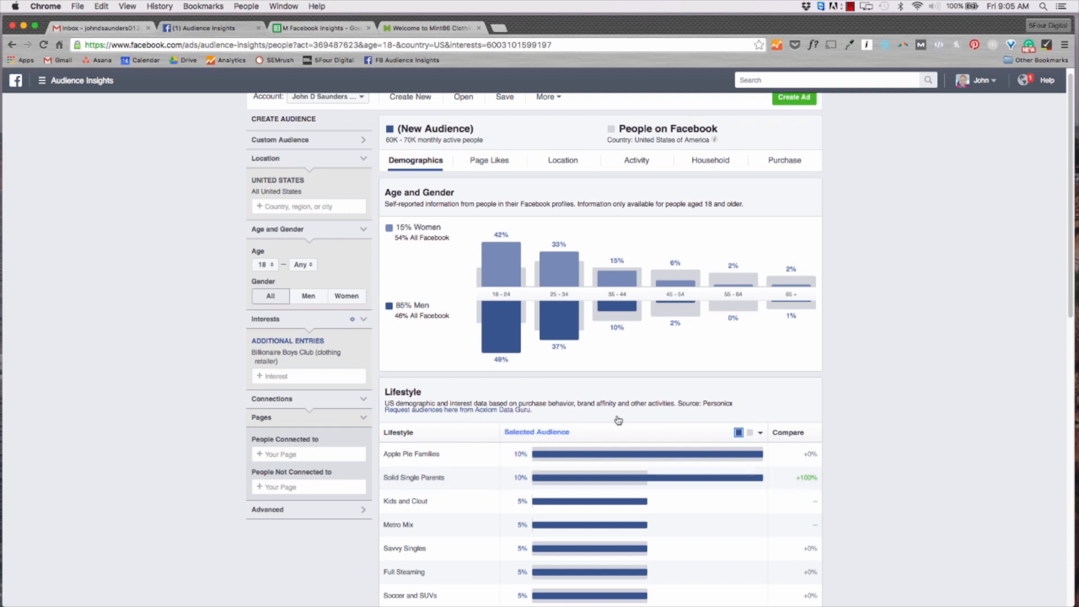
mouse_move(844, 390)
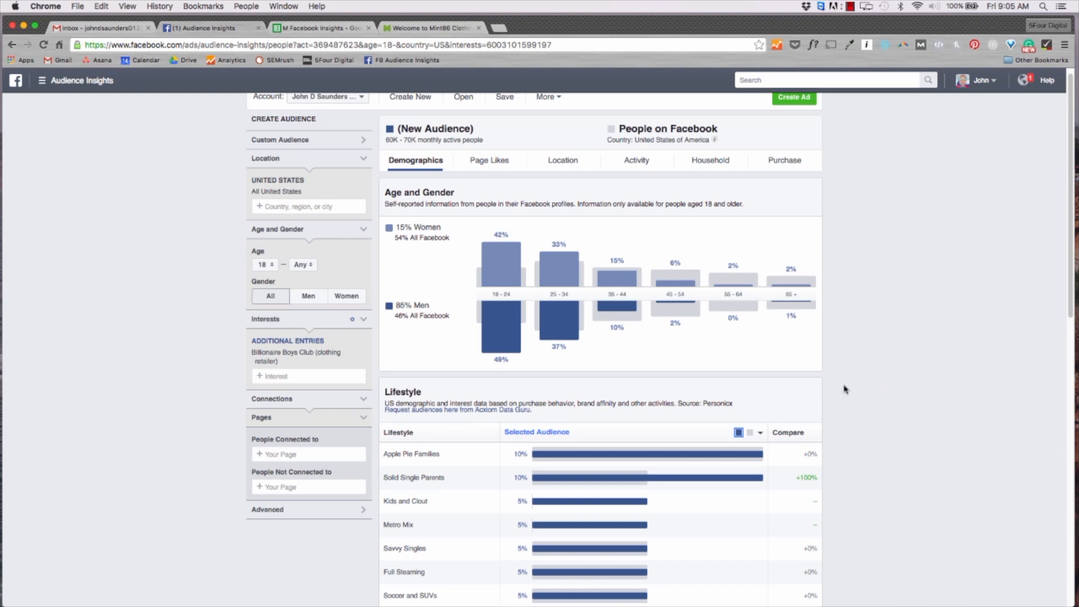
Sort the Job Title table by Selected Audience, with Production and Management on top
scroll("down", 3)
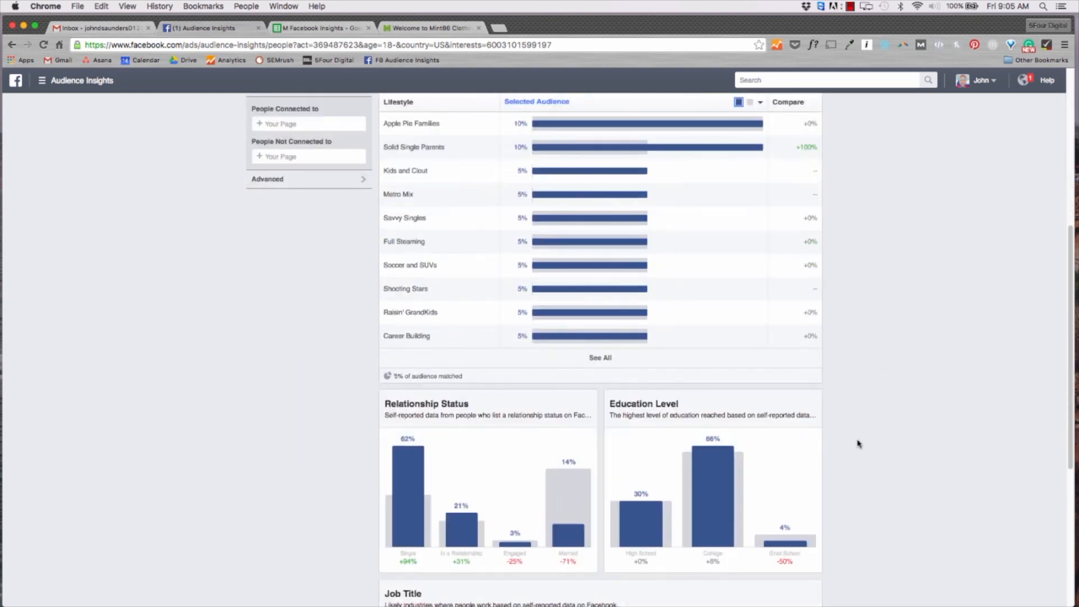
scroll("down", 3)
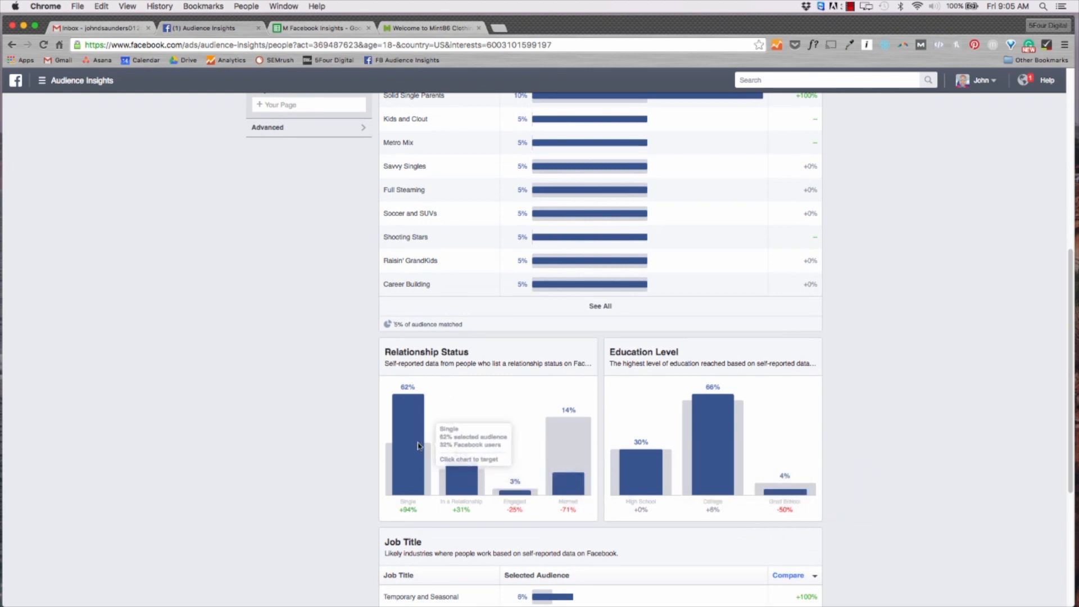
mouse_move(712, 473)
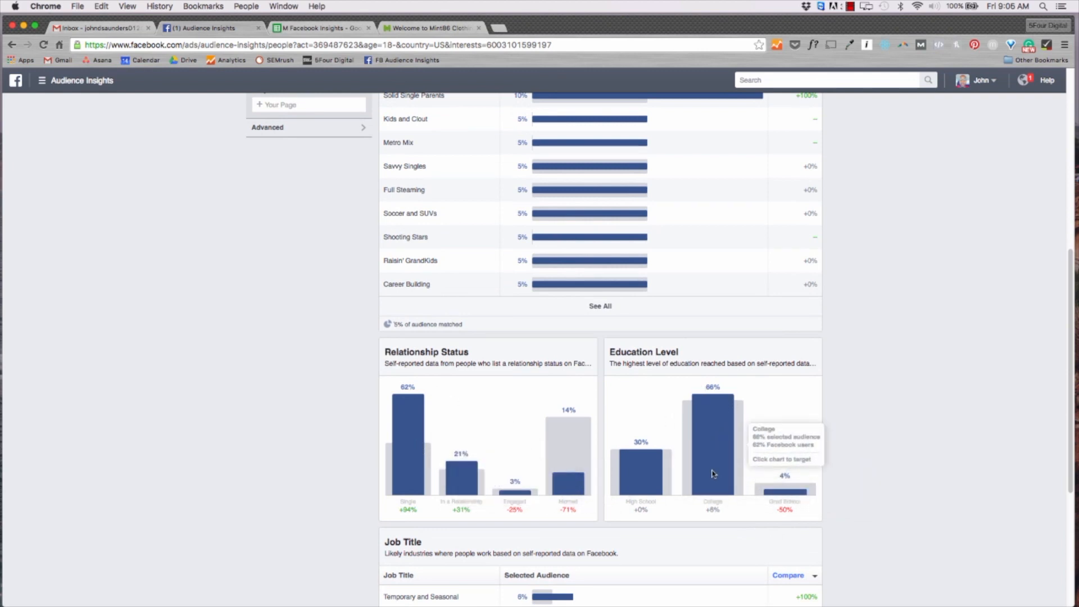
scroll("down", 3)
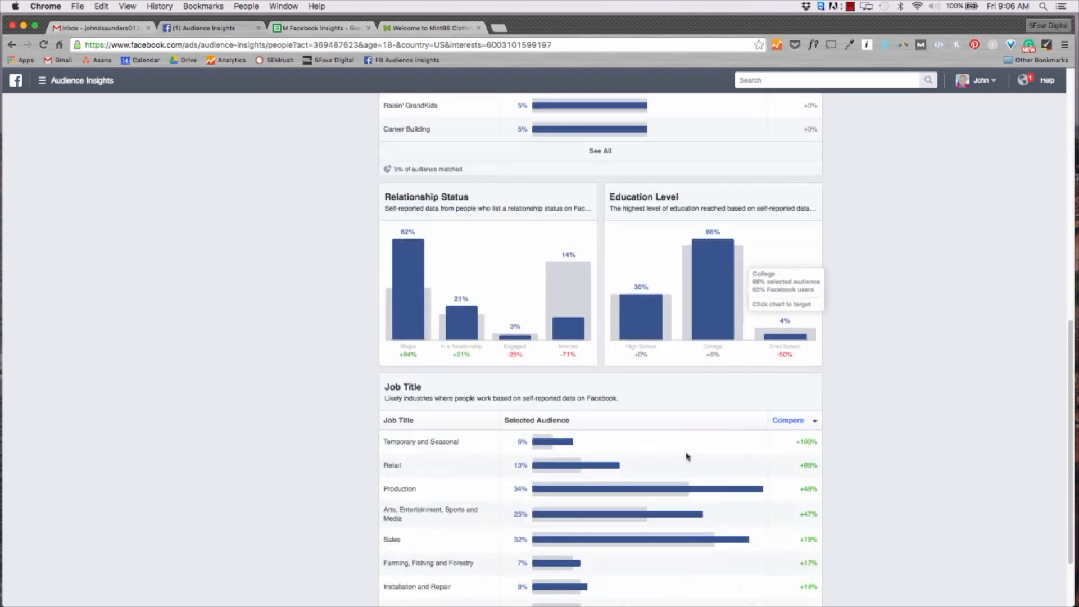
scroll("down", 3)
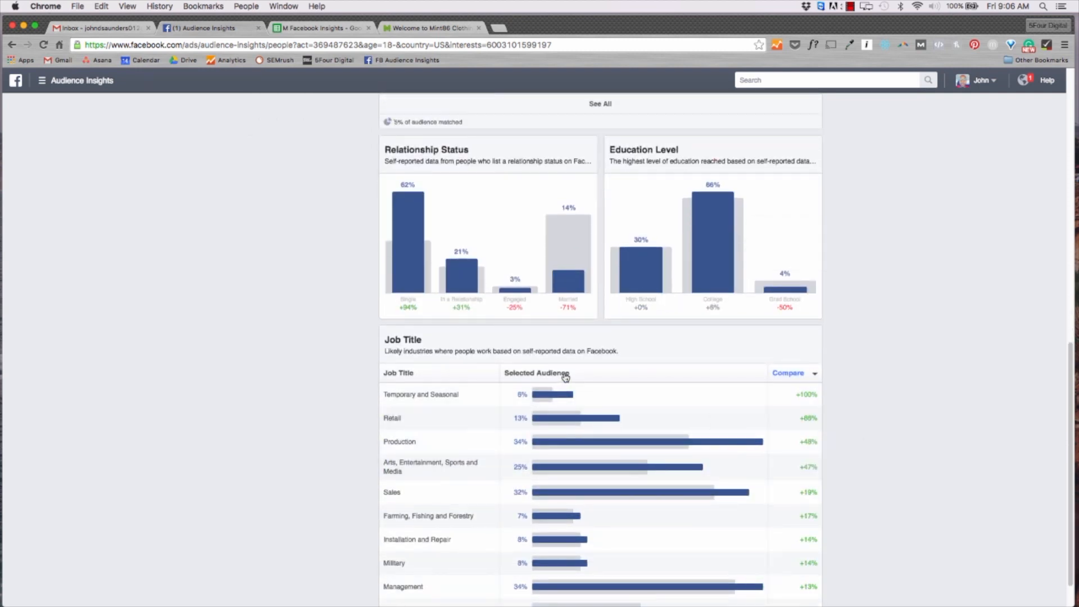
left_click(536, 373)
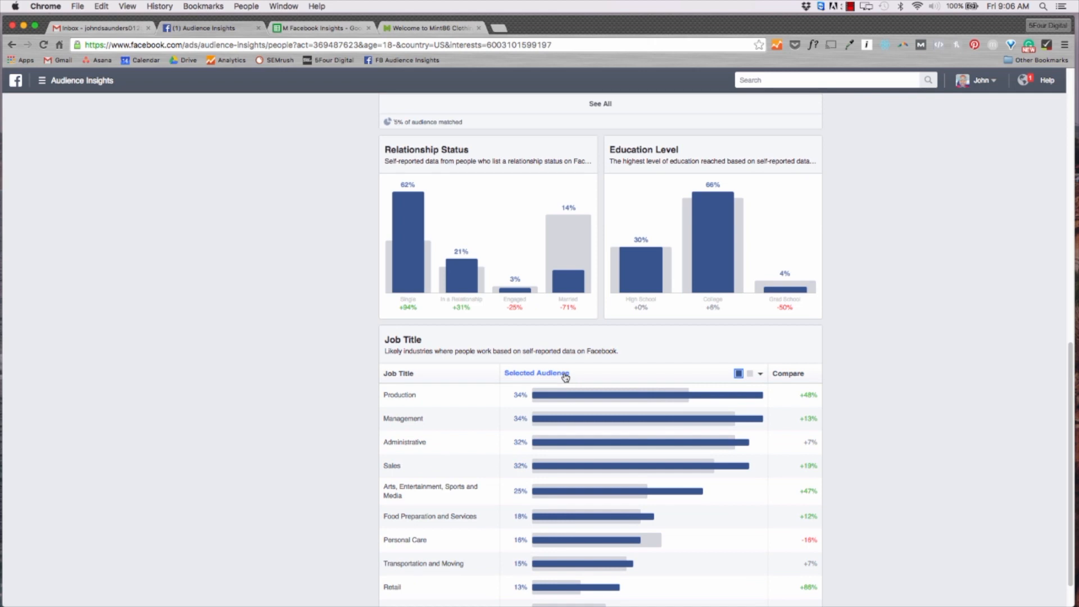
mouse_move(487, 392)
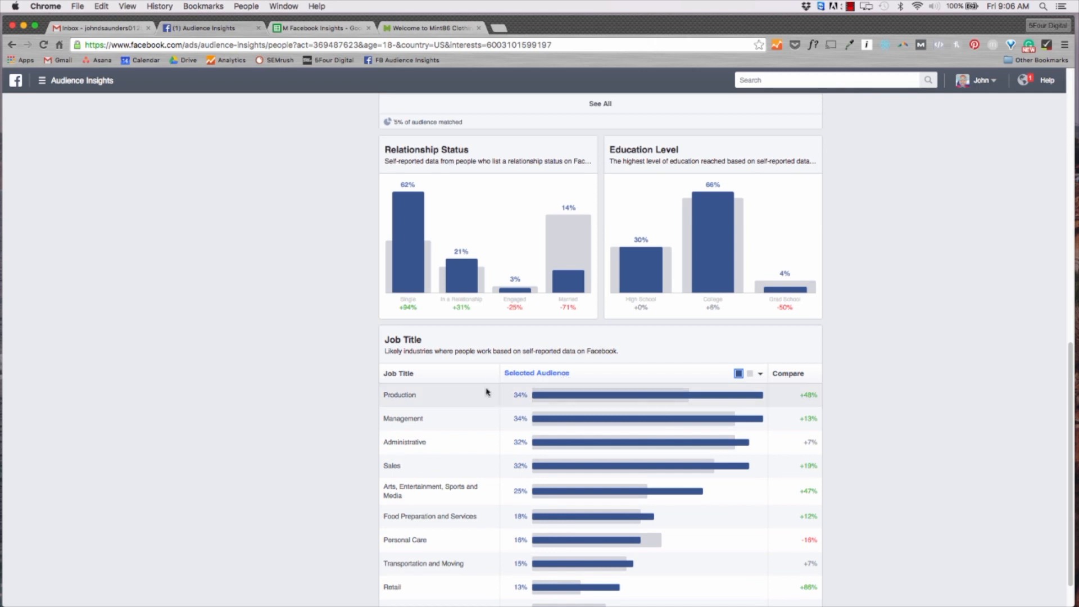
mouse_move(451, 447)
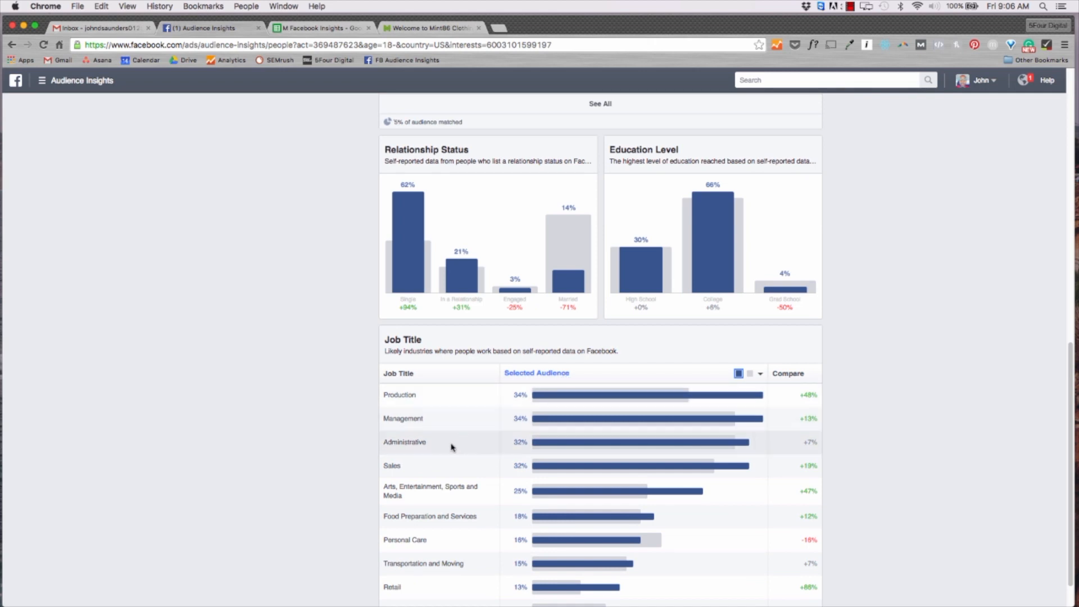
mouse_move(442, 414)
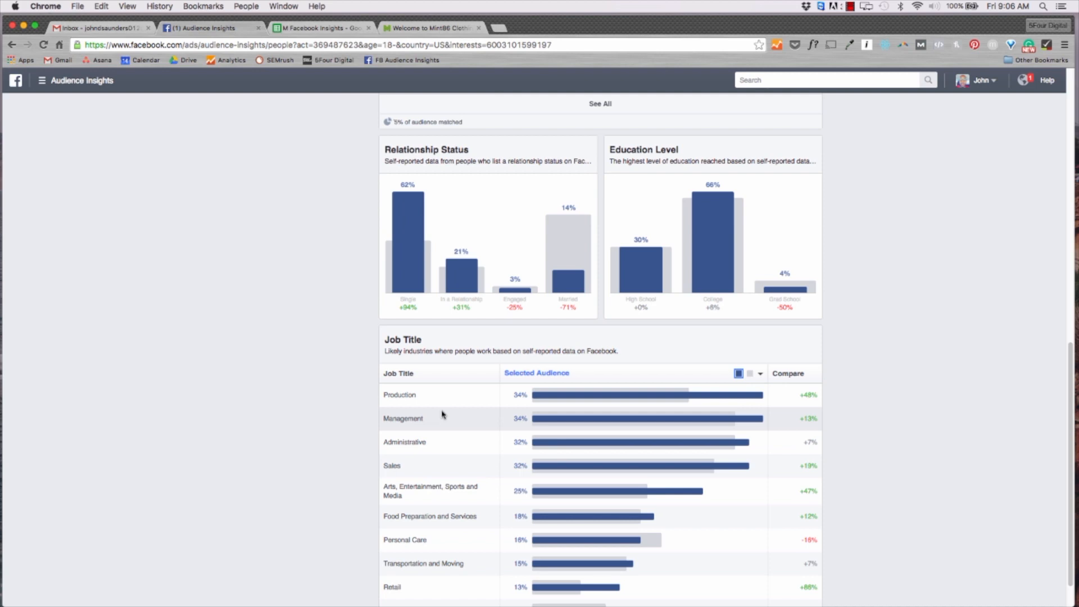
Set Gender to Men, narrowing the audience to 50K–60K people, and review the Demographics results
scroll("up", 3)
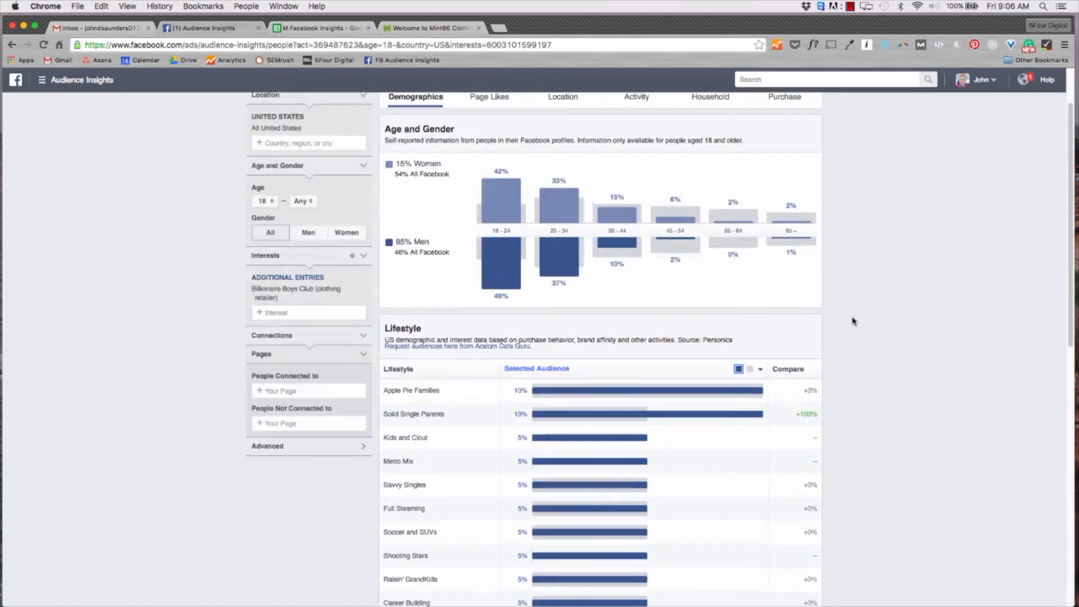
scroll("up", 3)
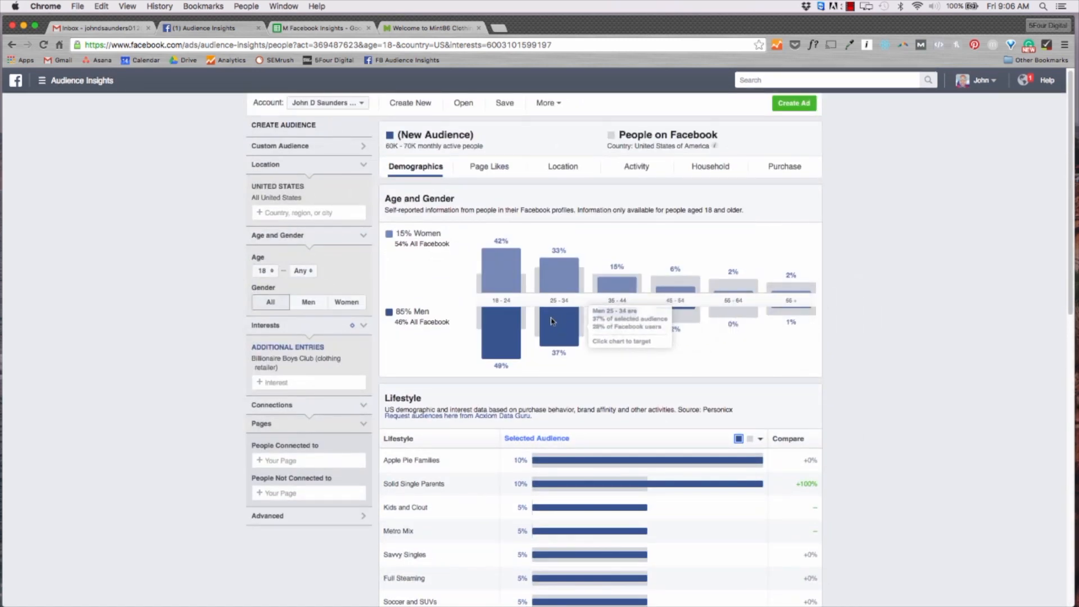
mouse_move(439, 320)
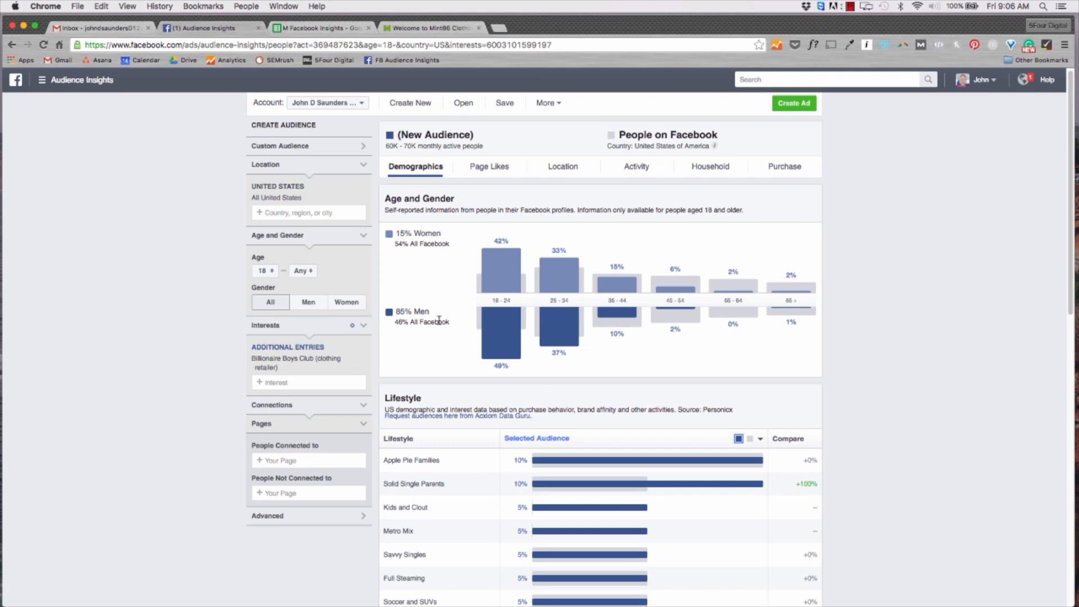
mouse_move(350, 327)
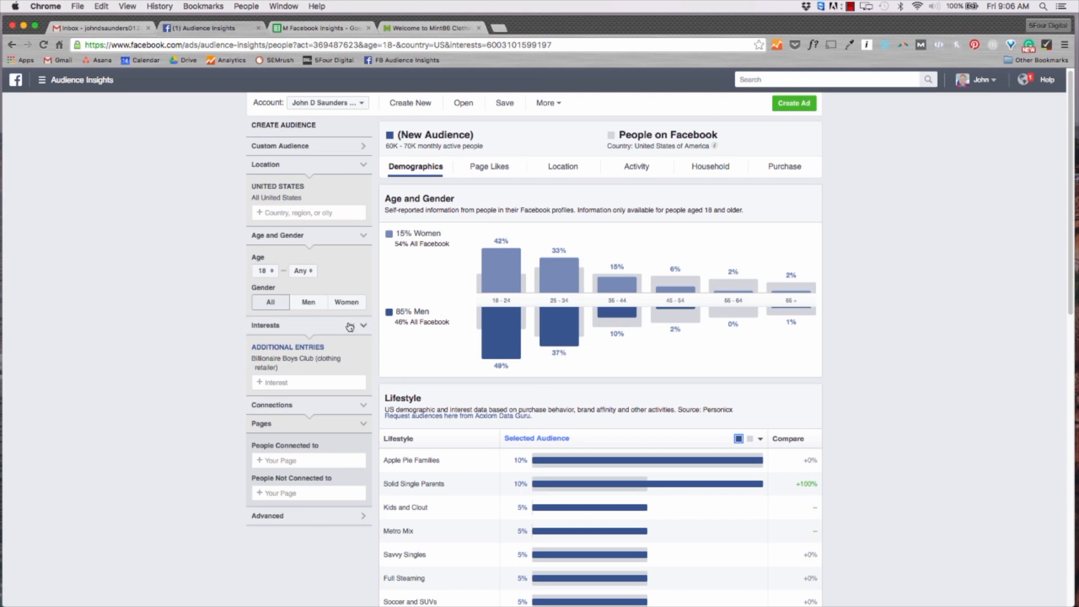
left_click(307, 302)
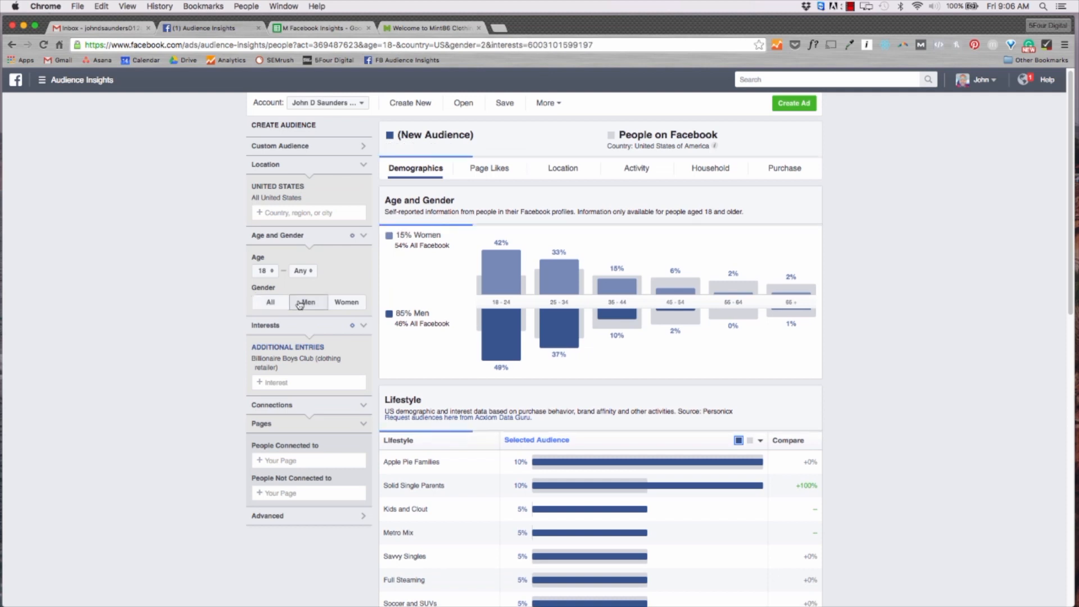
left_click(309, 303)
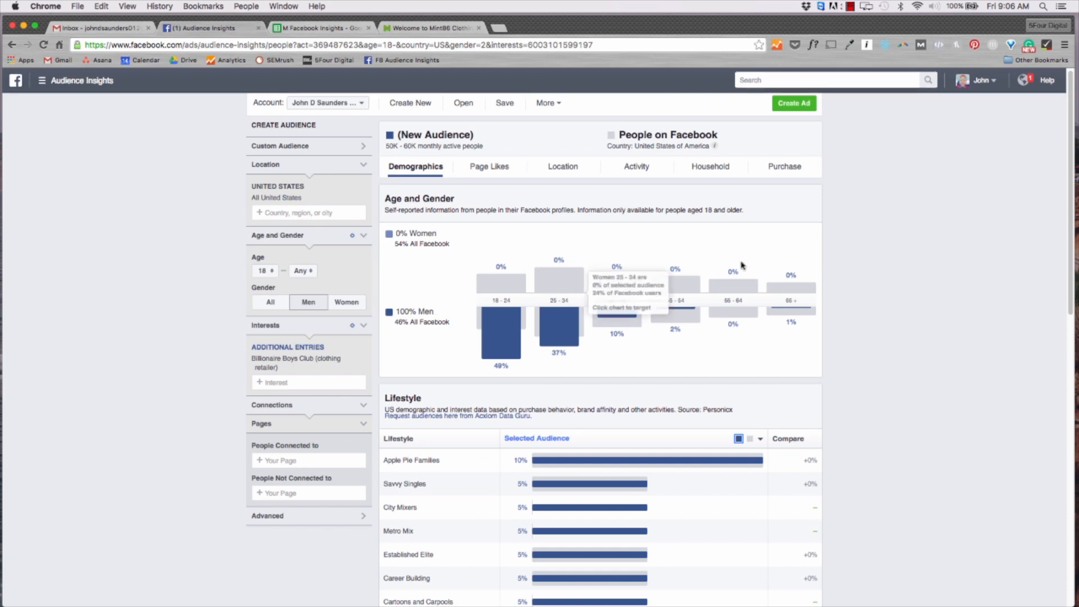
scroll("down", 3)
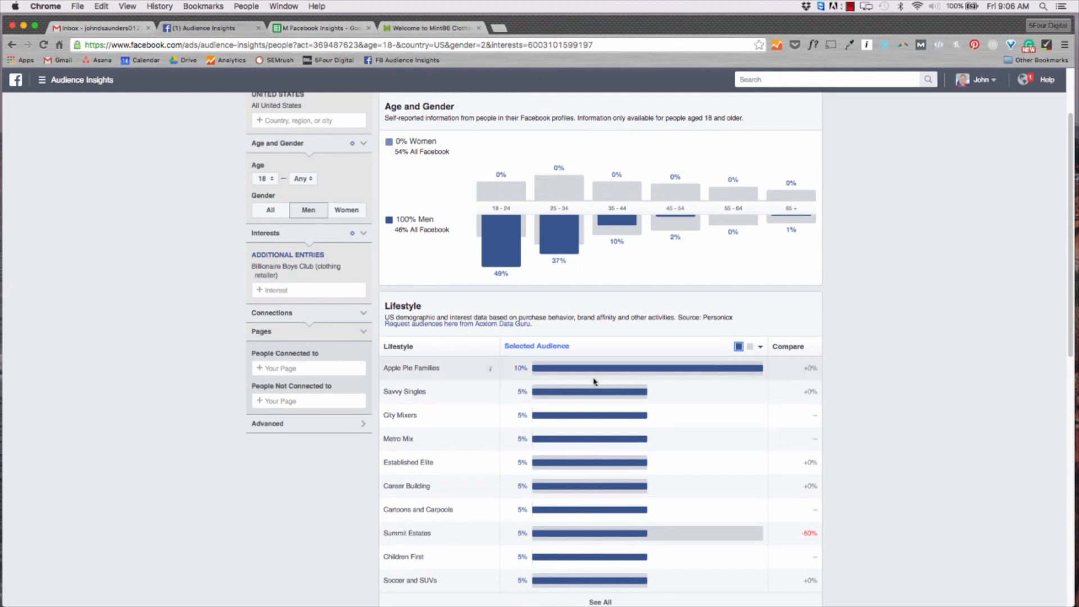
scroll("down", 3)
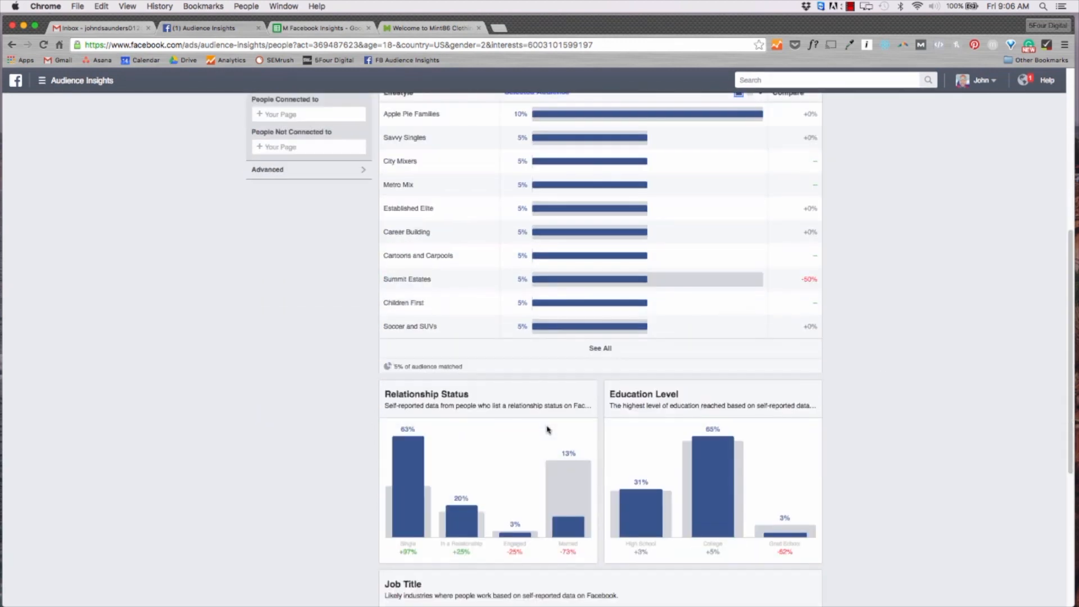
scroll("down", 3)
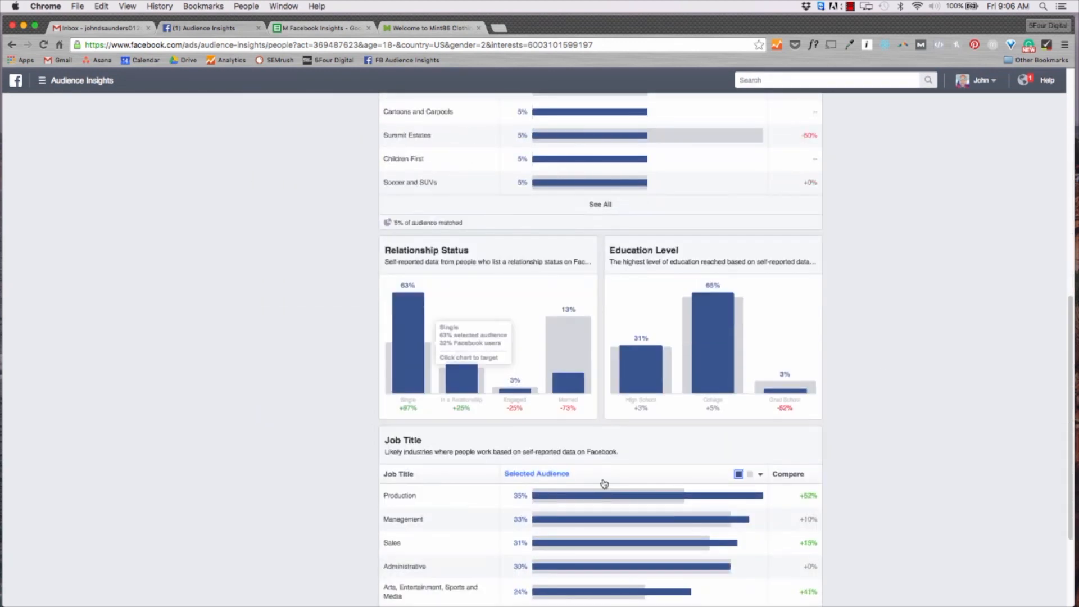
scroll("up", 3)
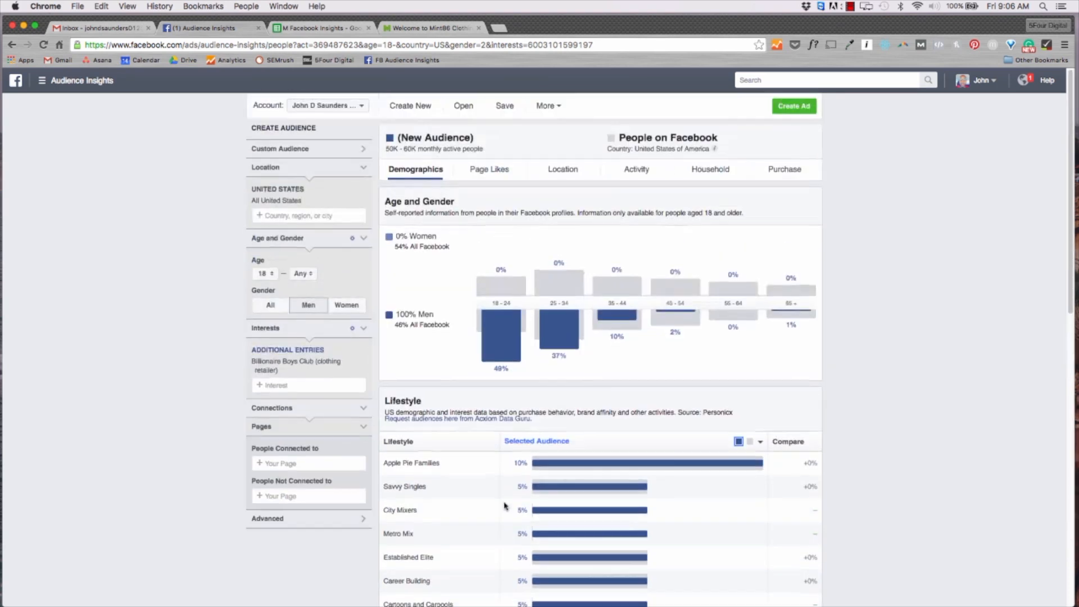
Show the men-only audience's Page Likes table, led by Billionaire Boys Club/Ice Cream at 563.5x
left_click(489, 169)
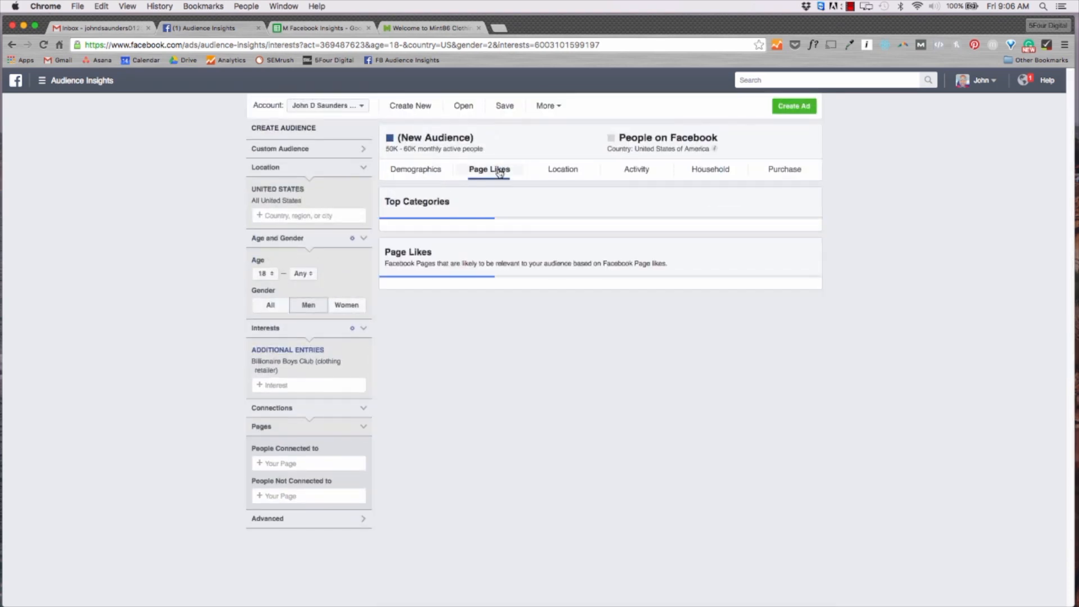
left_click(488, 169)
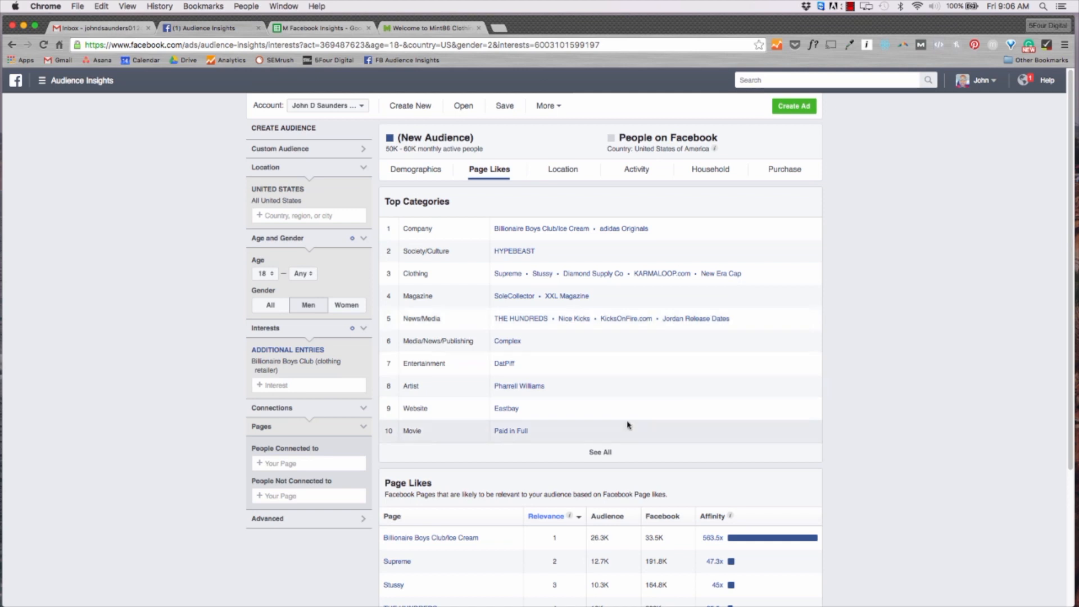
mouse_move(541, 228)
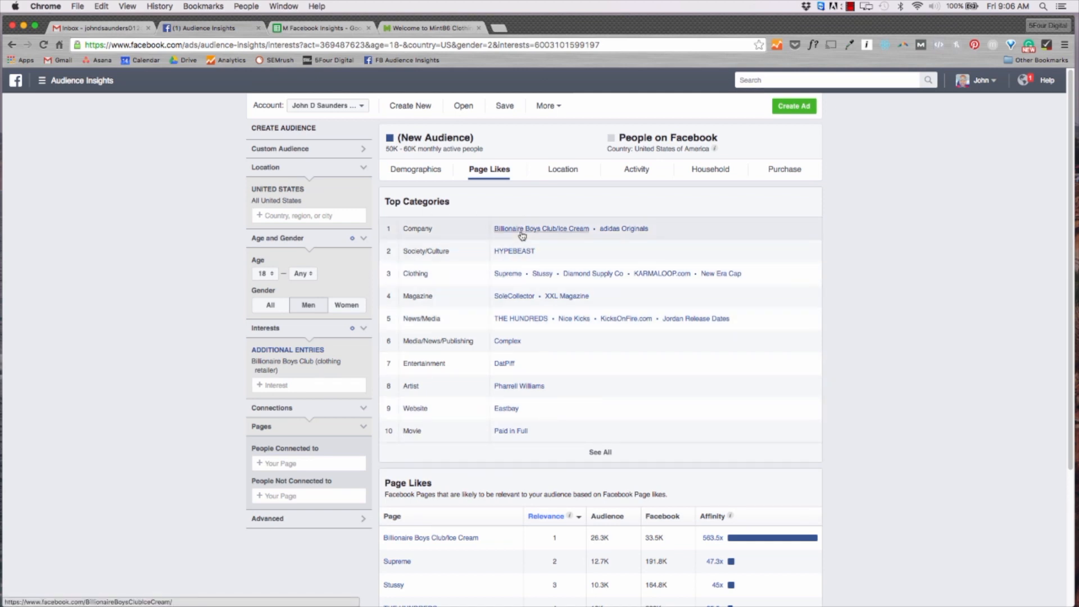
mouse_move(623, 231)
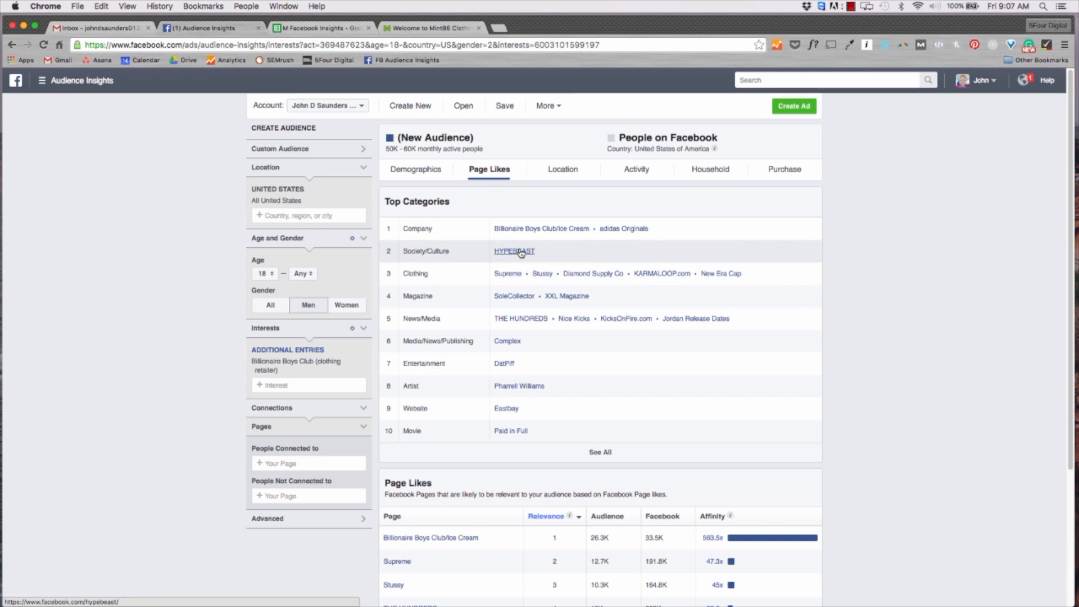
mouse_move(794, 436)
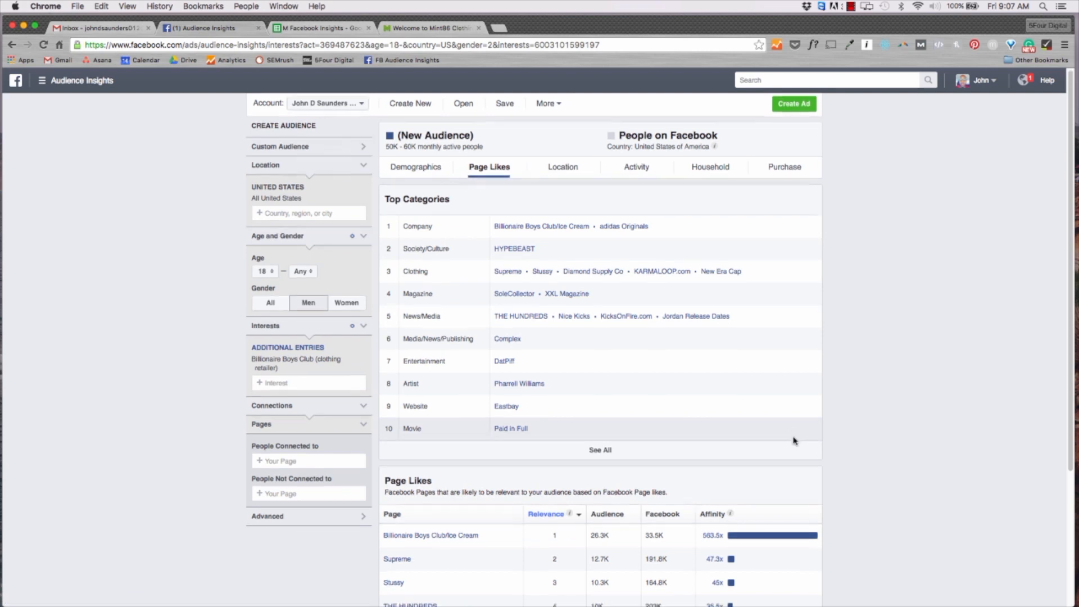
scroll("down", 3)
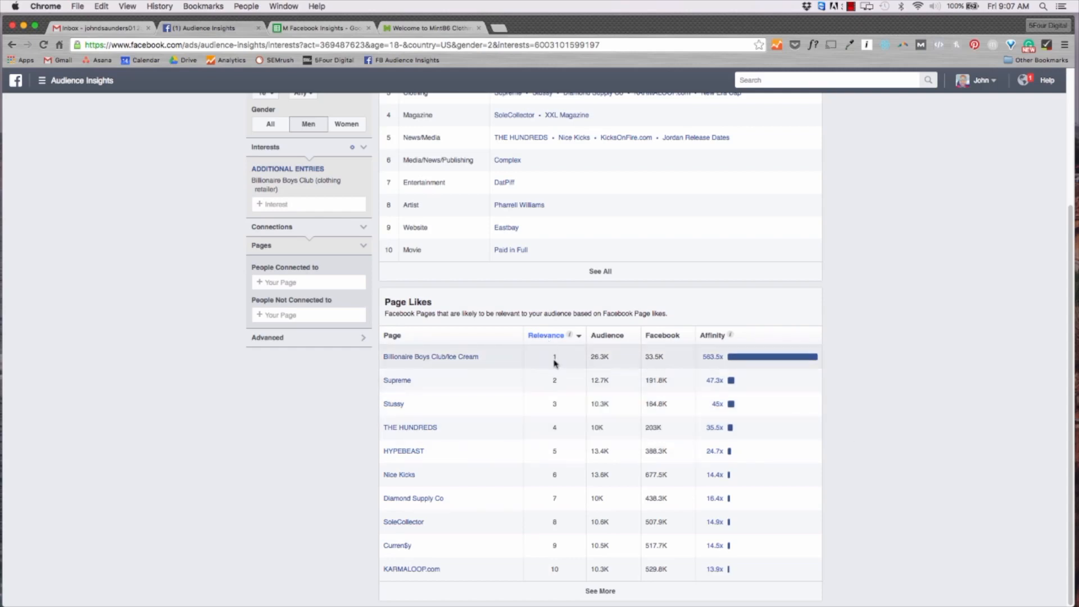
mouse_move(558, 344)
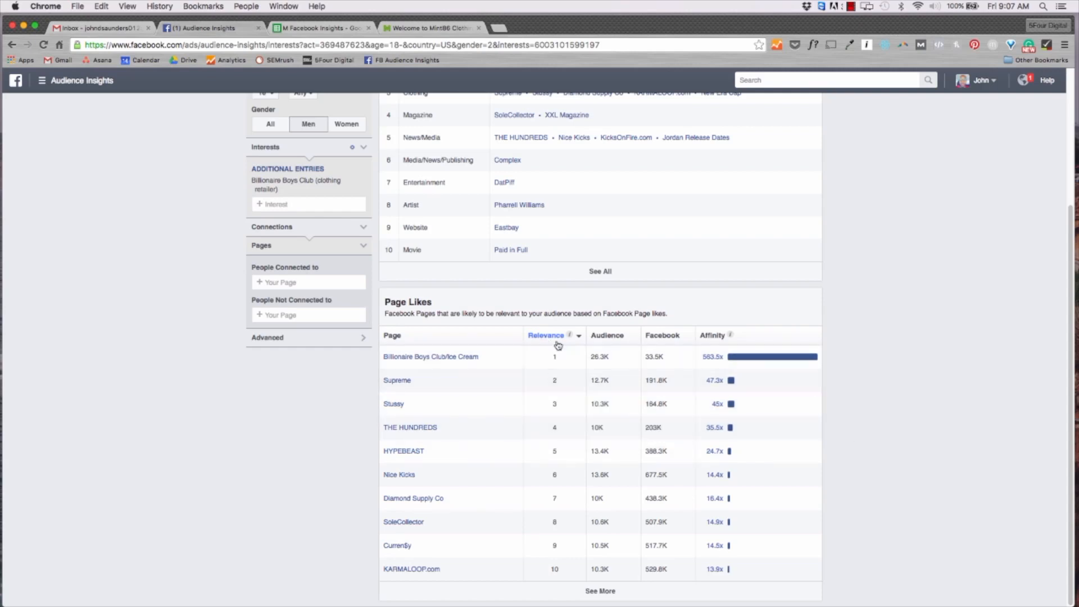
Reverse the Relevance sort so adidas Originals (66) tops the Page Likes list
left_click(546, 335)
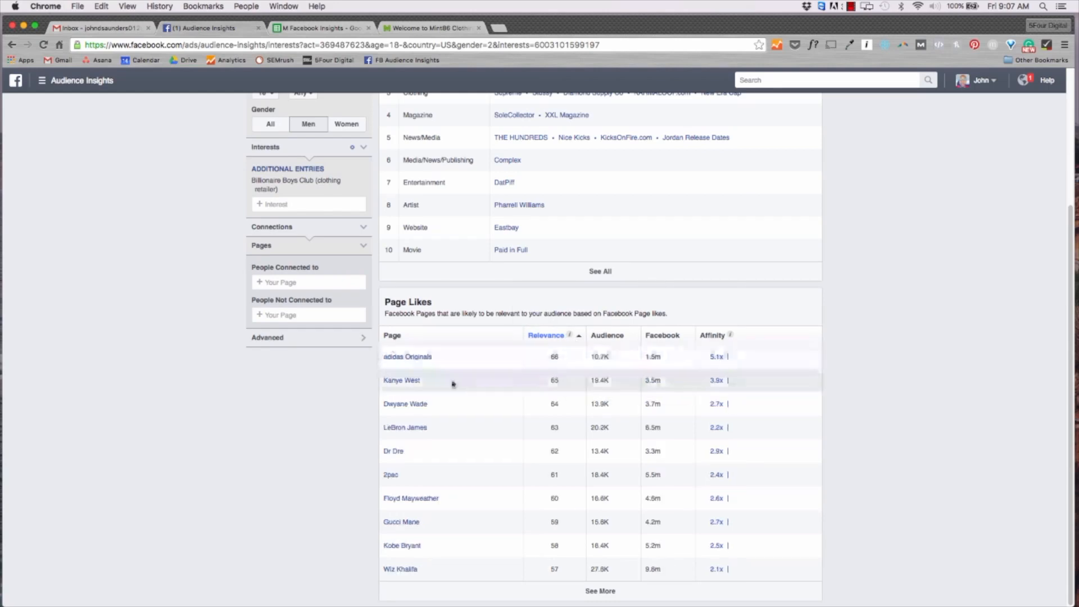
mouse_move(716, 356)
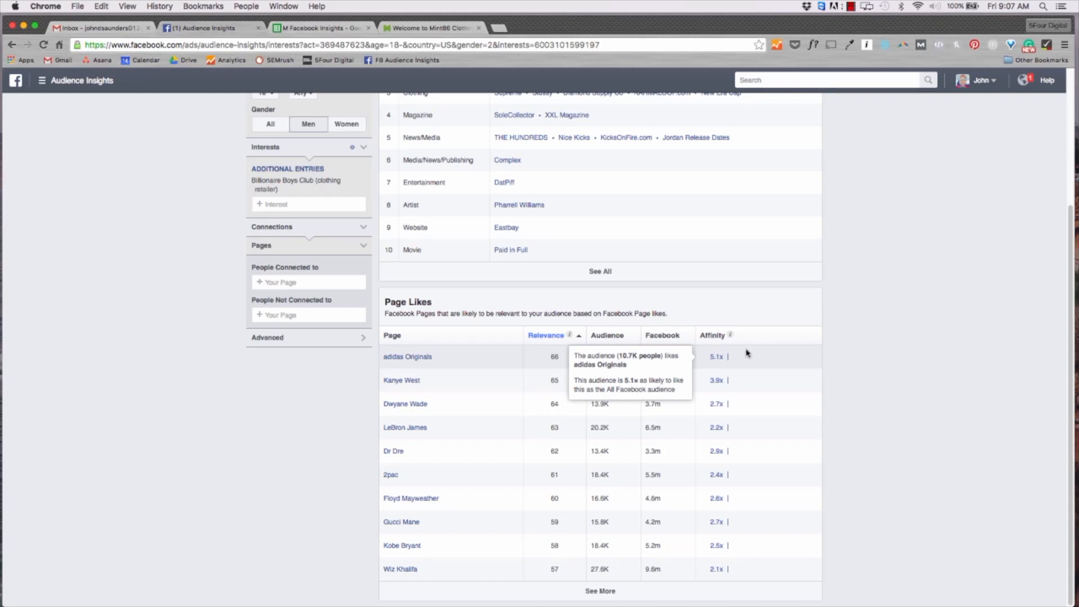
mouse_move(750, 478)
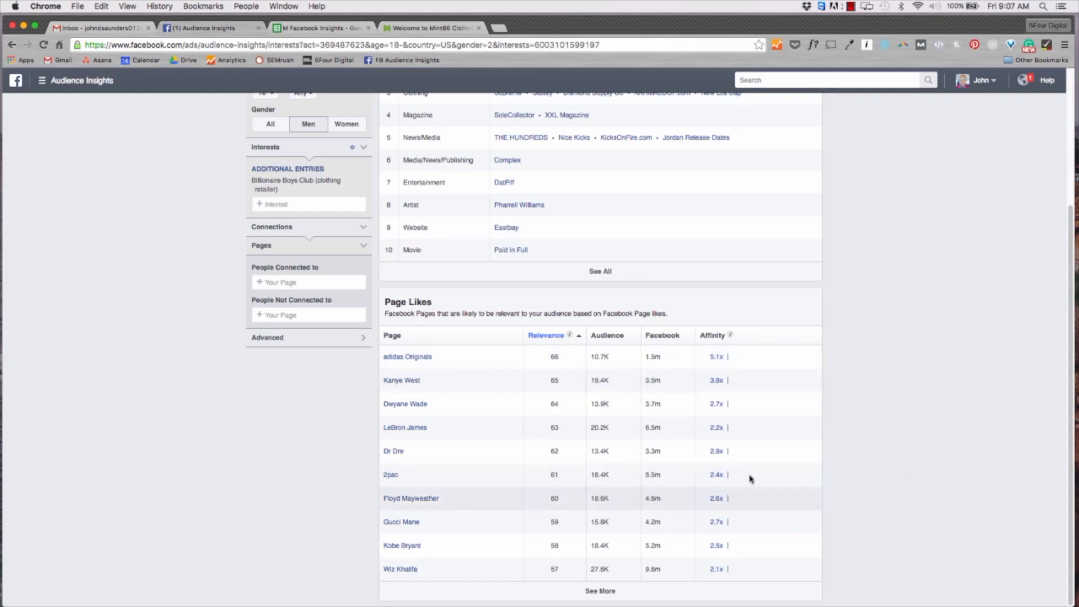
mouse_move(557, 365)
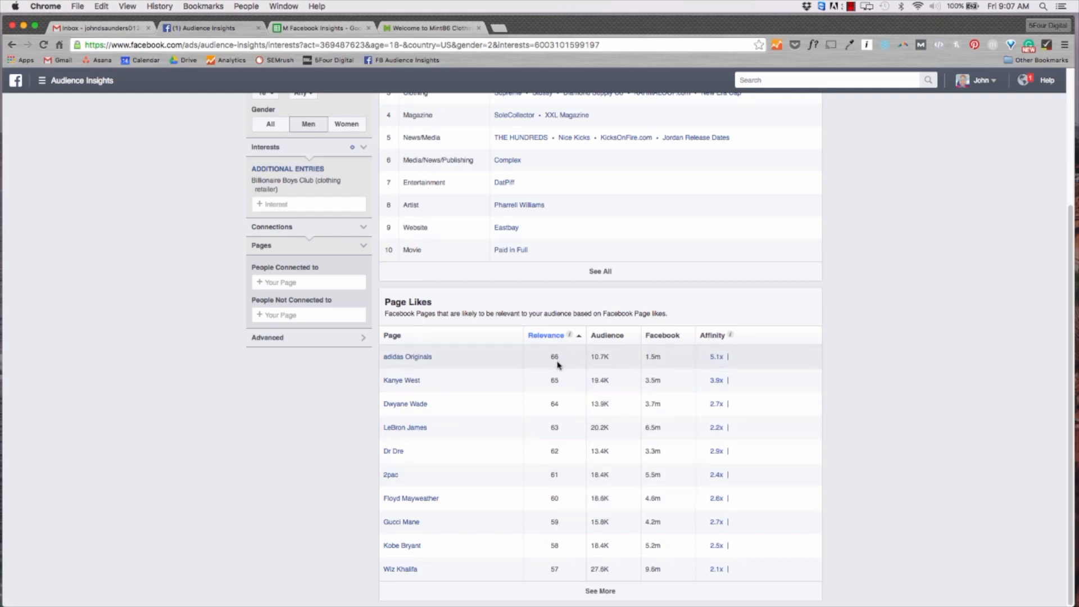
mouse_move(602, 359)
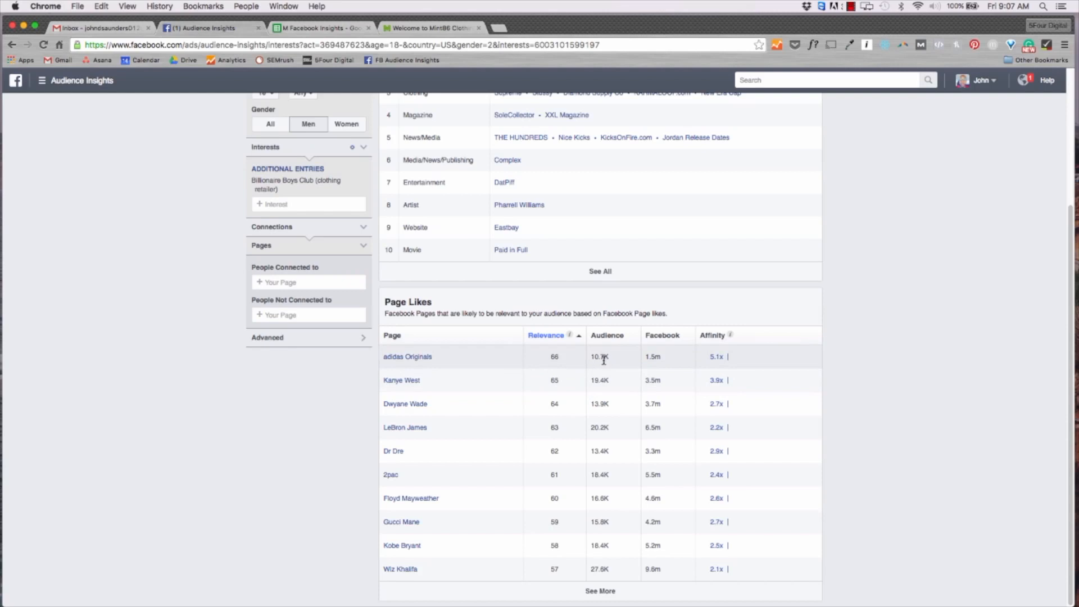
mouse_move(654, 356)
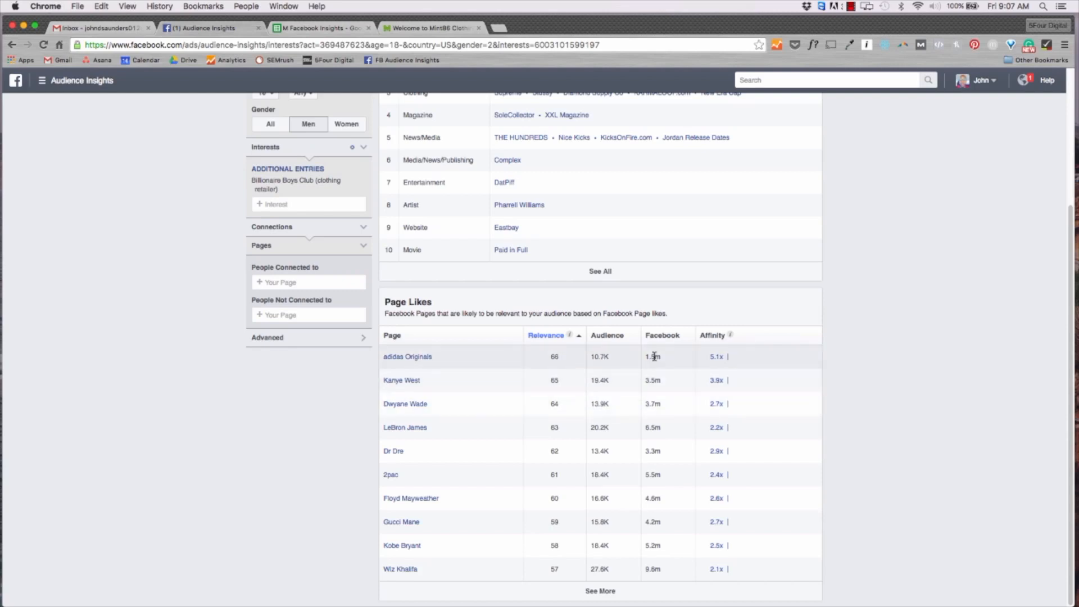
mouse_move(417, 380)
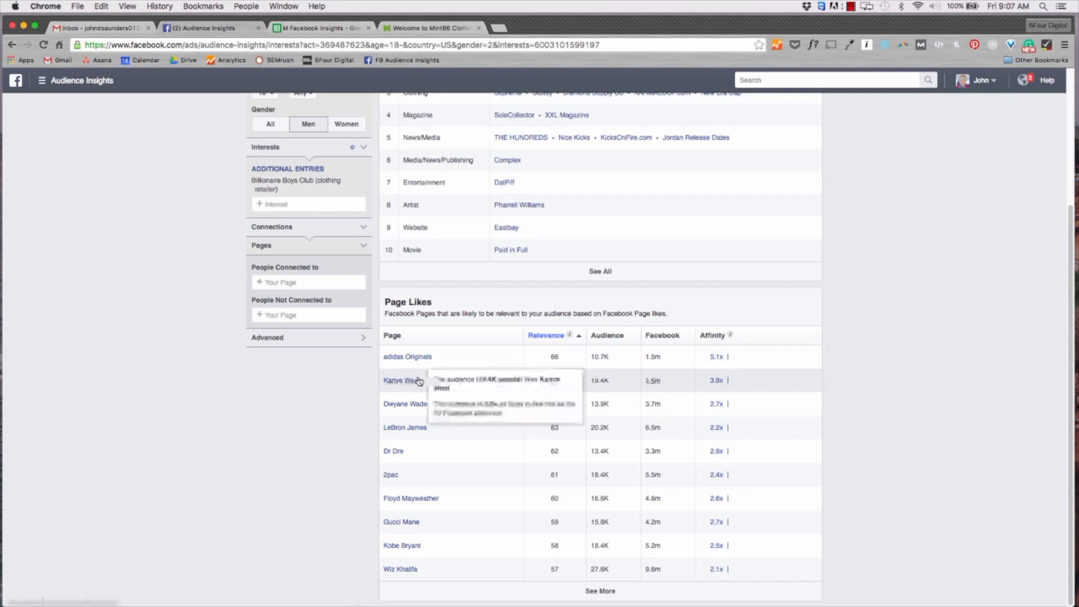
mouse_move(413, 435)
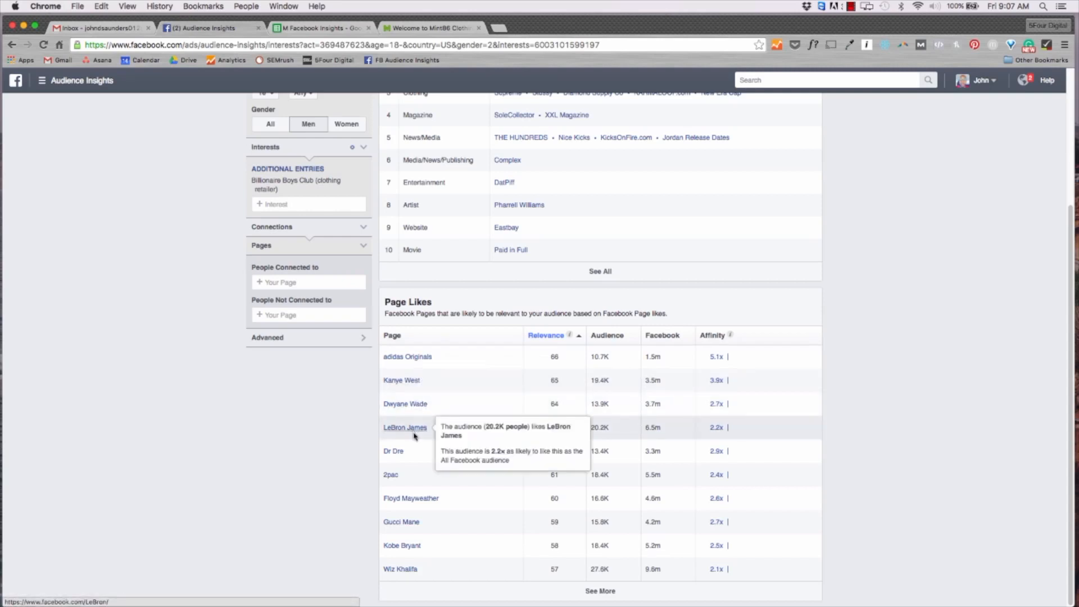
mouse_move(342, 410)
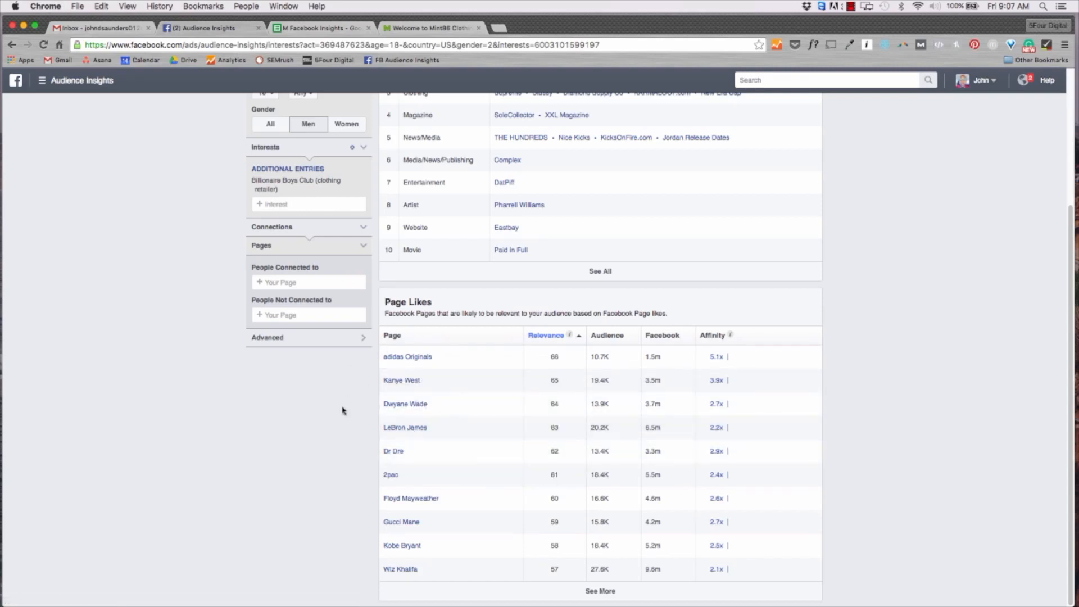
scroll("up", 3)
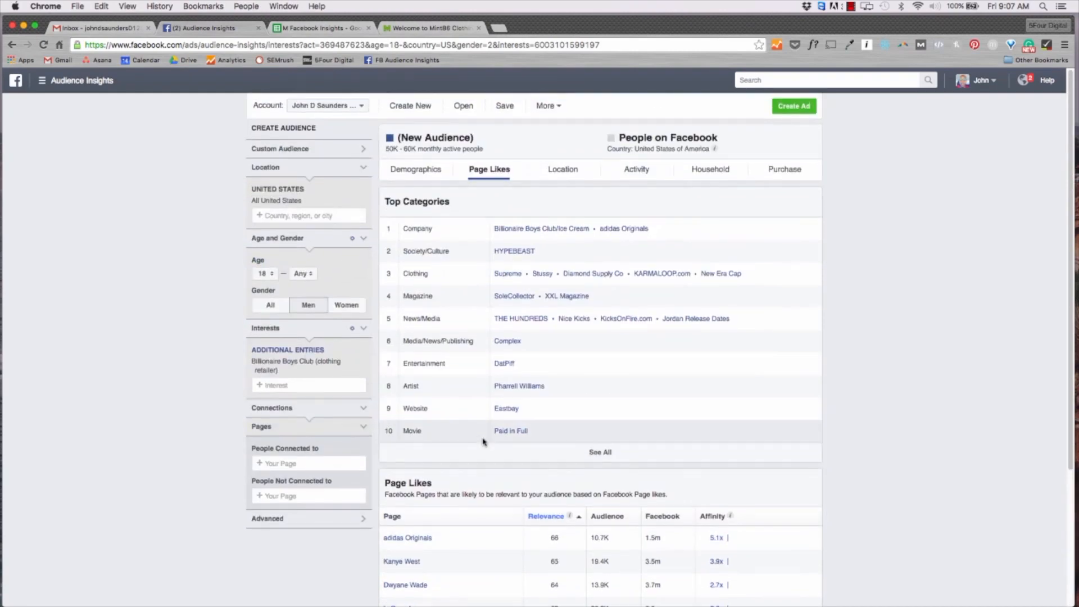
Review the Location tab's Top Cities, led by New York at 28%, then return to the persona spreadsheet
left_click(562, 169)
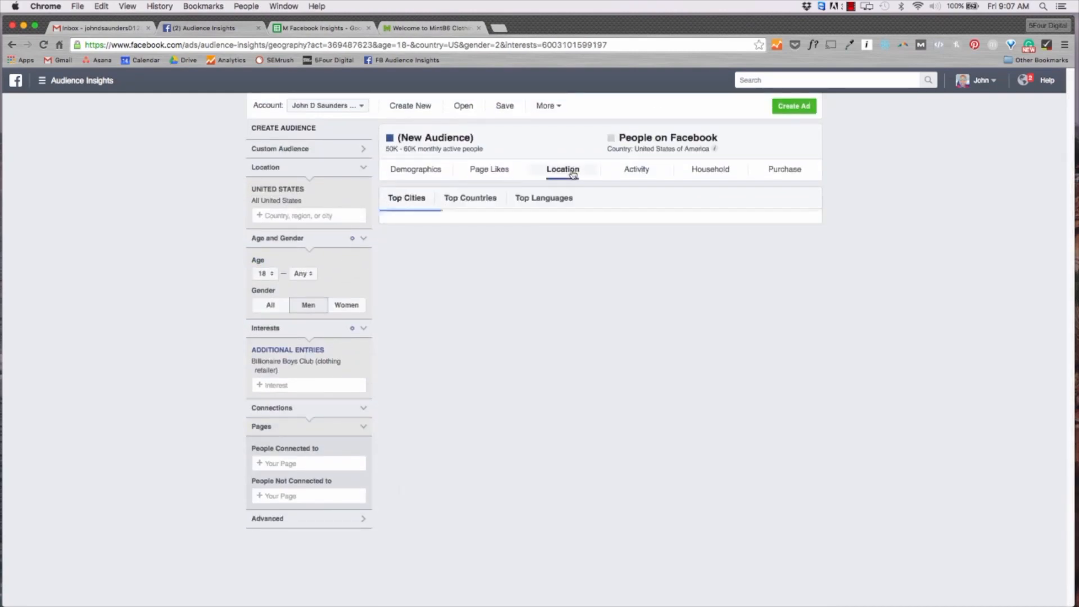
left_click(562, 169)
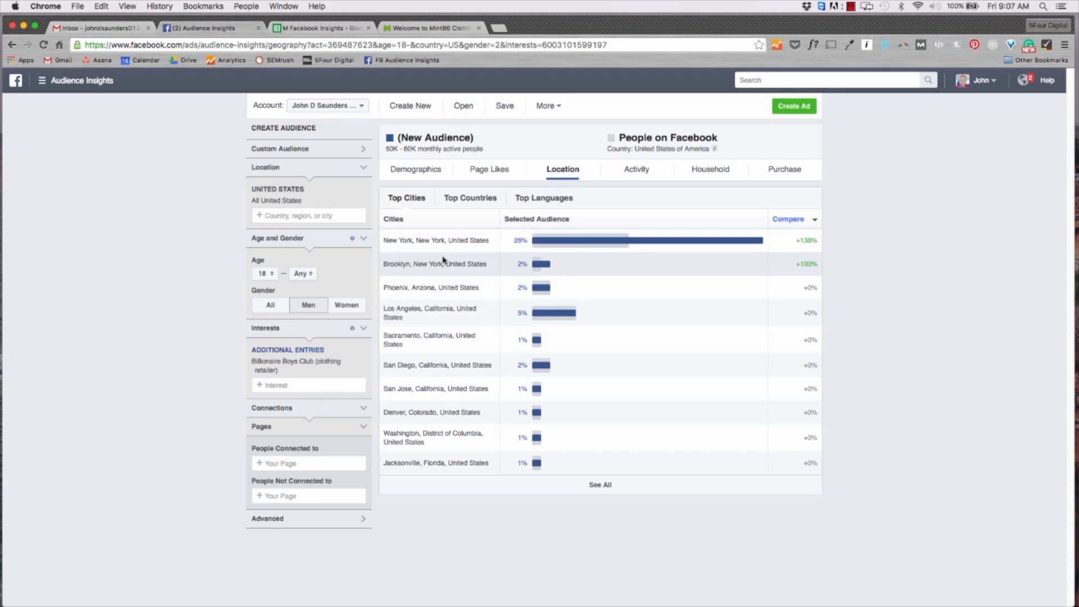
mouse_move(645, 276)
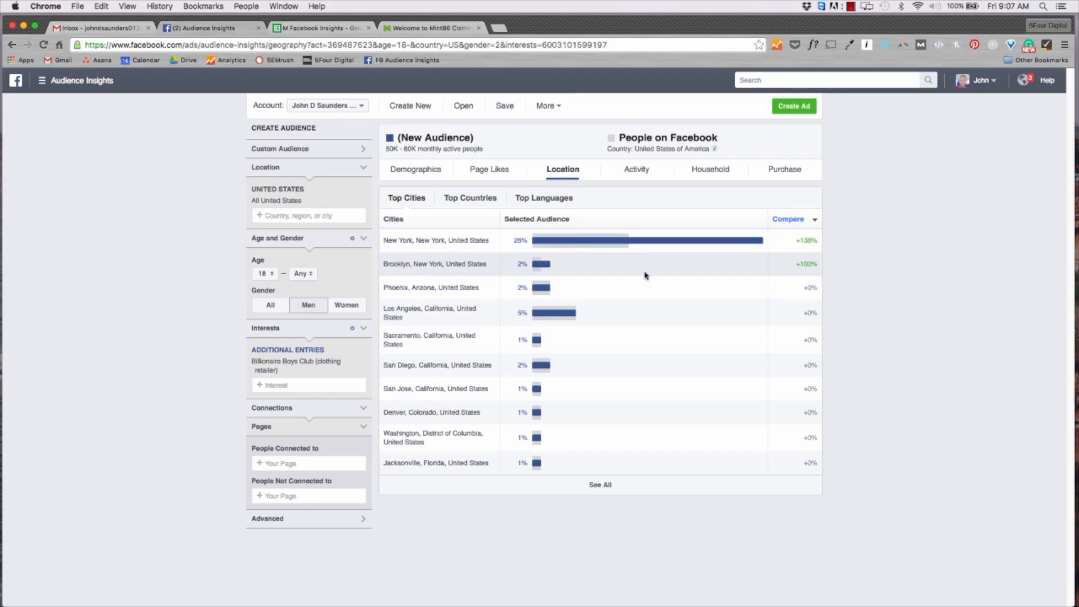
mouse_move(562, 240)
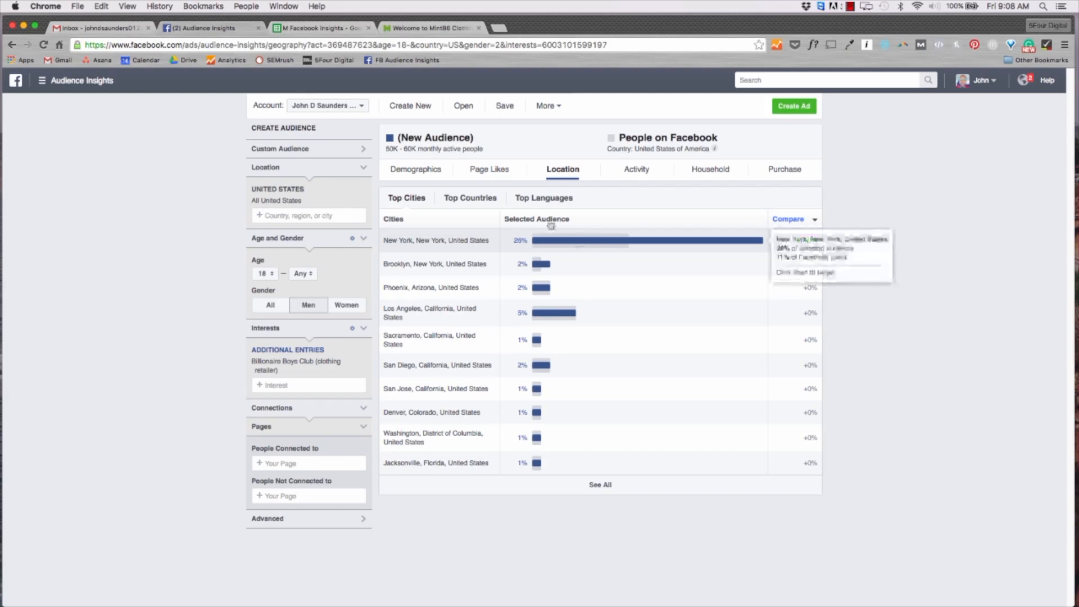
left_click(317, 27)
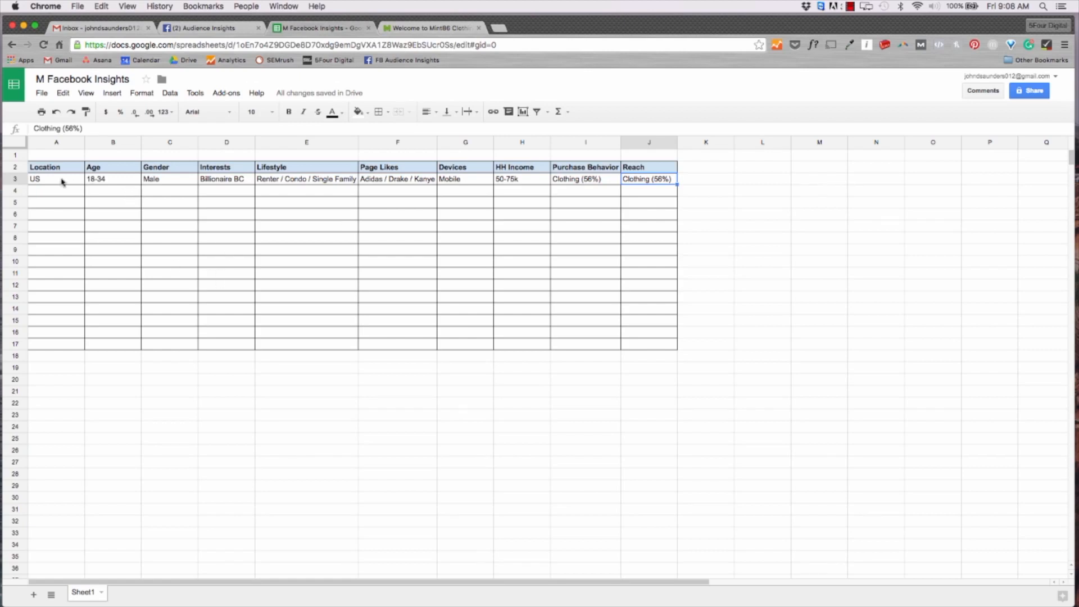
mouse_move(112, 189)
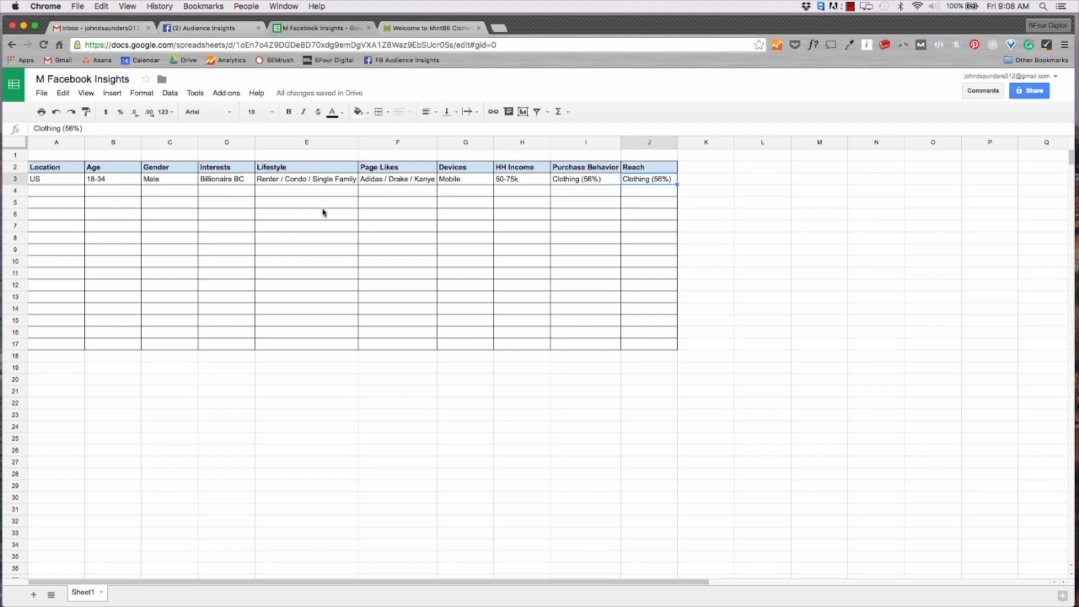
mouse_move(108, 177)
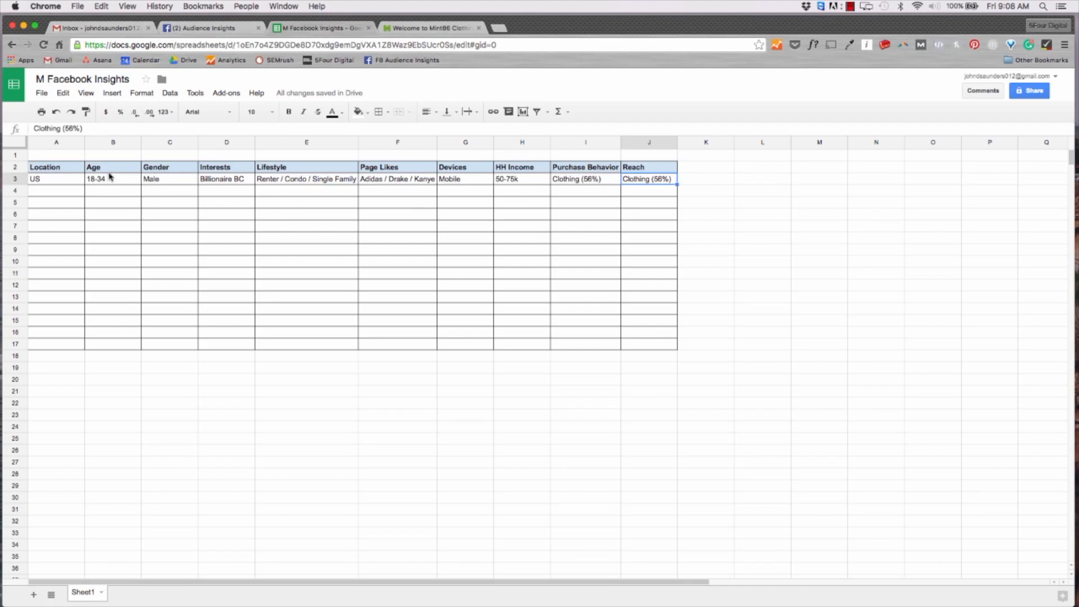
mouse_move(172, 162)
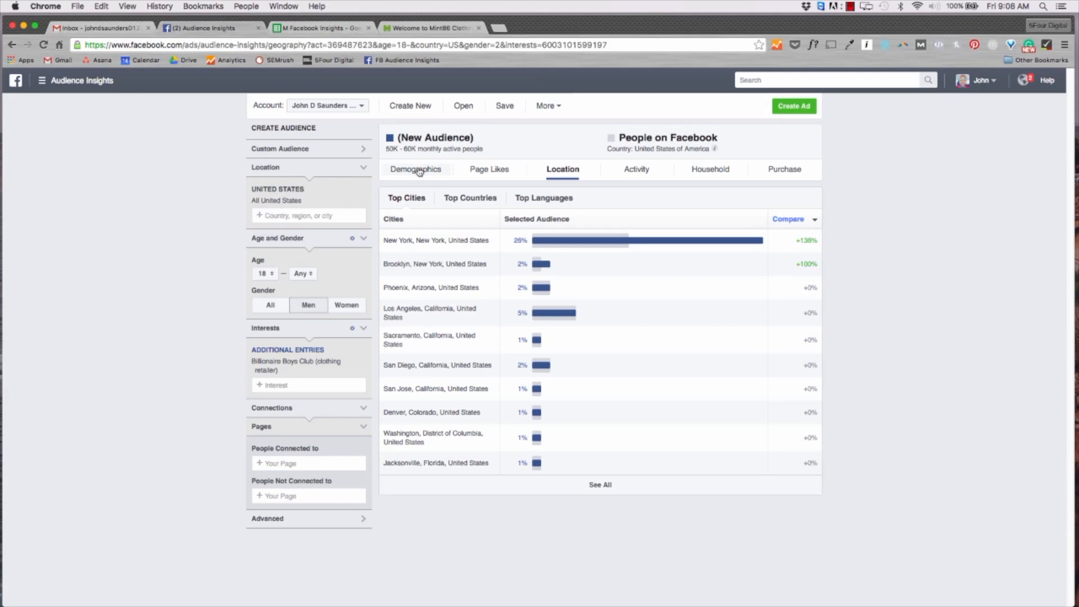
Show the Demographics age and gender chart, where 49% of the men are 18–24
left_click(415, 168)
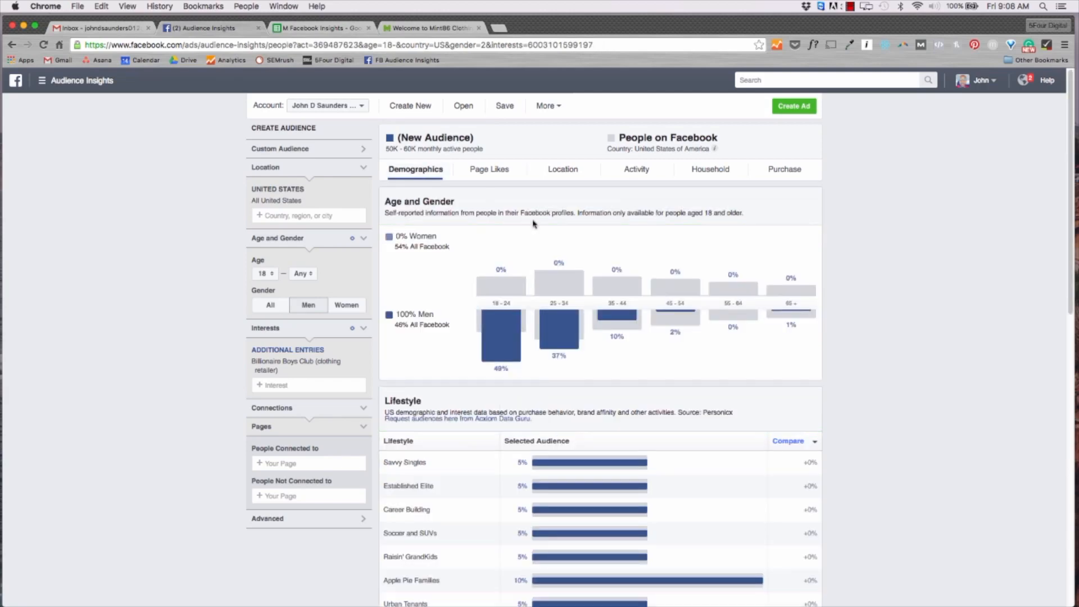
mouse_move(501, 334)
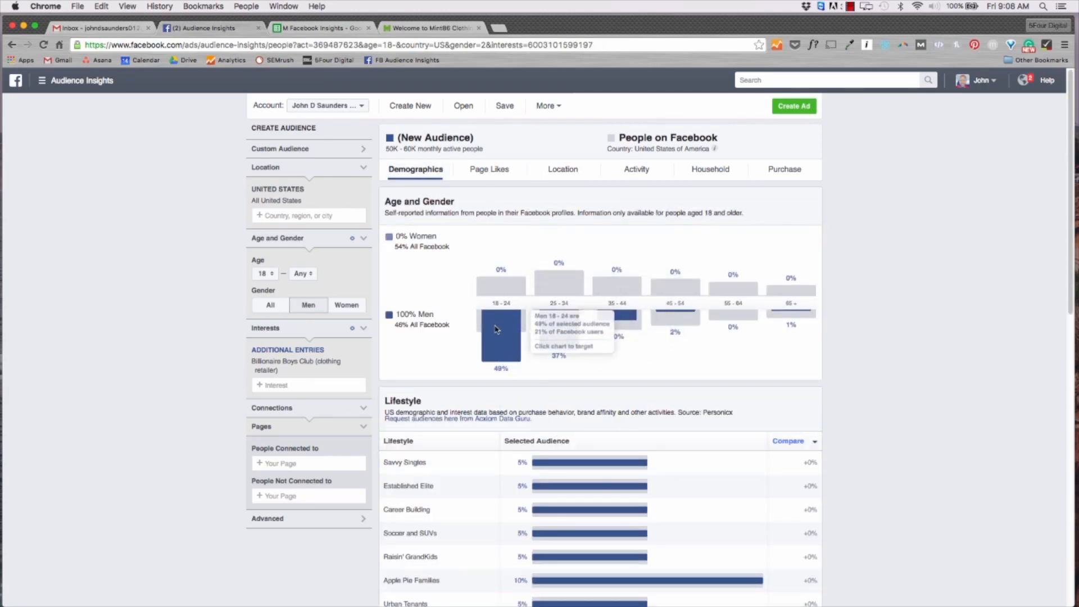
mouse_move(558, 328)
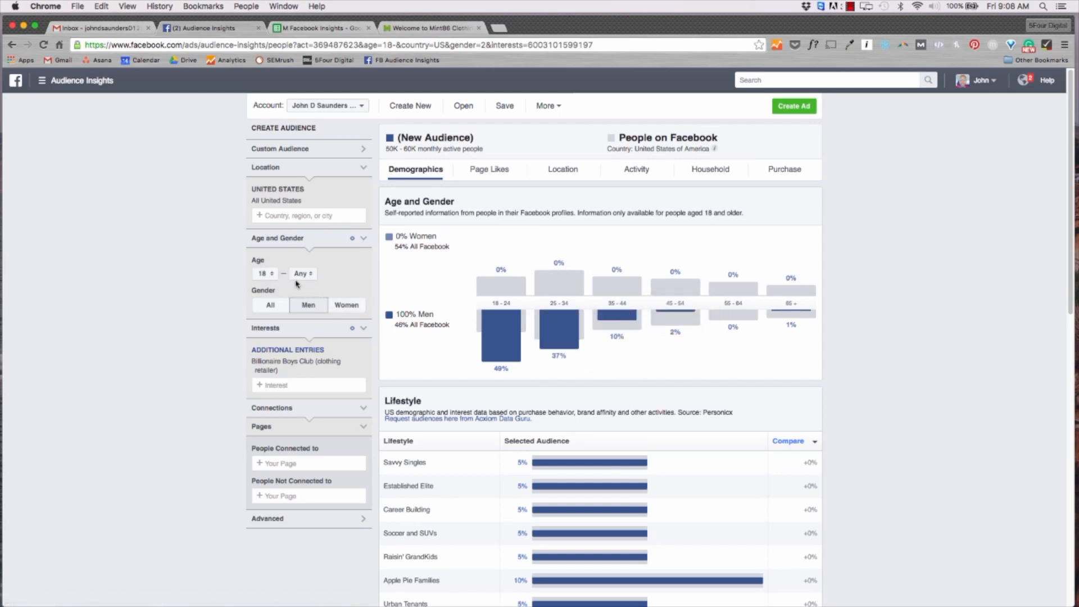
Cap the upper age at 34, shrinking the audience to 45K–50K, and scroll the results
left_click(304, 273)
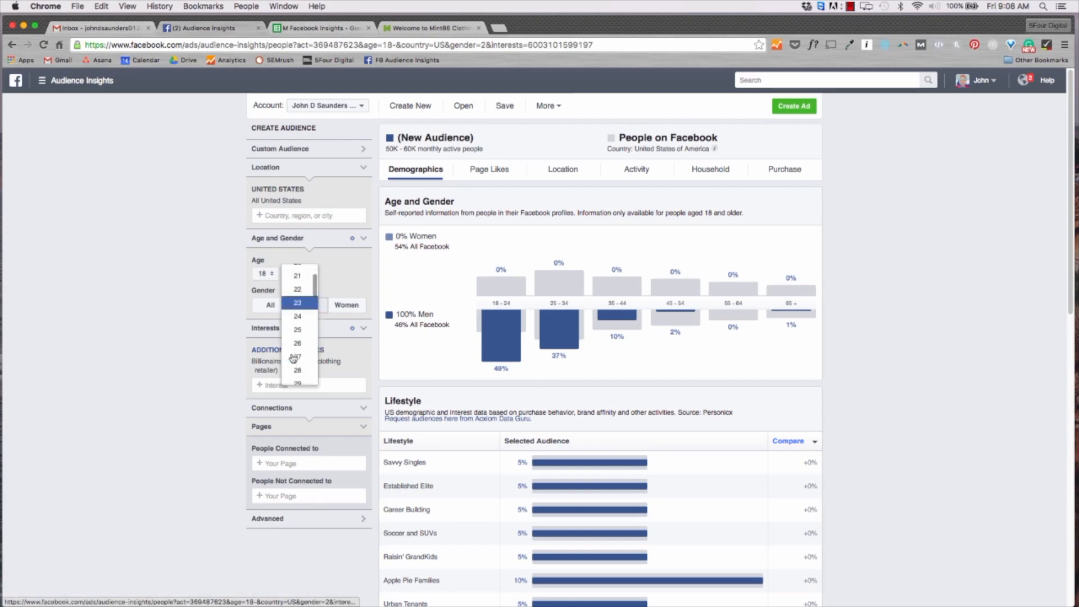
left_click(300, 356)
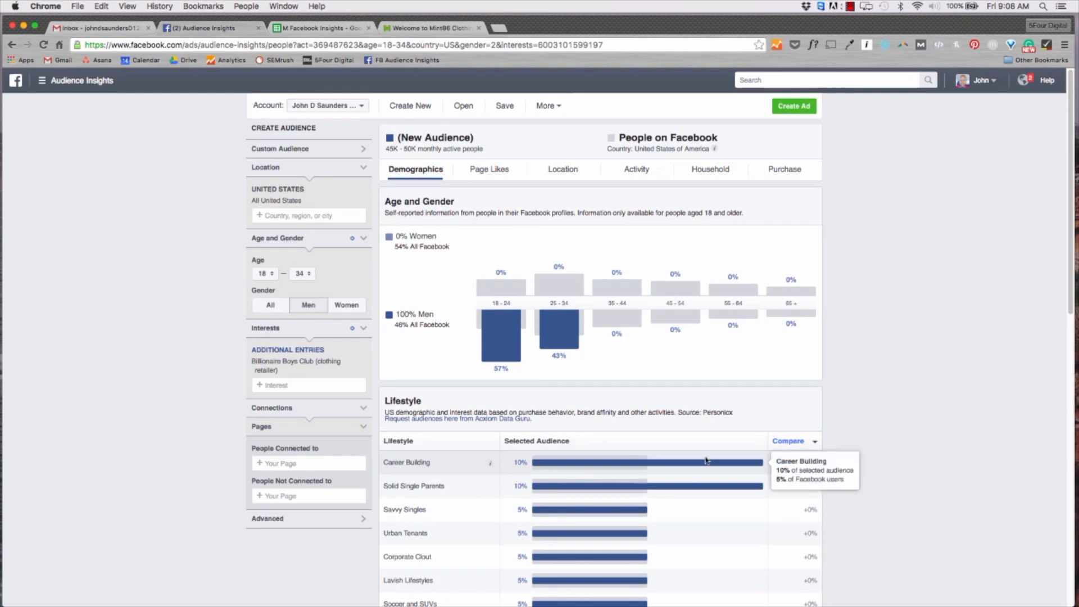
scroll("down", 3)
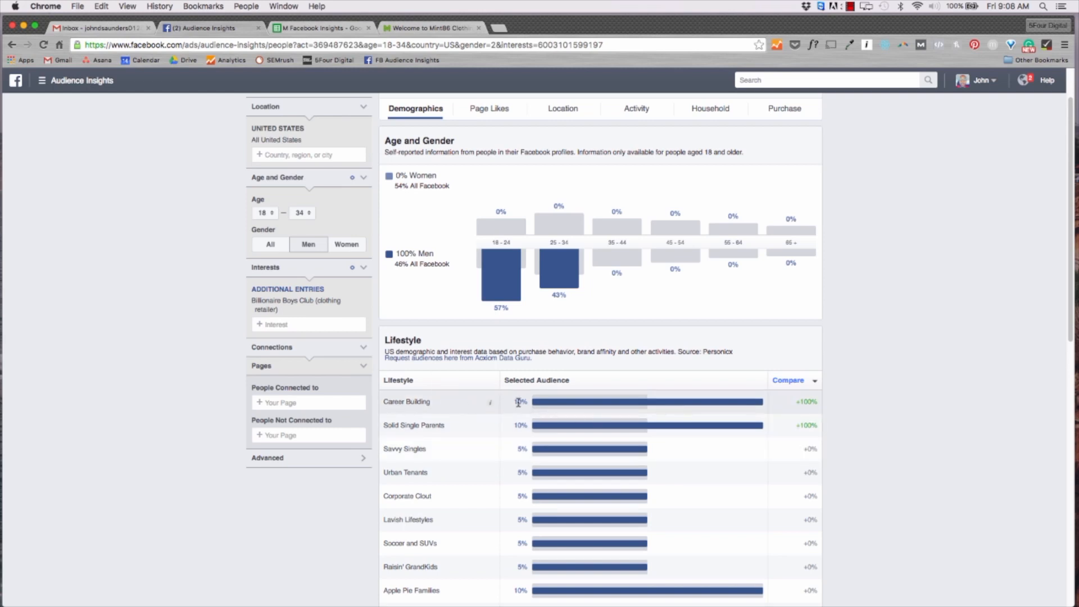
mouse_move(490, 401)
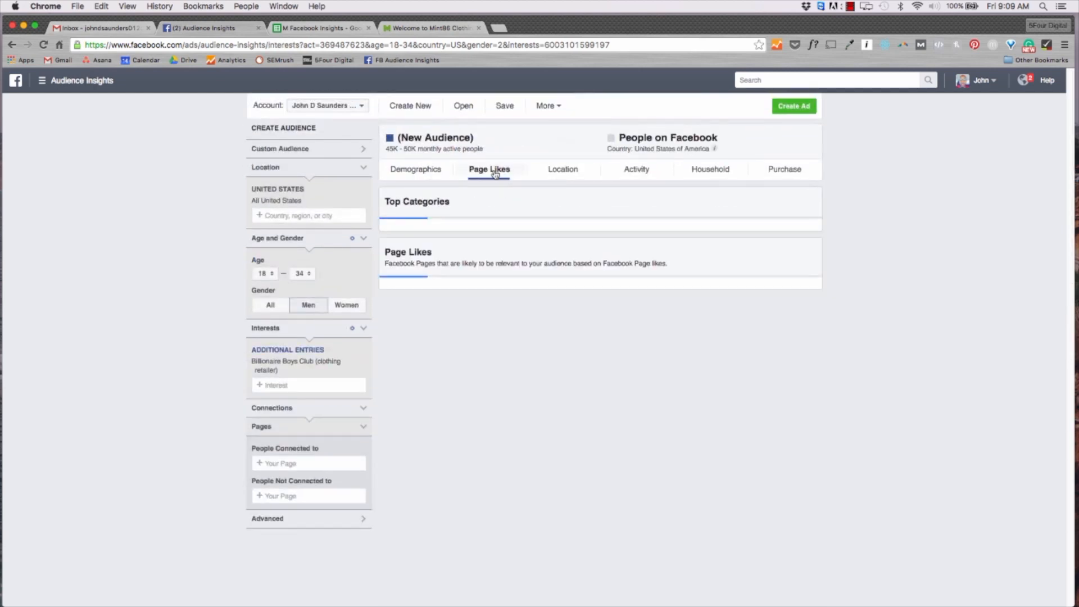
Re-sort the 18–34 audience's Page Likes by lowest relevance, then view Top Cities (New York 27%)
left_click(489, 169)
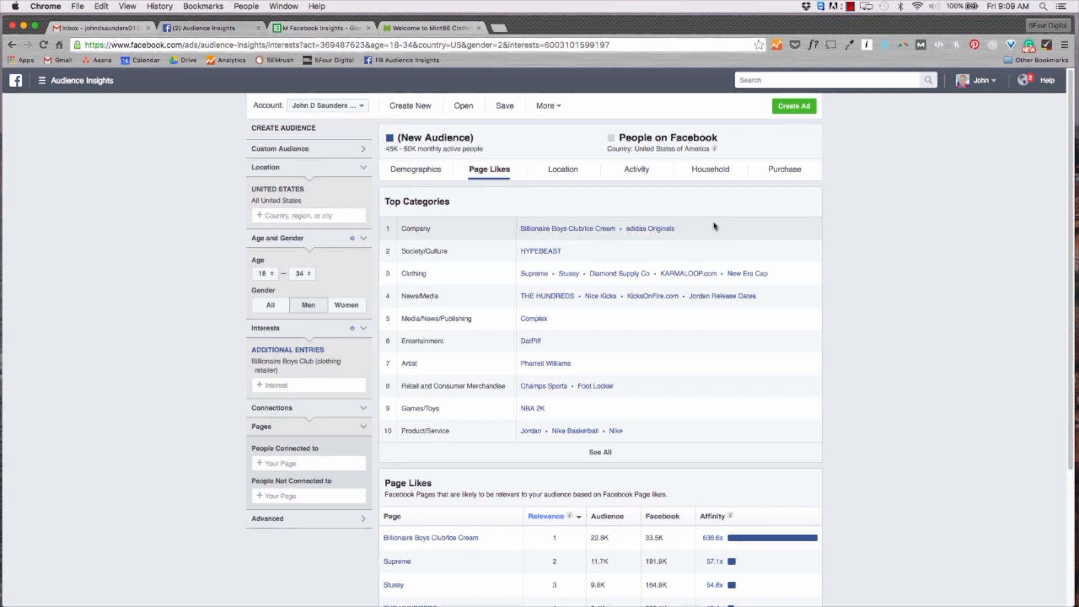
scroll("down", 3)
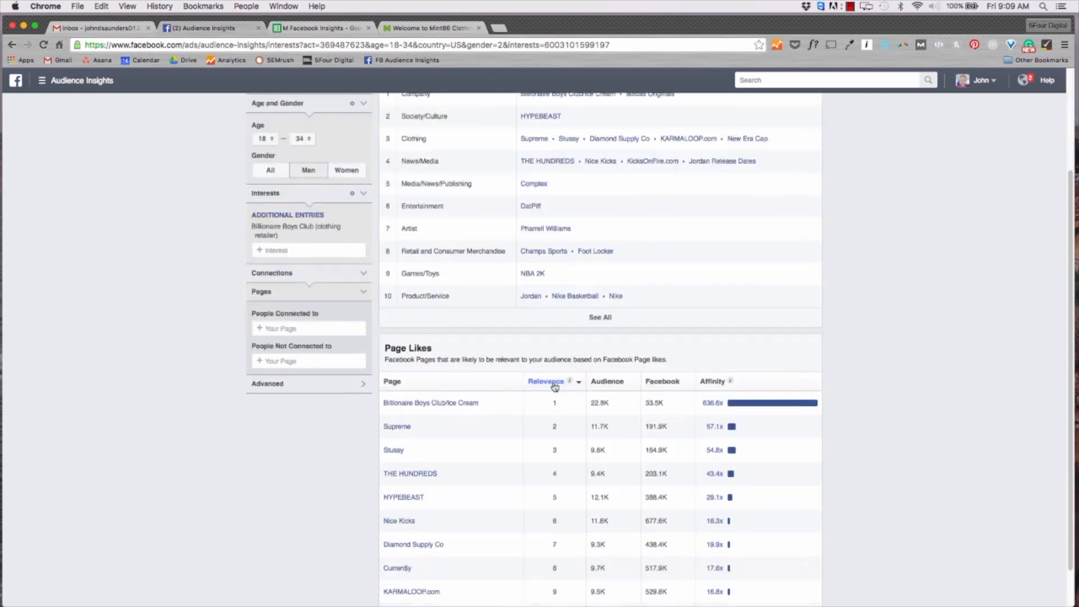
left_click(546, 381)
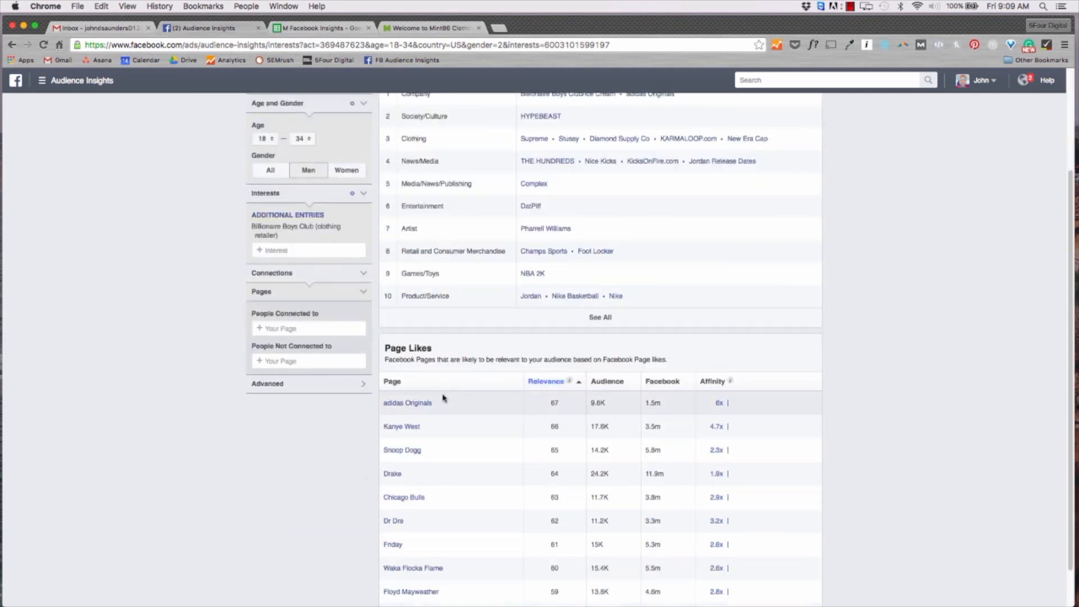
mouse_move(403, 450)
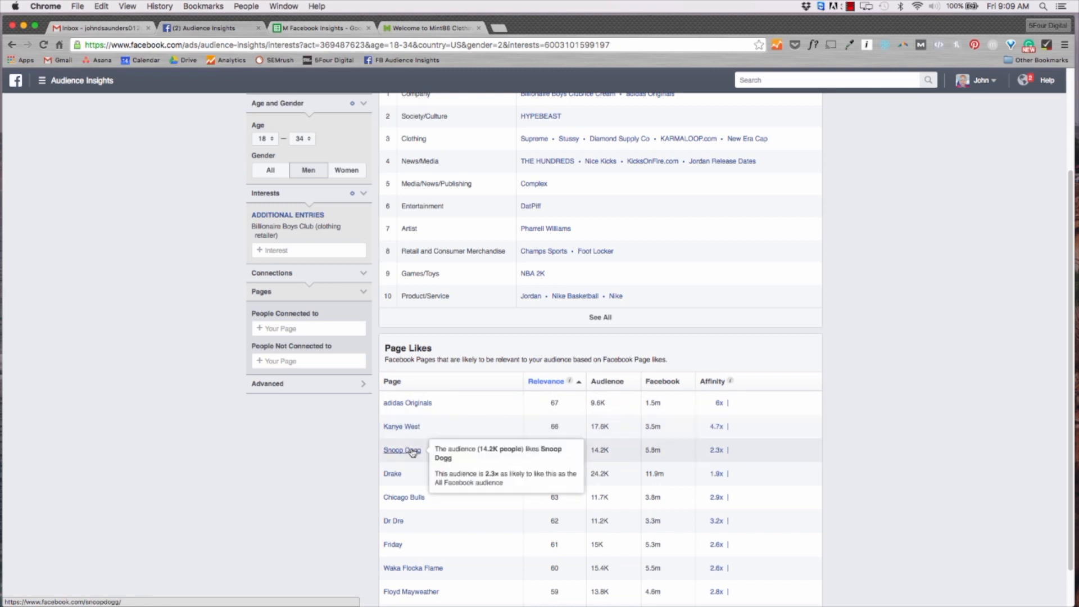
mouse_move(421, 410)
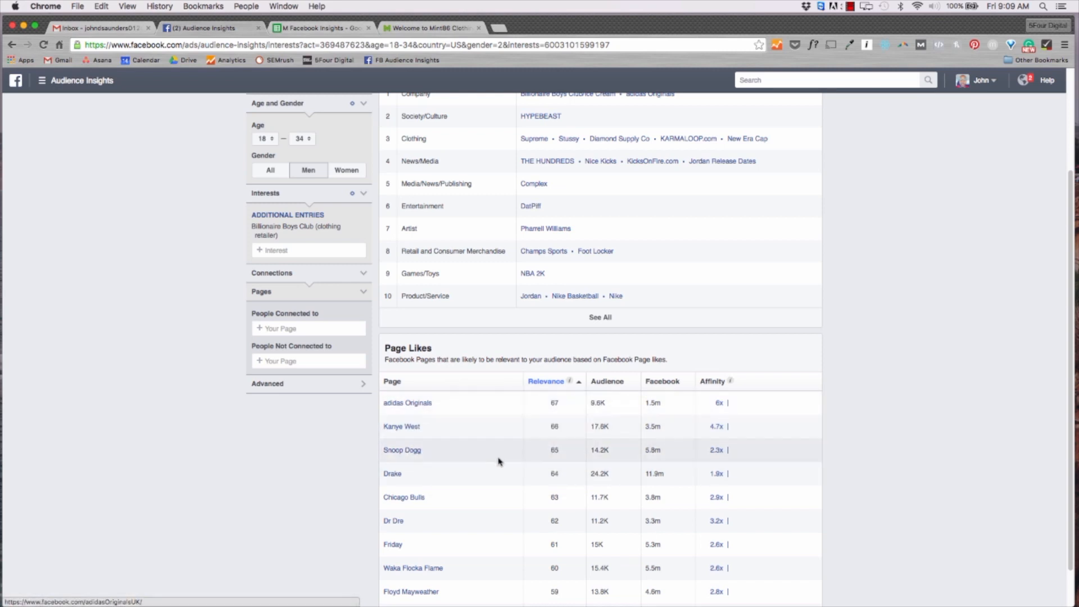
scroll("up", 3)
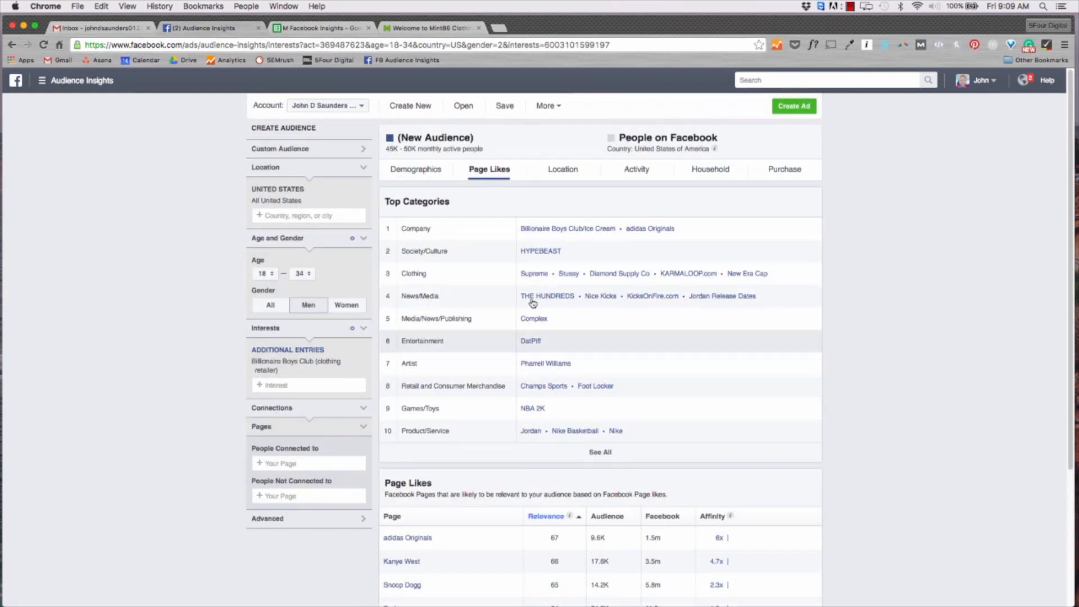
left_click(562, 169)
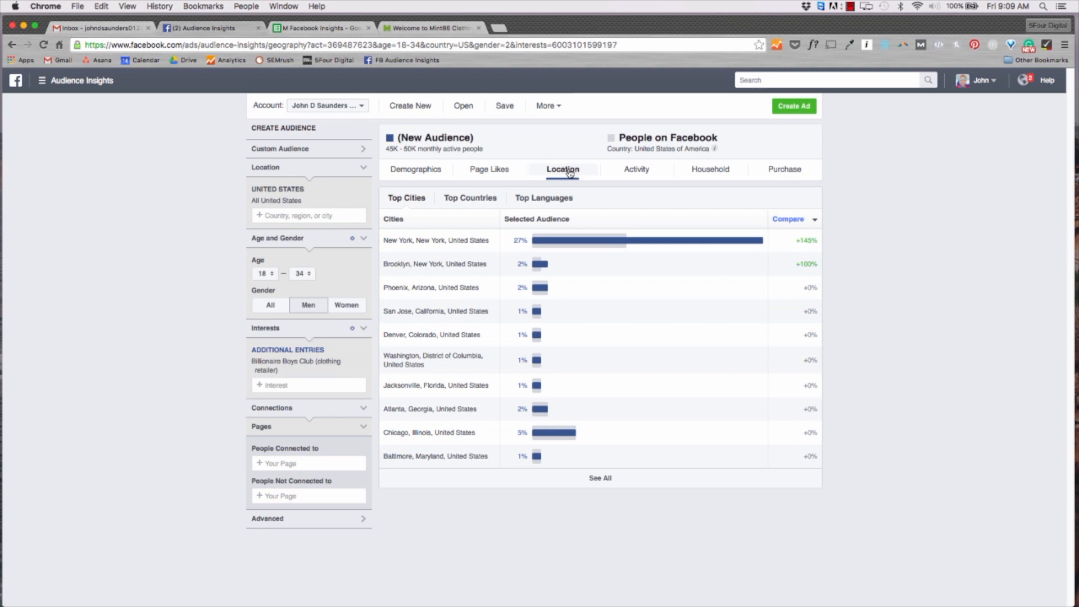
Show the Activity tab with frequency of activities and device usage for the 18–34 men
left_click(636, 169)
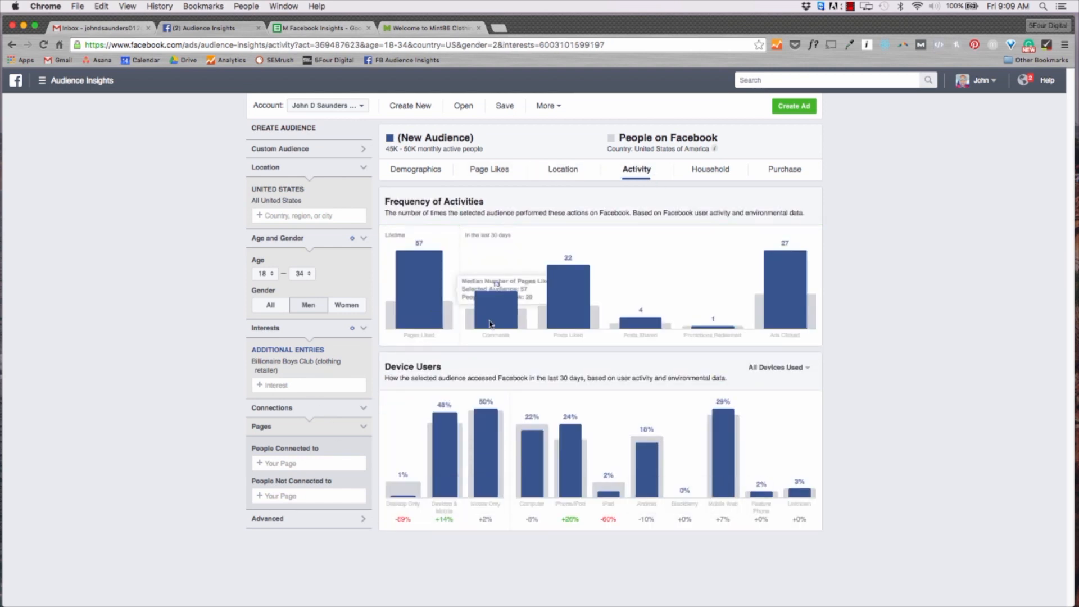
mouse_move(910, 365)
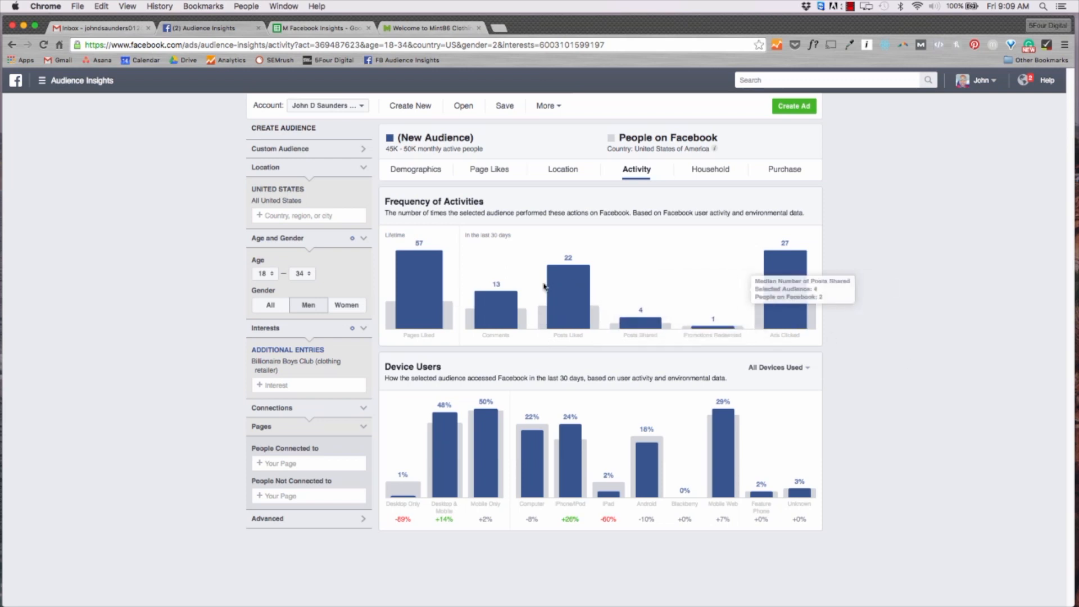
mouse_move(492, 314)
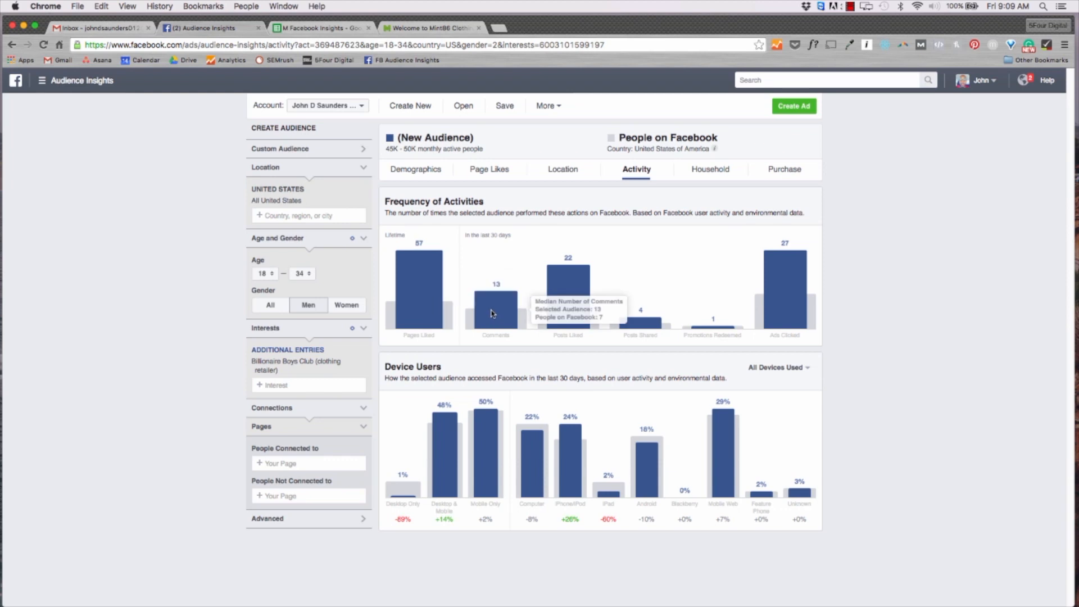
mouse_move(559, 291)
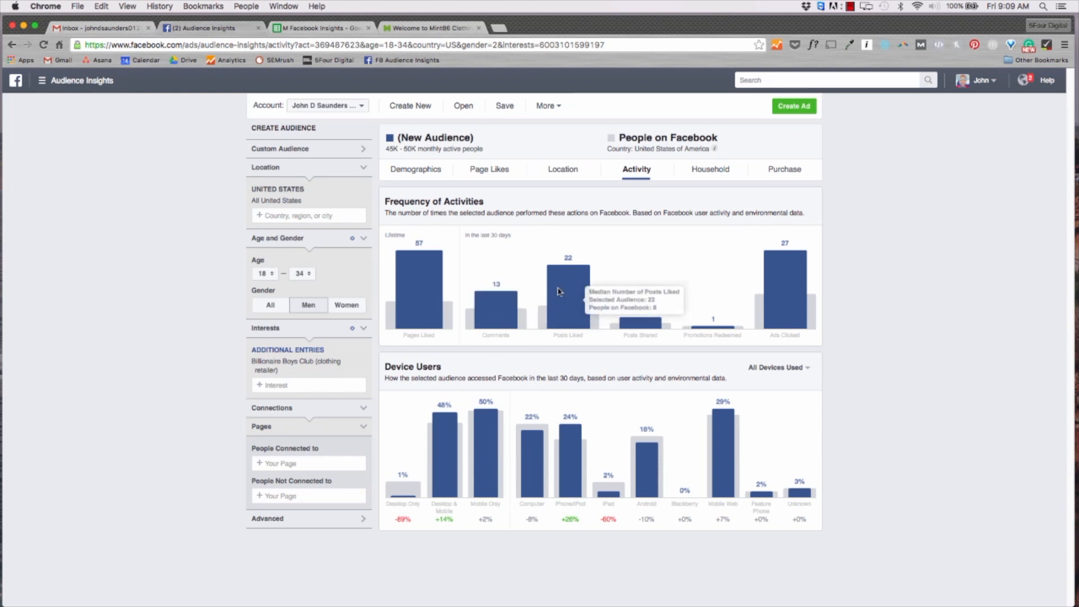
mouse_move(641, 324)
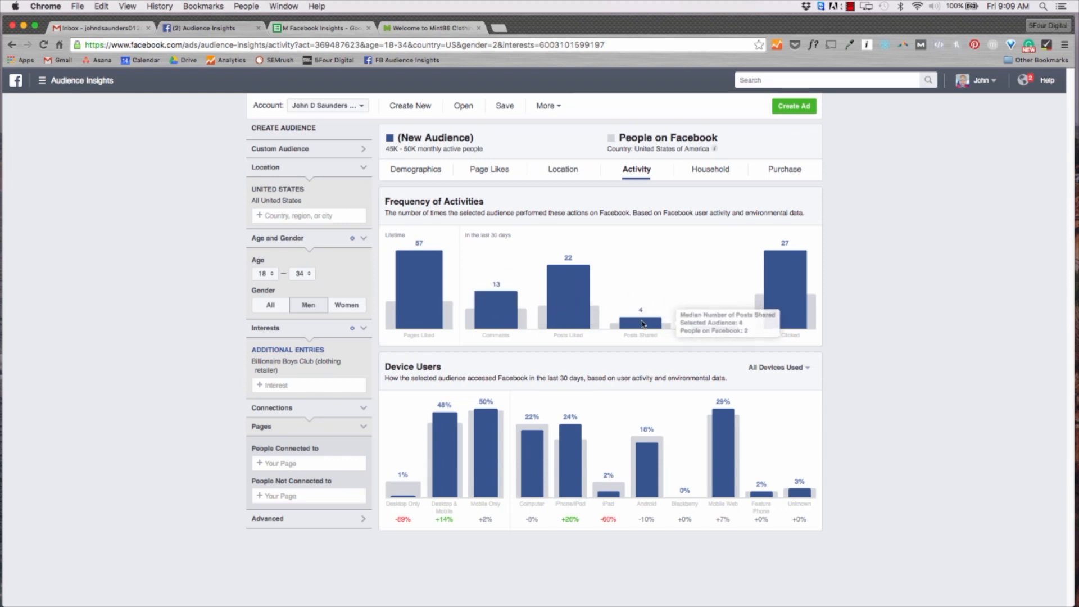
mouse_move(959, 432)
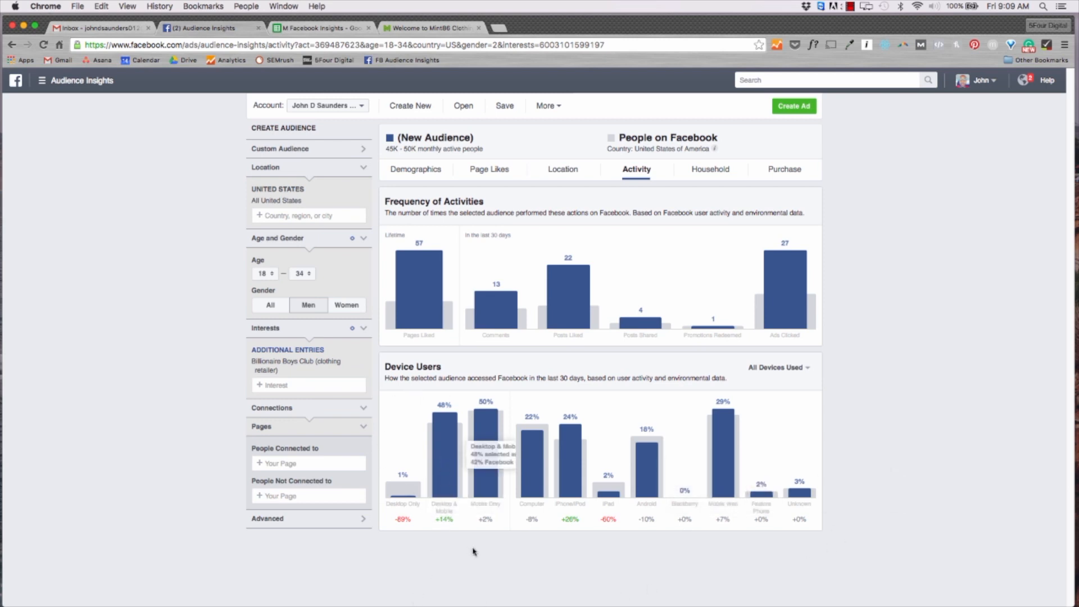
mouse_move(490, 478)
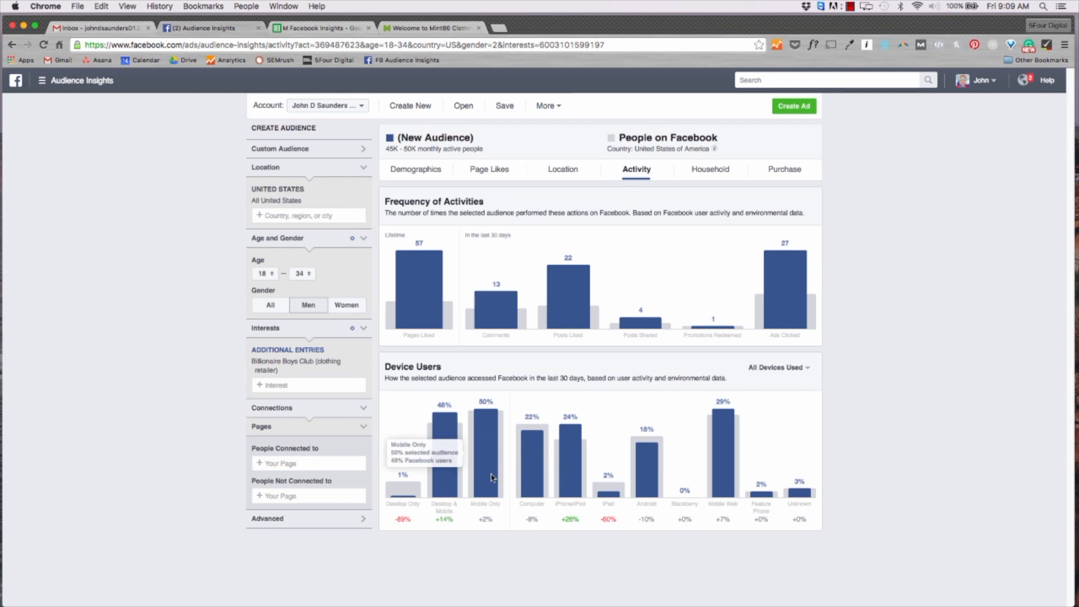
mouse_move(499, 471)
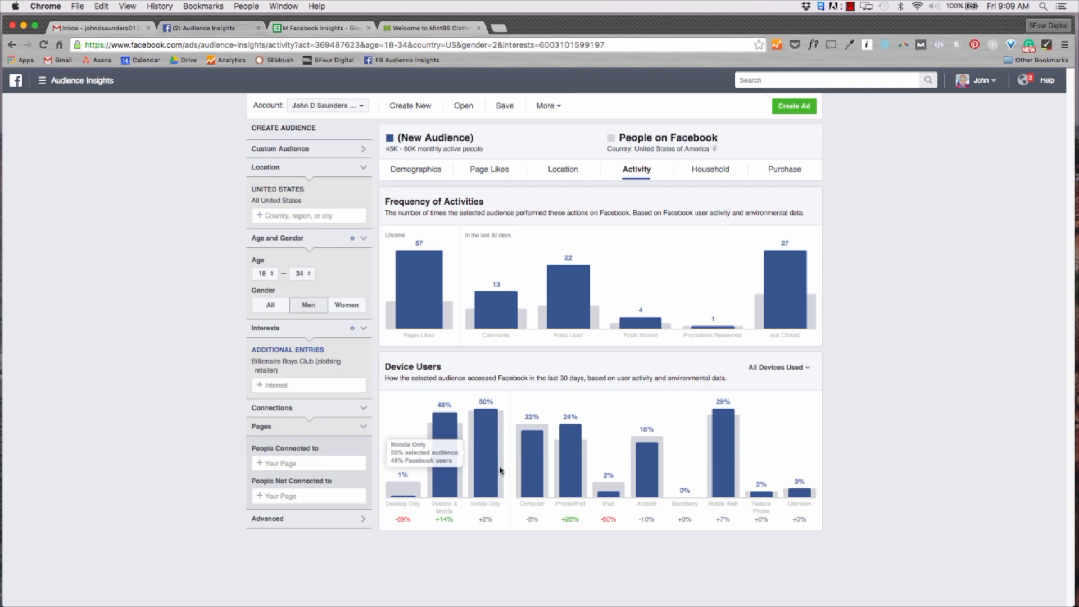
mouse_move(612, 117)
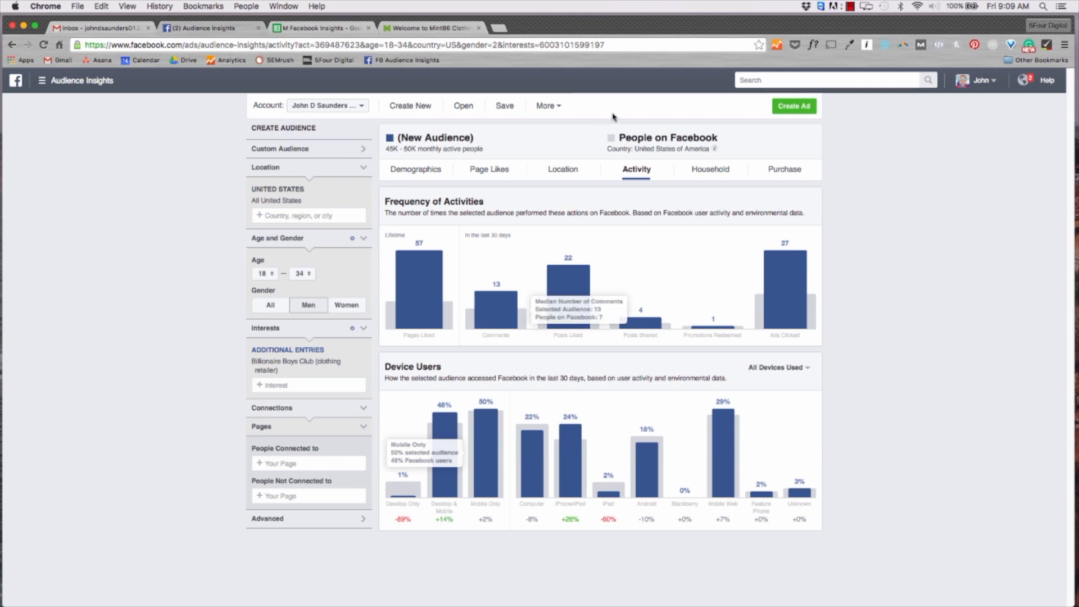
Review the Household charts: $50–75K income at 32%, 57% homeowners
left_click(710, 168)
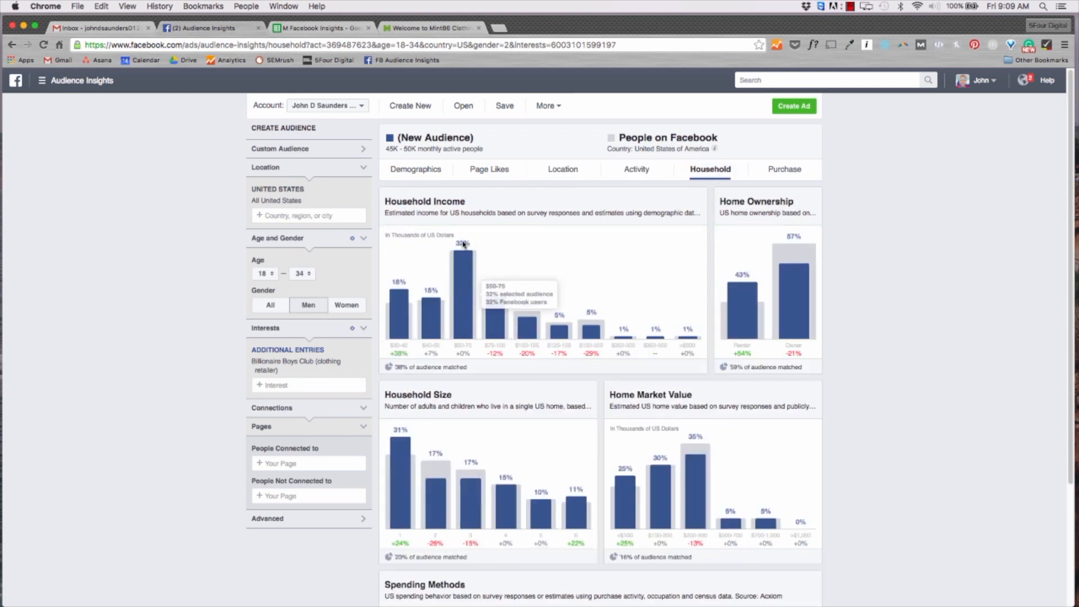
mouse_move(477, 267)
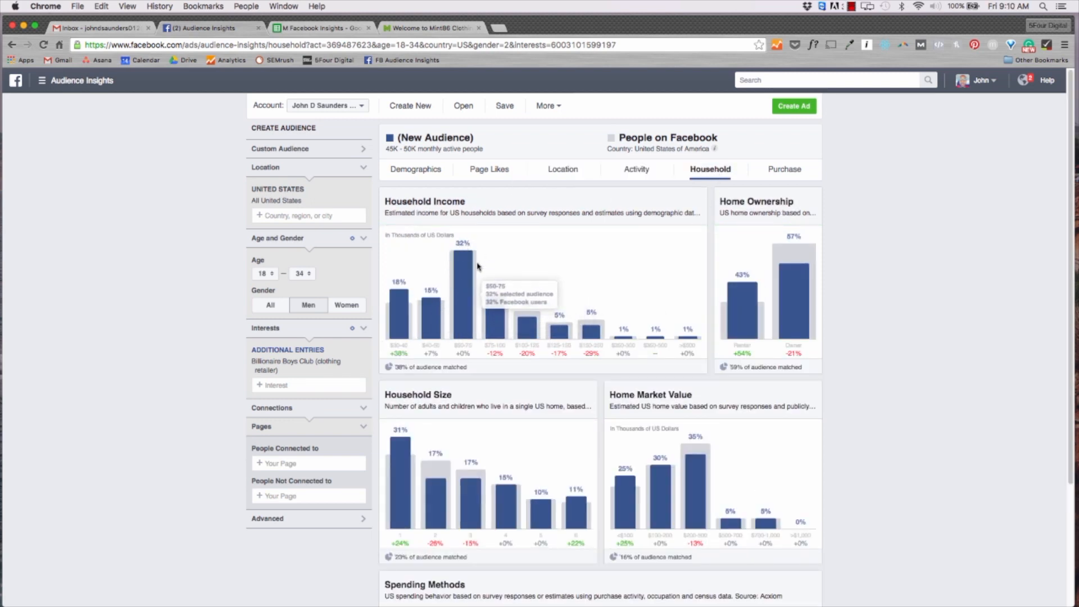
mouse_move(477, 263)
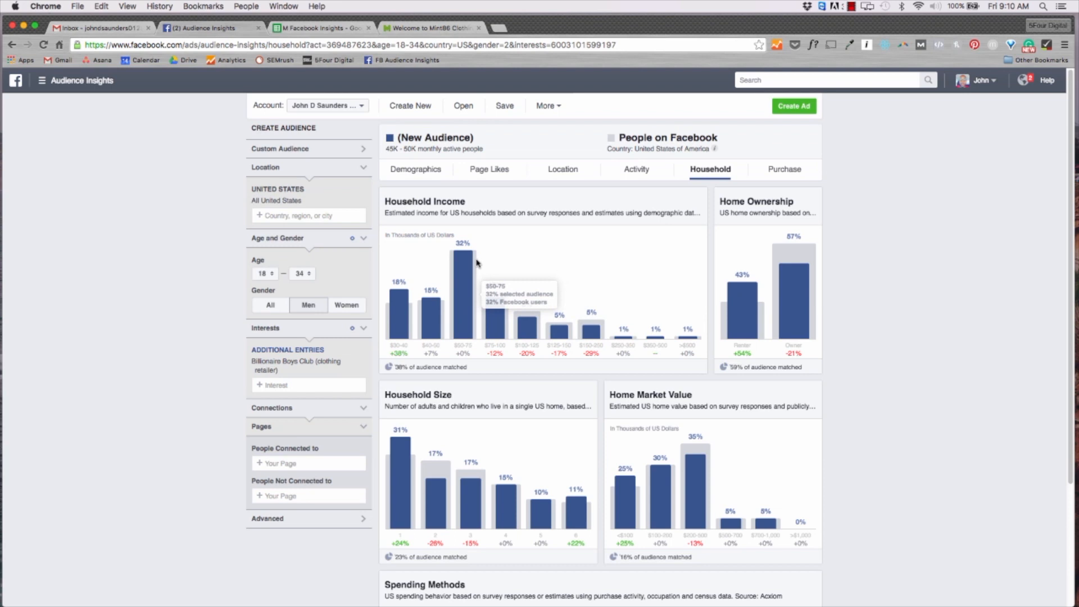
scroll("down", 3)
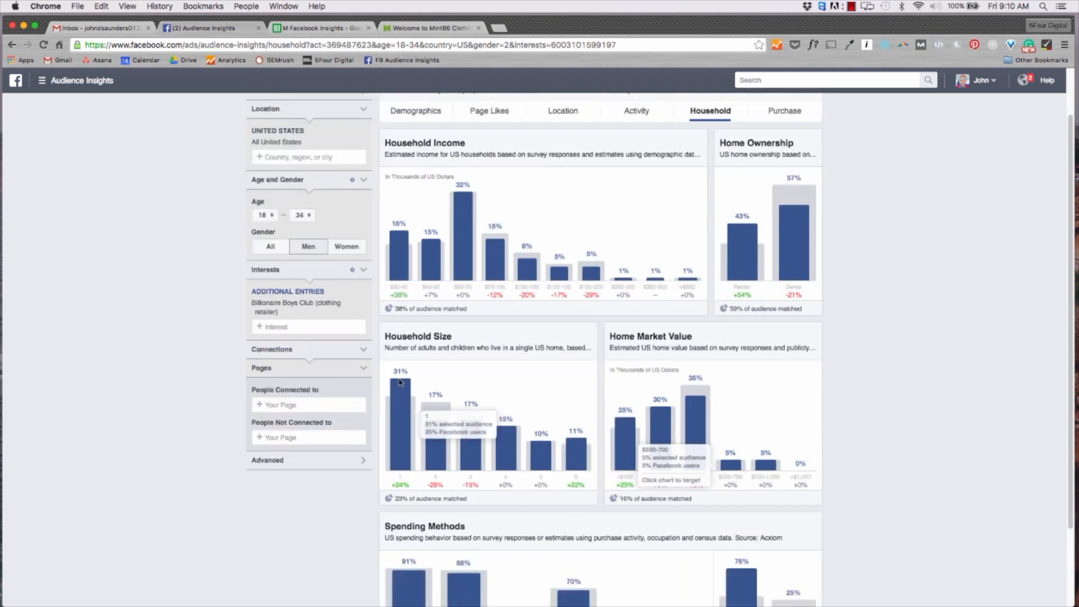
scroll("down", 3)
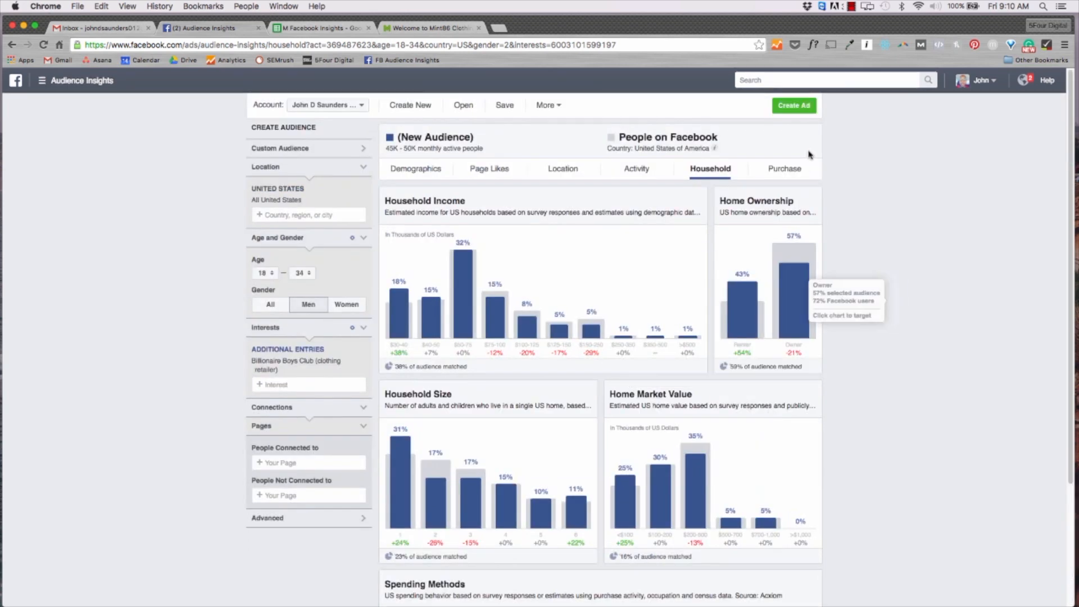
mouse_move(793, 169)
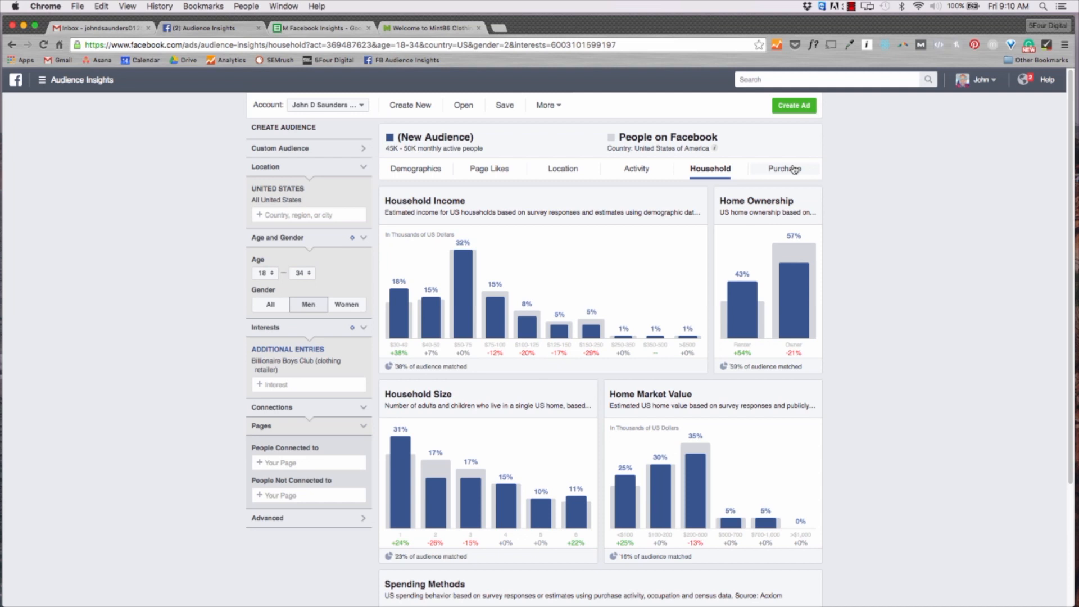
Rank Purchase categories by Selected Audience share, with Clothing at 56%, then return to the persona sheet
left_click(784, 168)
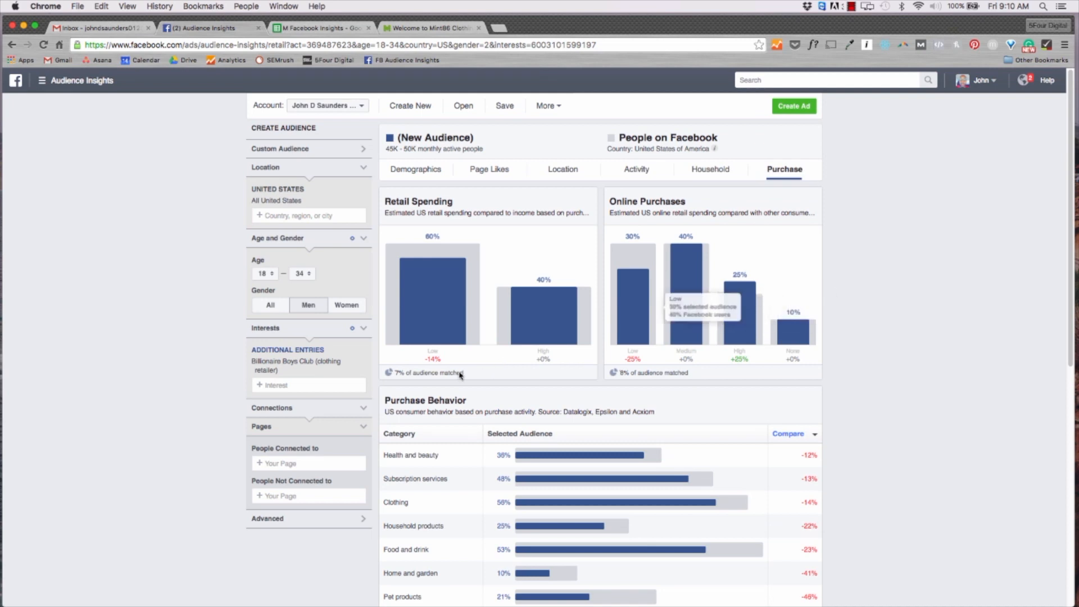
mouse_move(468, 260)
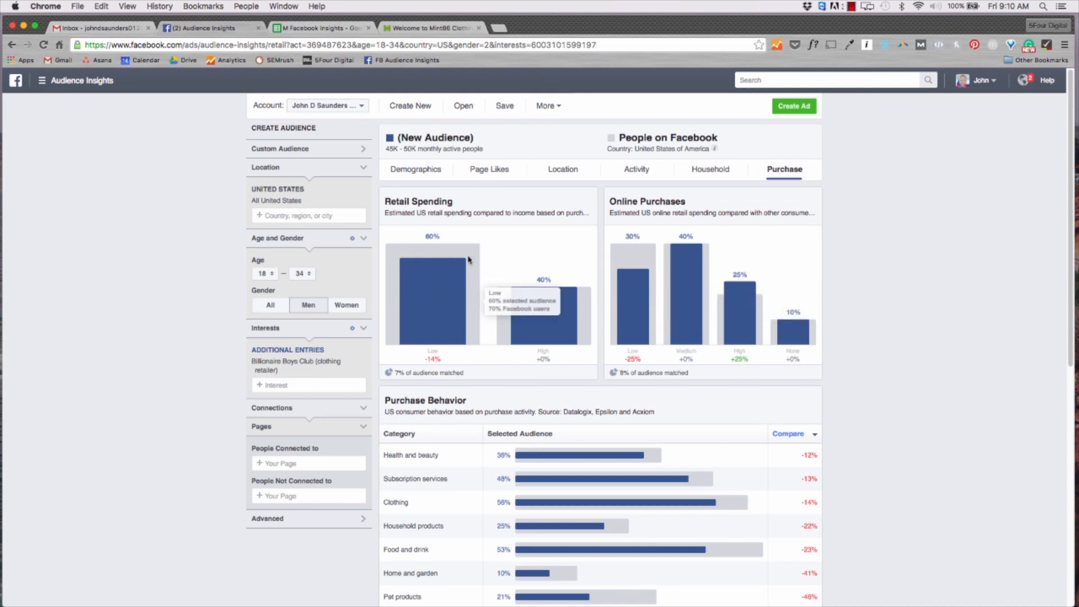
scroll("down", 3)
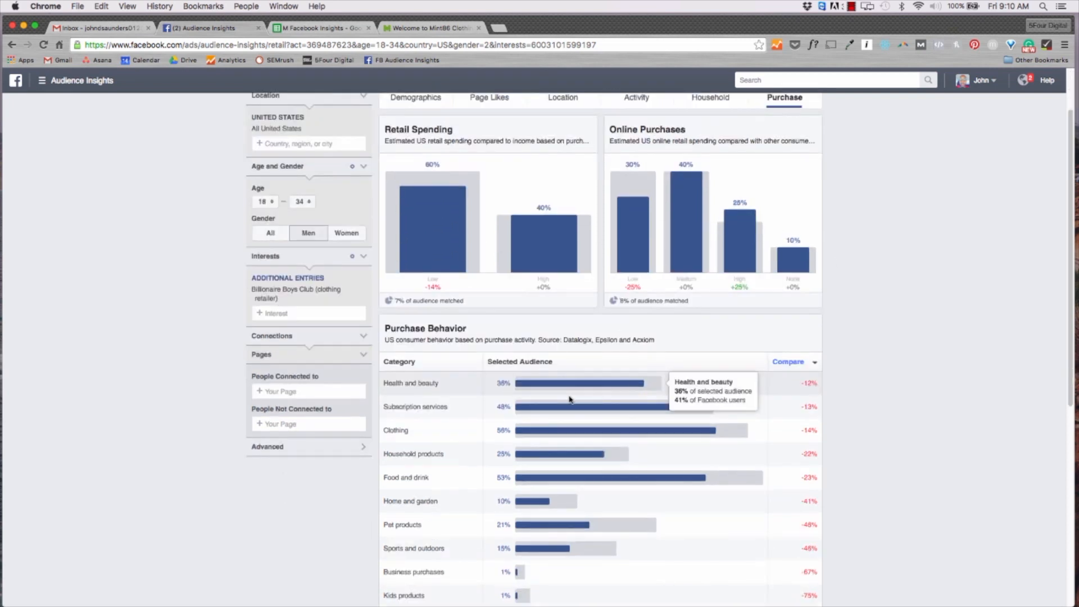
left_click(519, 362)
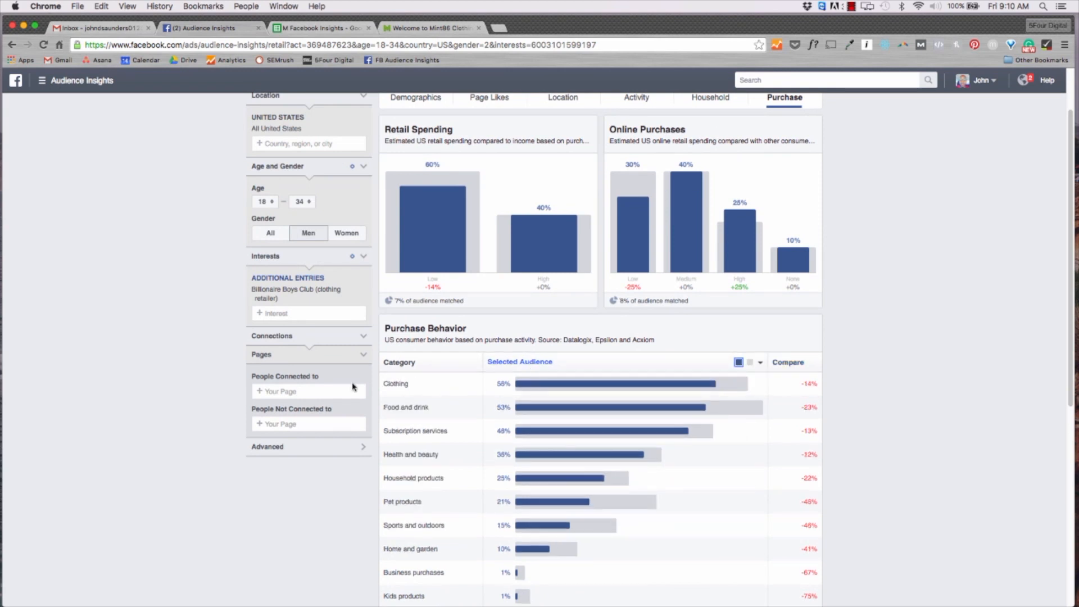
mouse_move(390, 393)
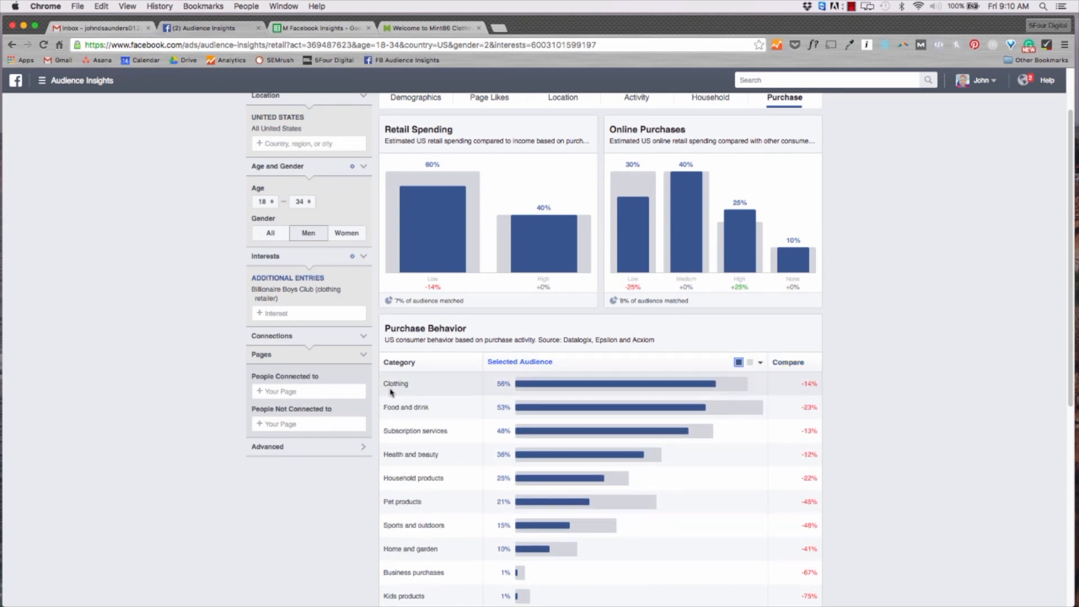
mouse_move(545, 384)
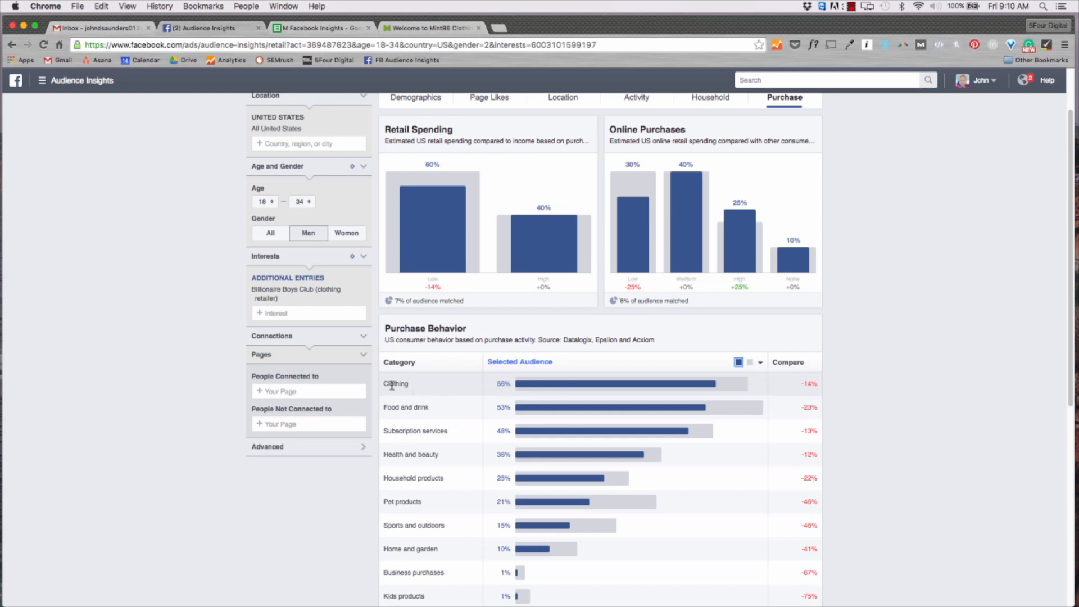
mouse_move(444, 432)
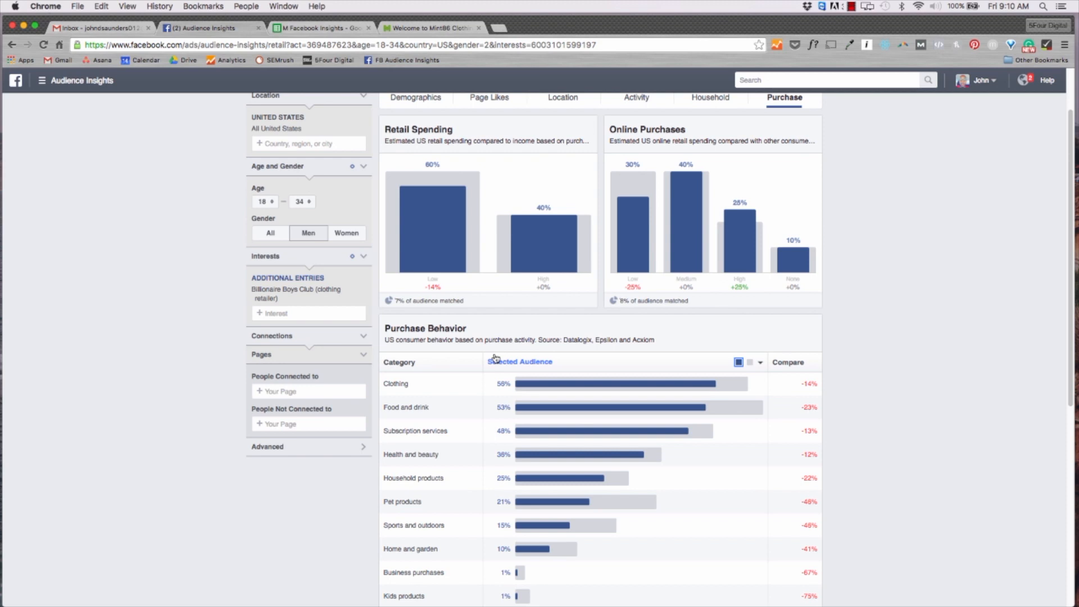
mouse_move(500, 386)
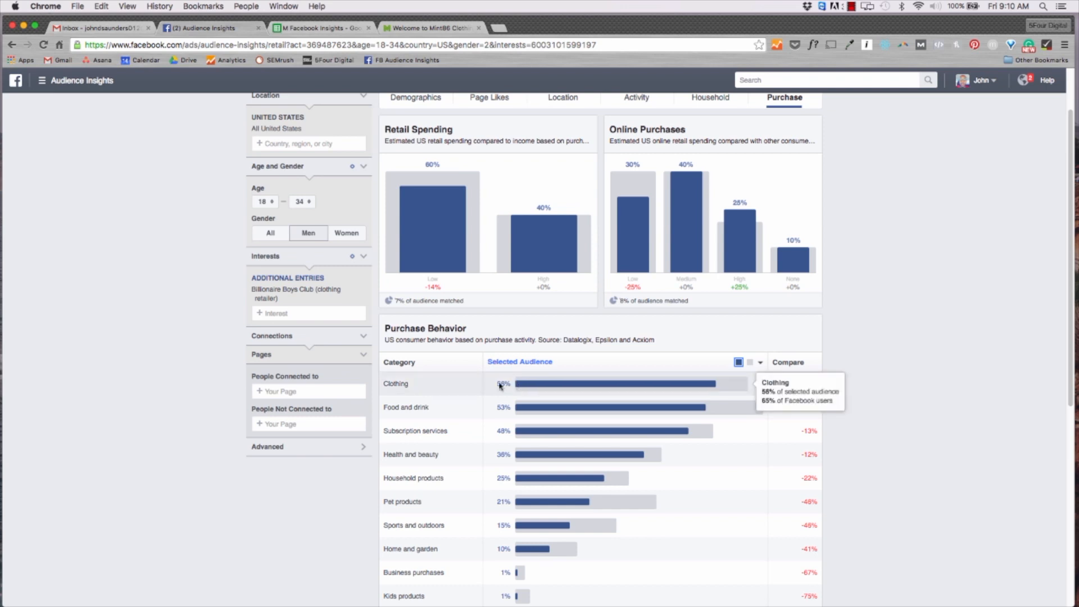
scroll("up", 3)
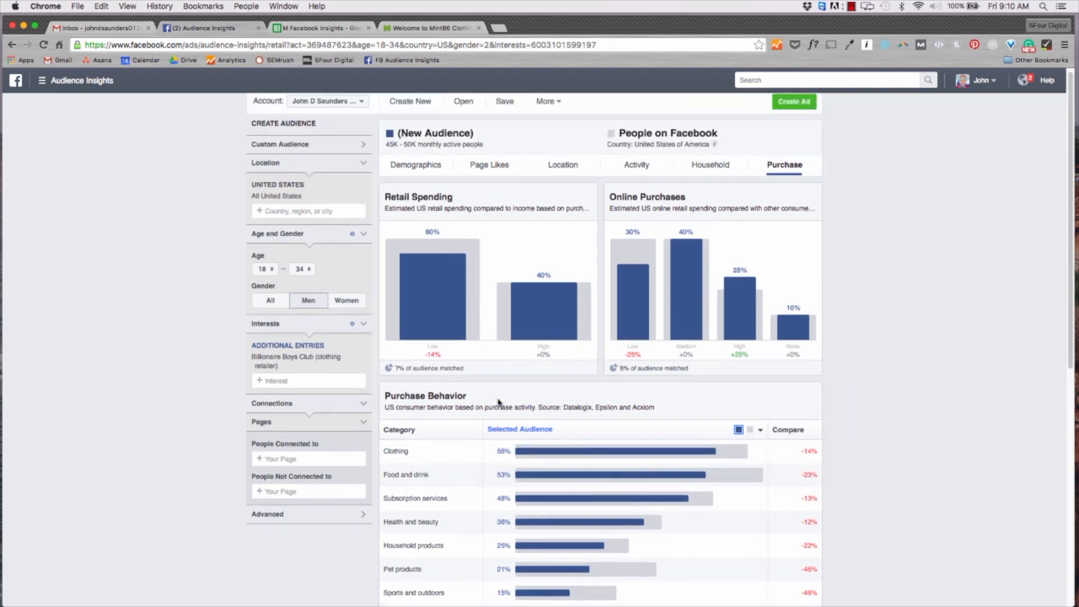
left_click(321, 28)
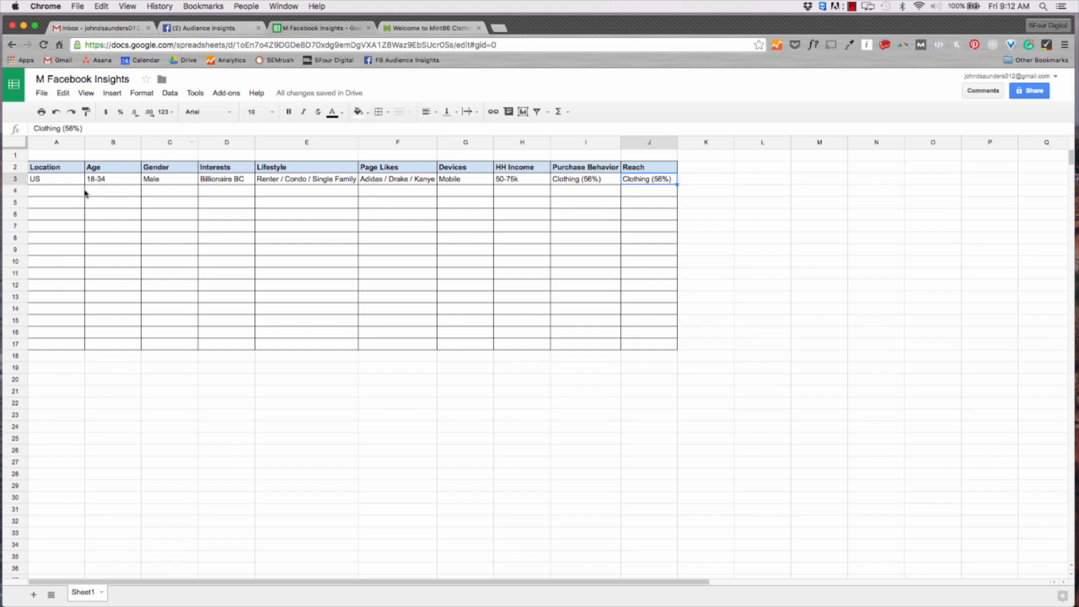
Review the persona row's Location, Age, Gender, Lifestyle, Page Likes and Devices cells
left_click(55, 178)
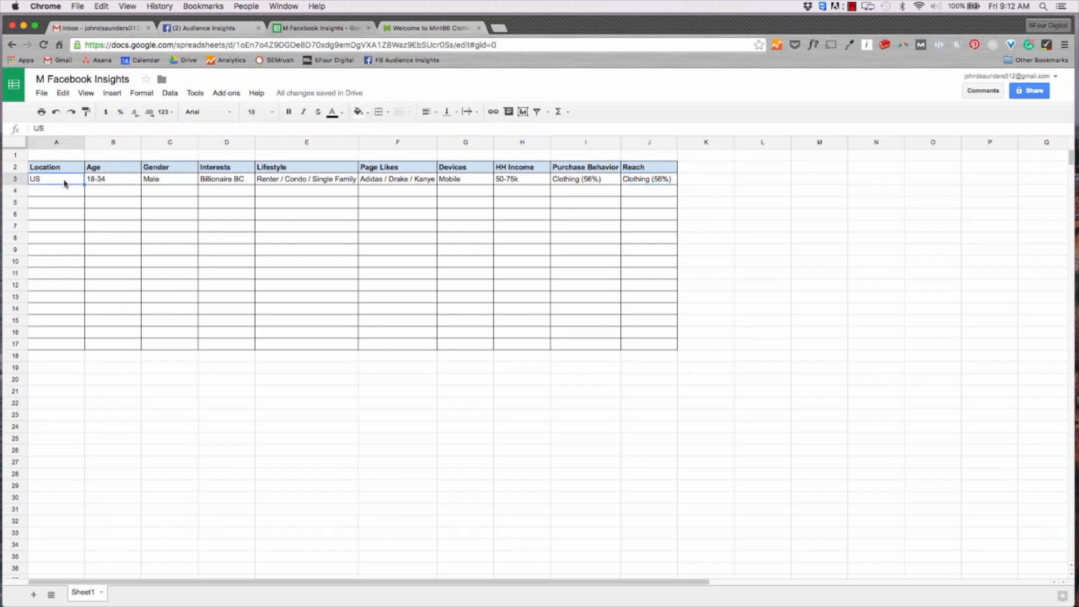
left_click(113, 178)
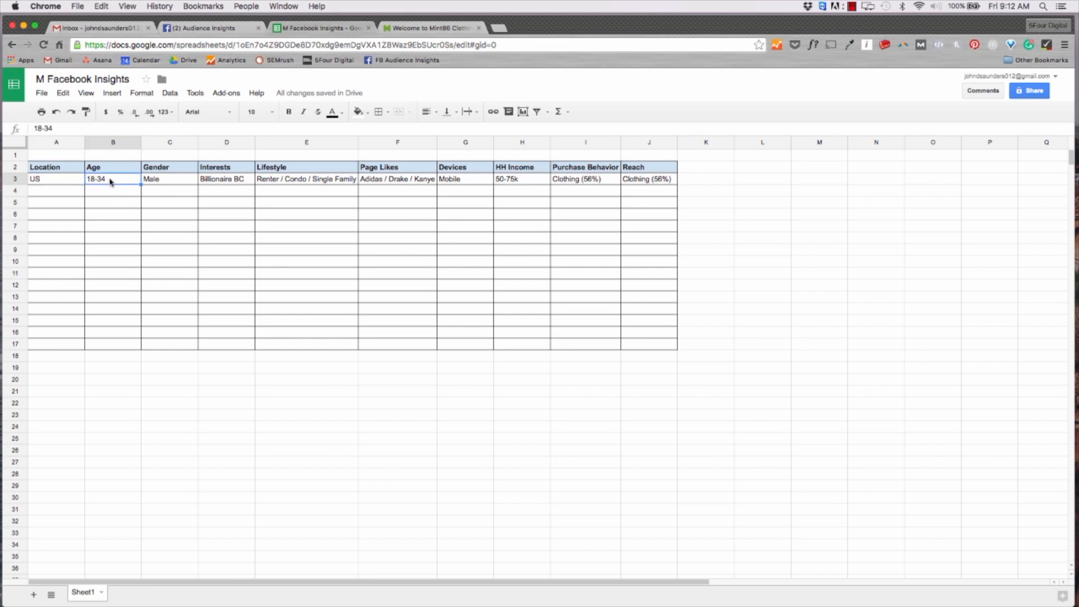
left_click(169, 178)
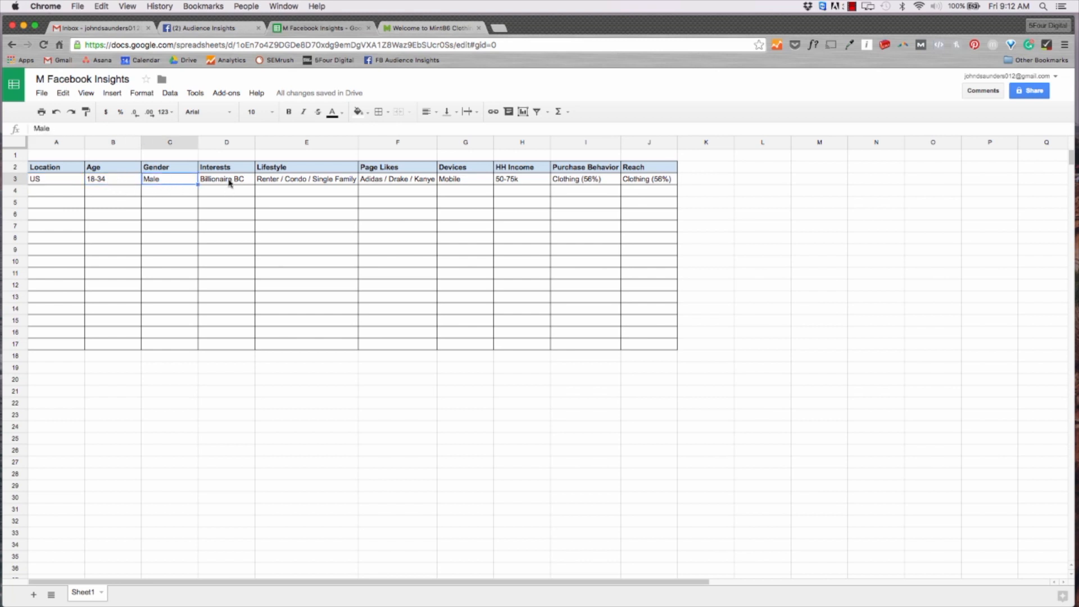
left_click(306, 179)
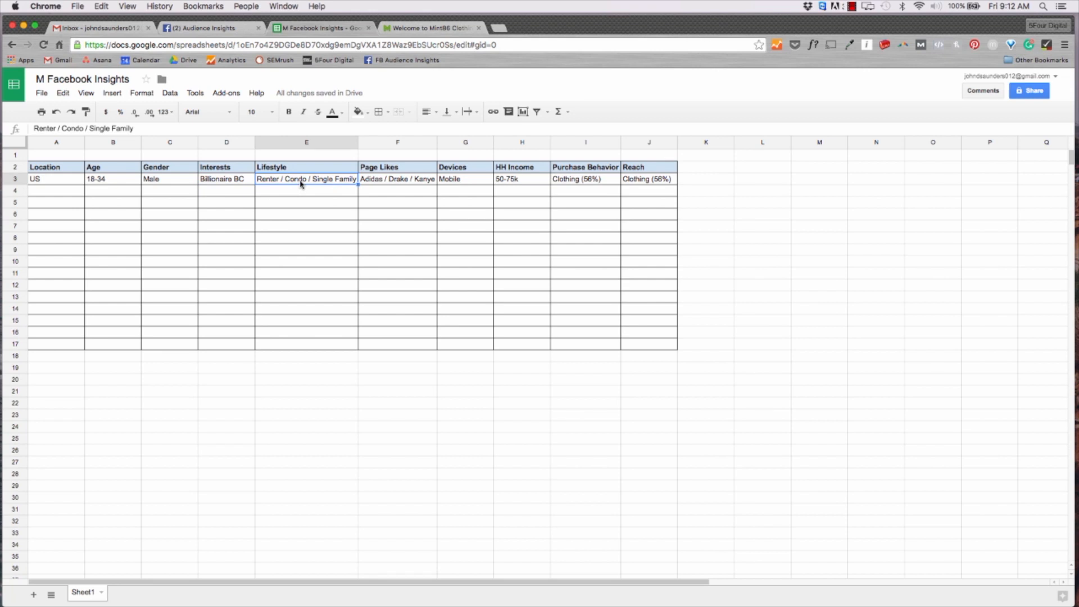
left_click(398, 178)
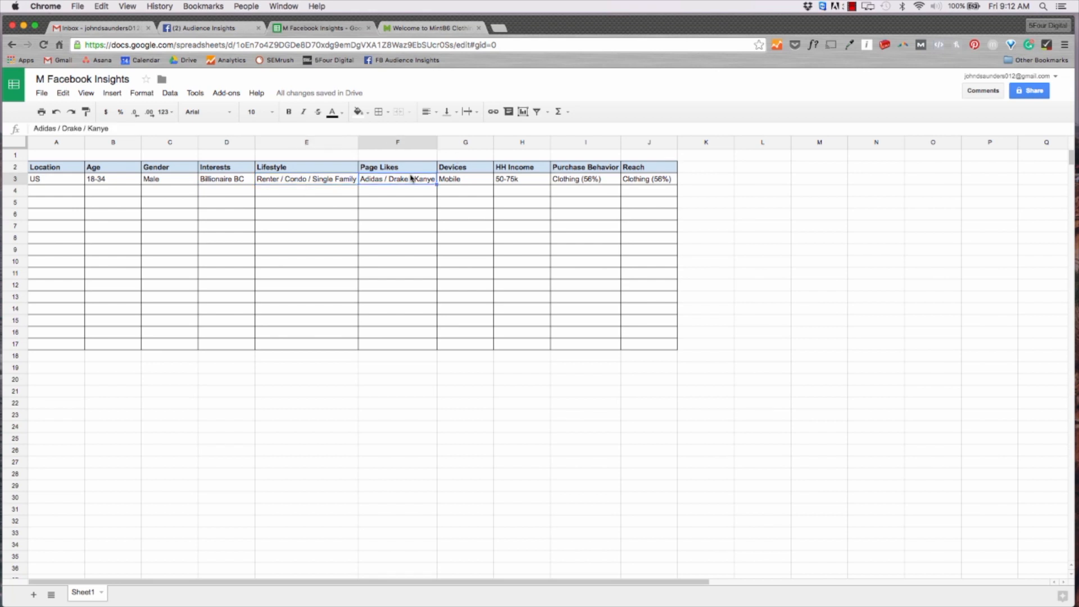
left_click(465, 178)
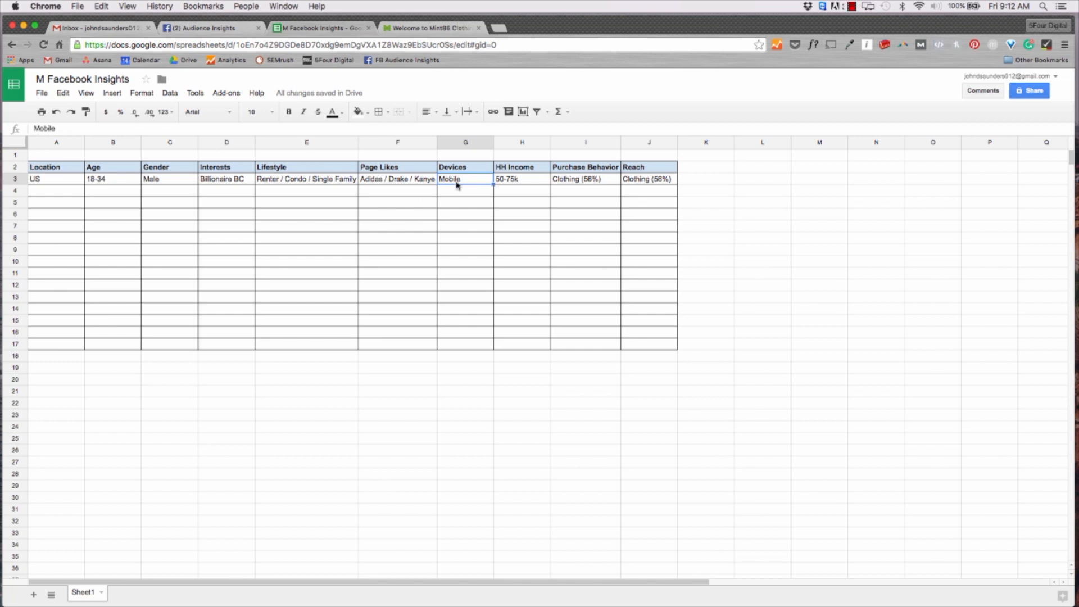
Check HH Income and Purchase Behavior, then change the Reach cell J3 to 25-30k
left_click(521, 179)
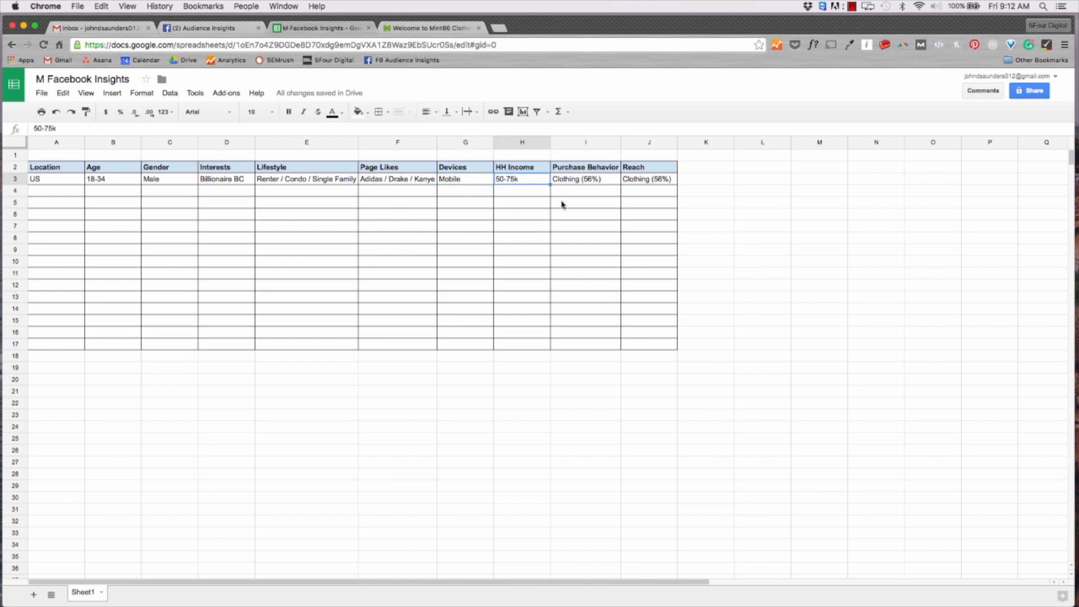
left_click(585, 178)
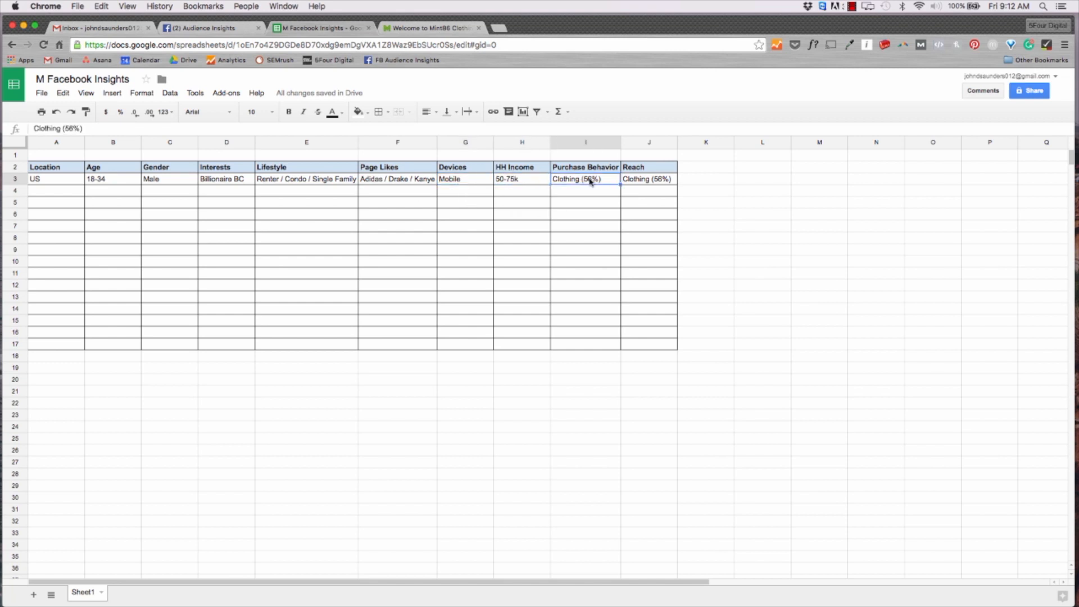
left_click(647, 179)
type("25-30k")
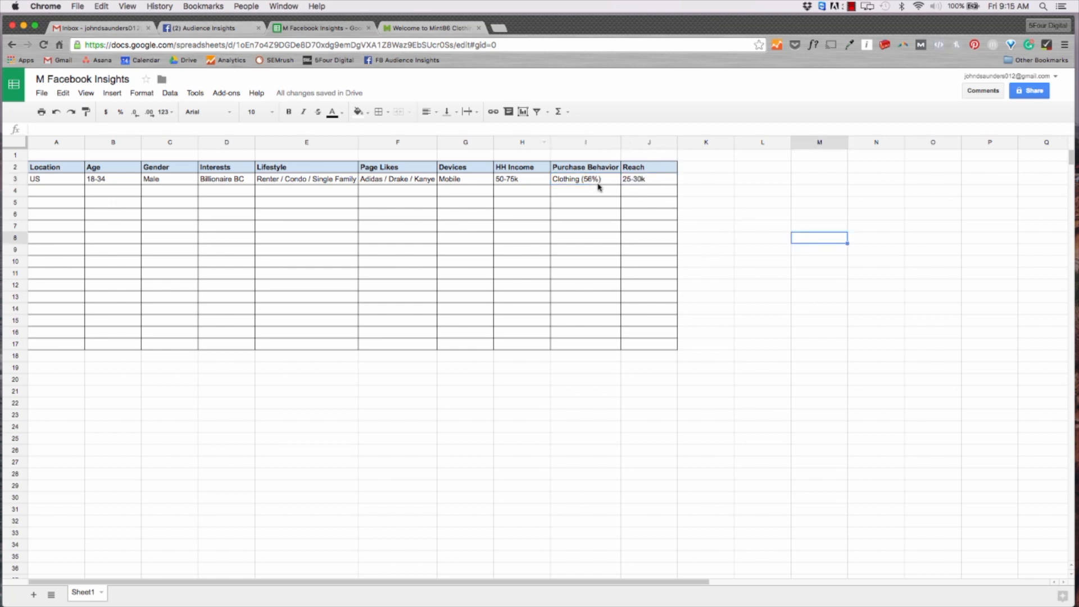
left_click(199, 27)
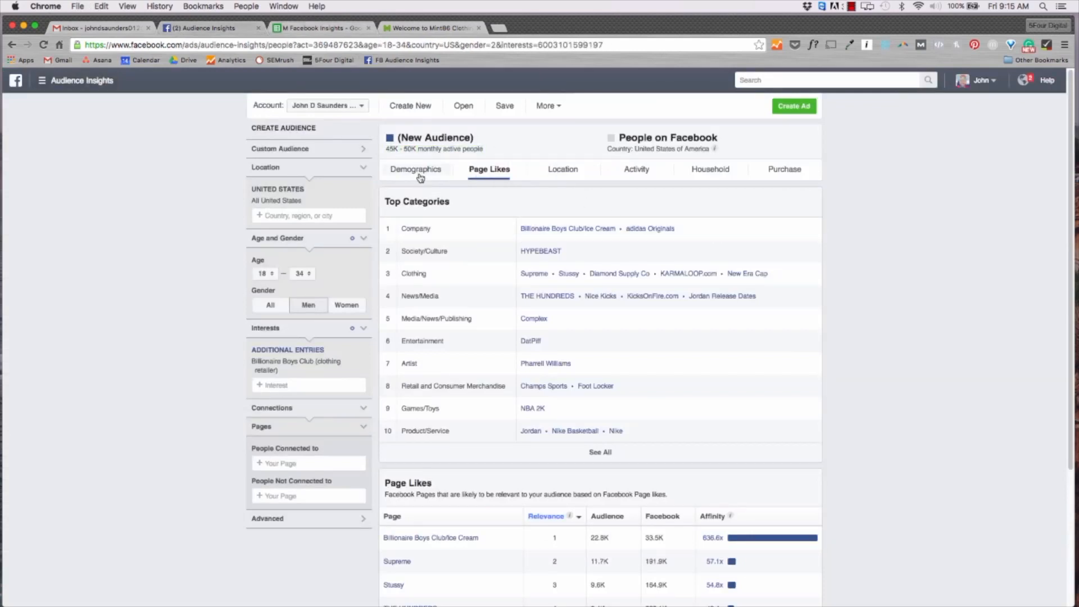
Show Demographics and narrow the men-only audience's age range to 18–24
left_click(414, 169)
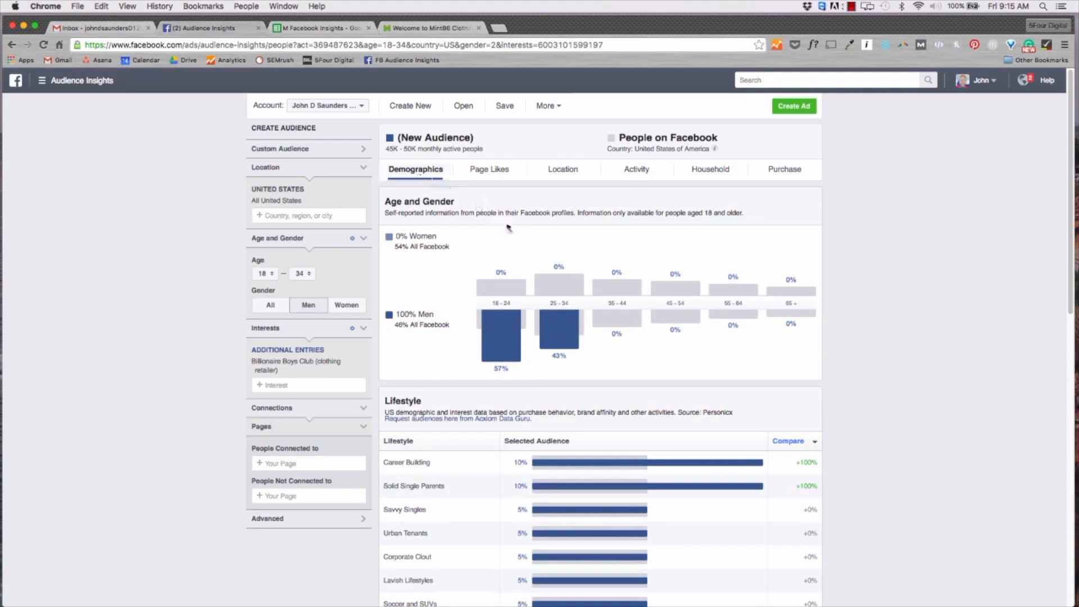
mouse_move(500, 334)
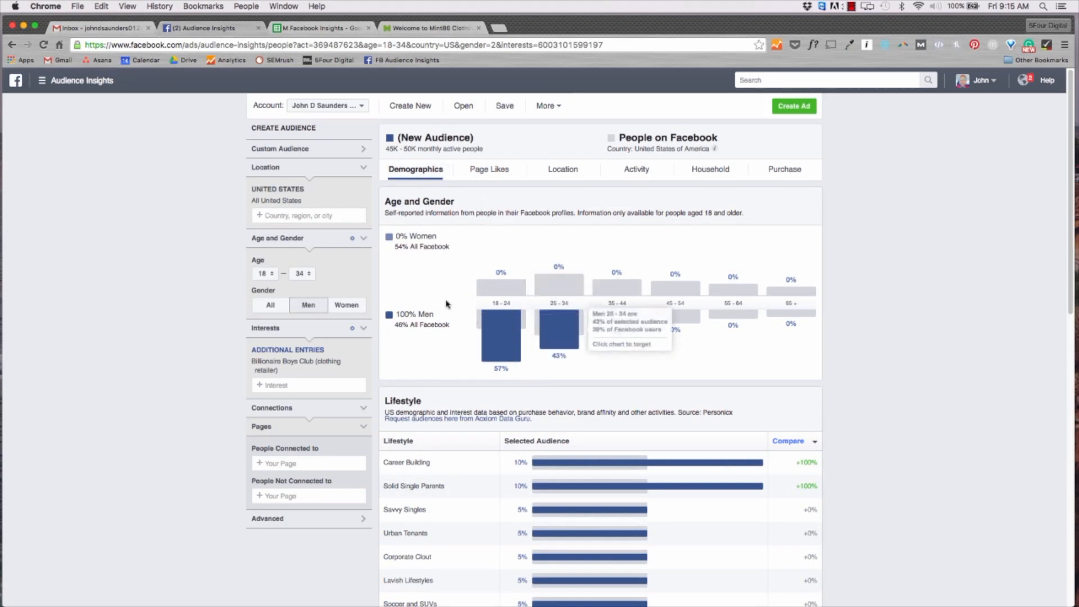
left_click(301, 273)
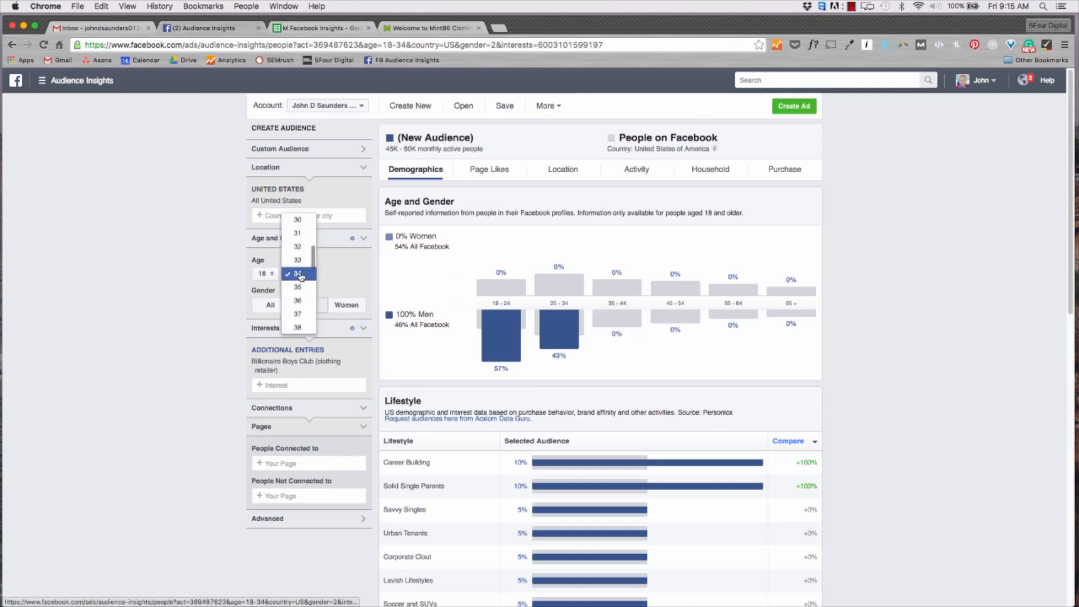
scroll("up", 3)
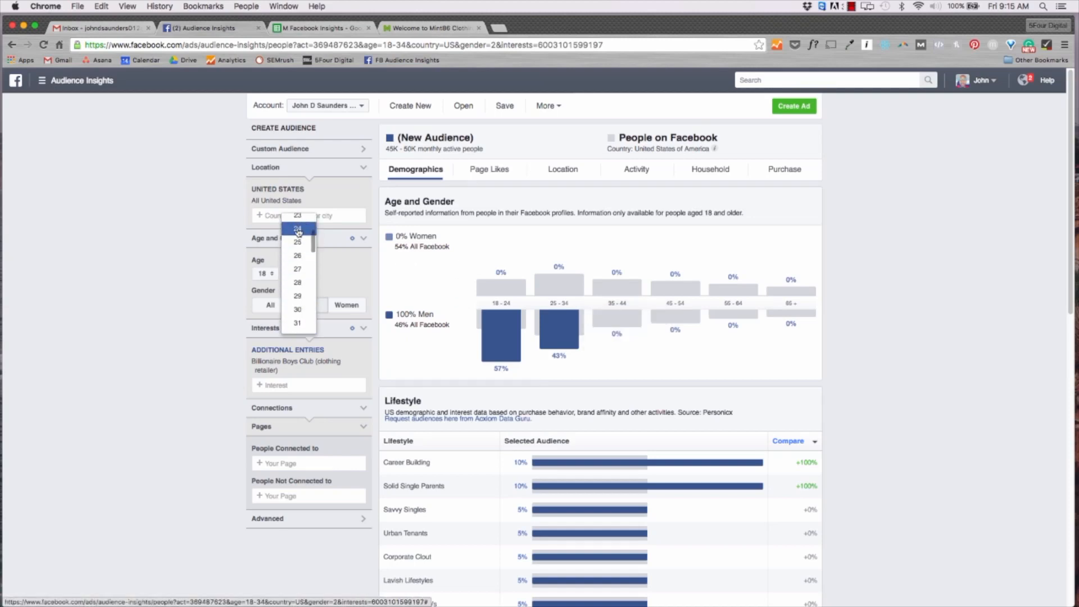
left_click(297, 229)
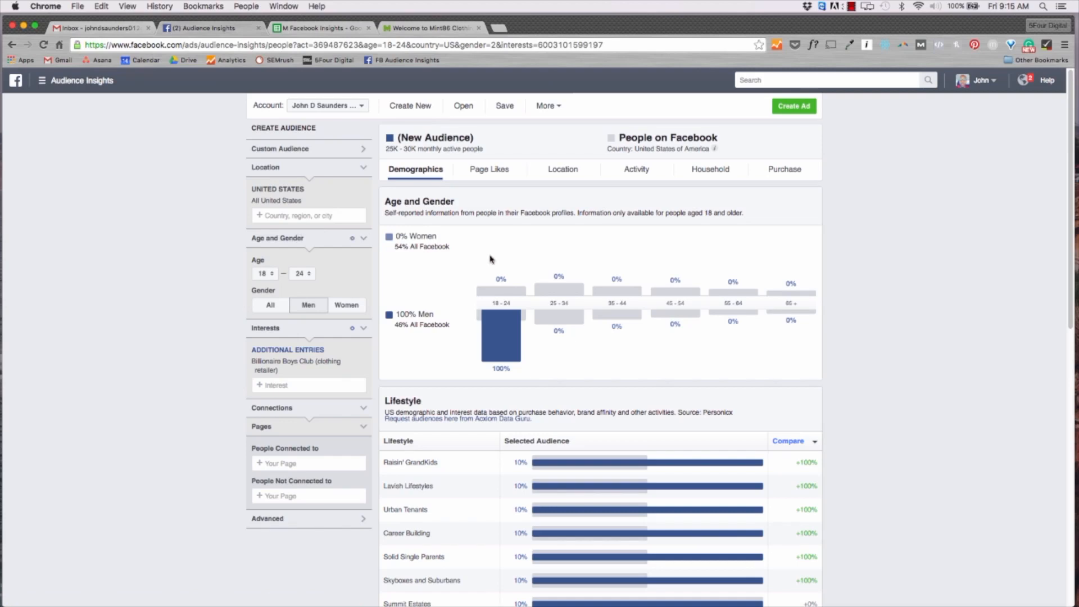
Rank the Lifestyle segments by Selected Audience share
scroll("down", 3)
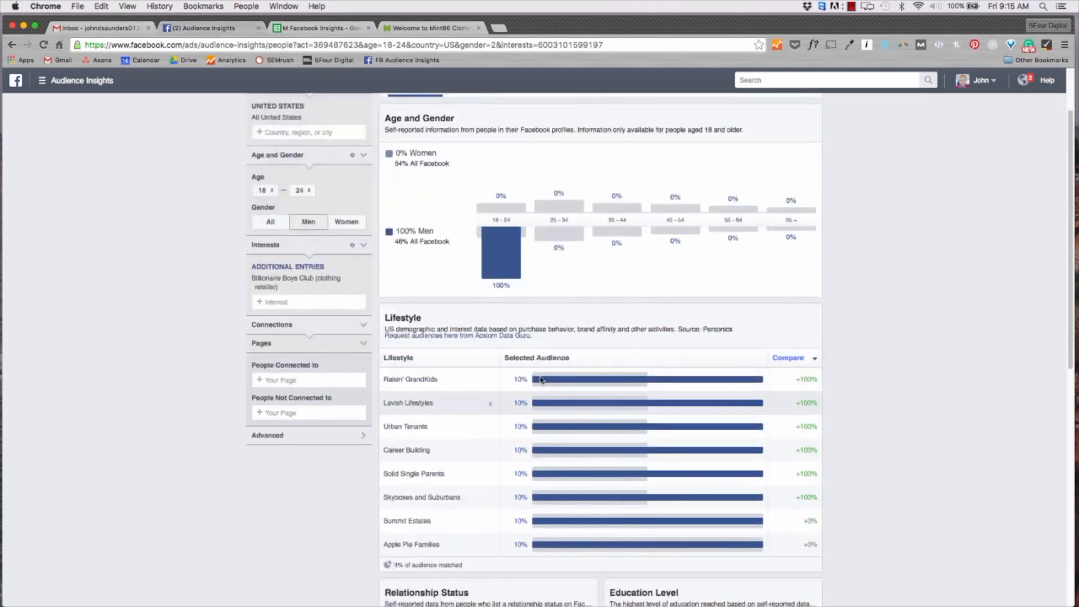
left_click(536, 358)
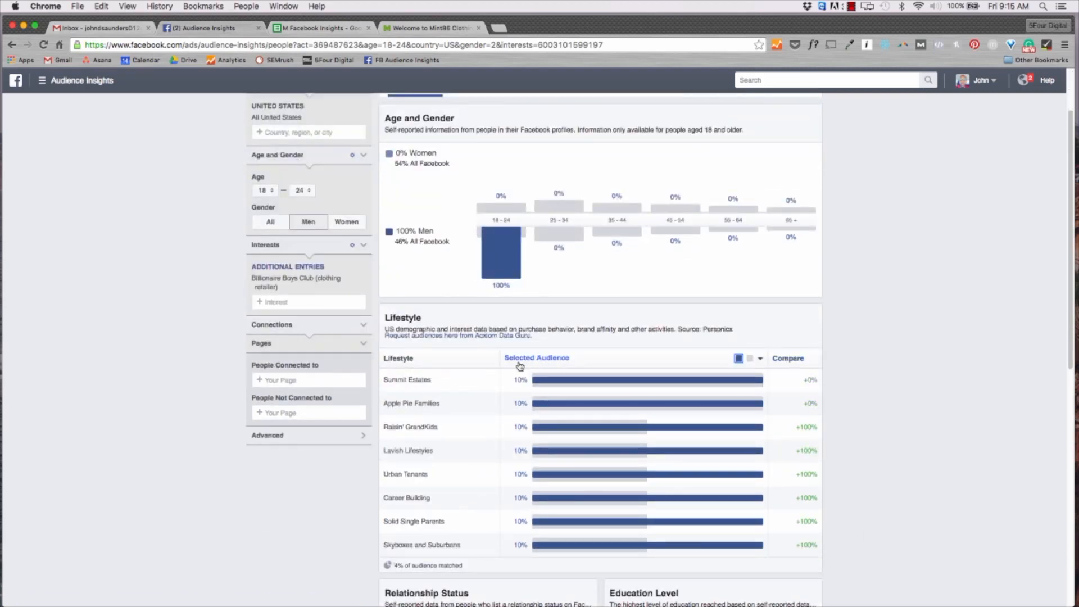
scroll("up", 3)
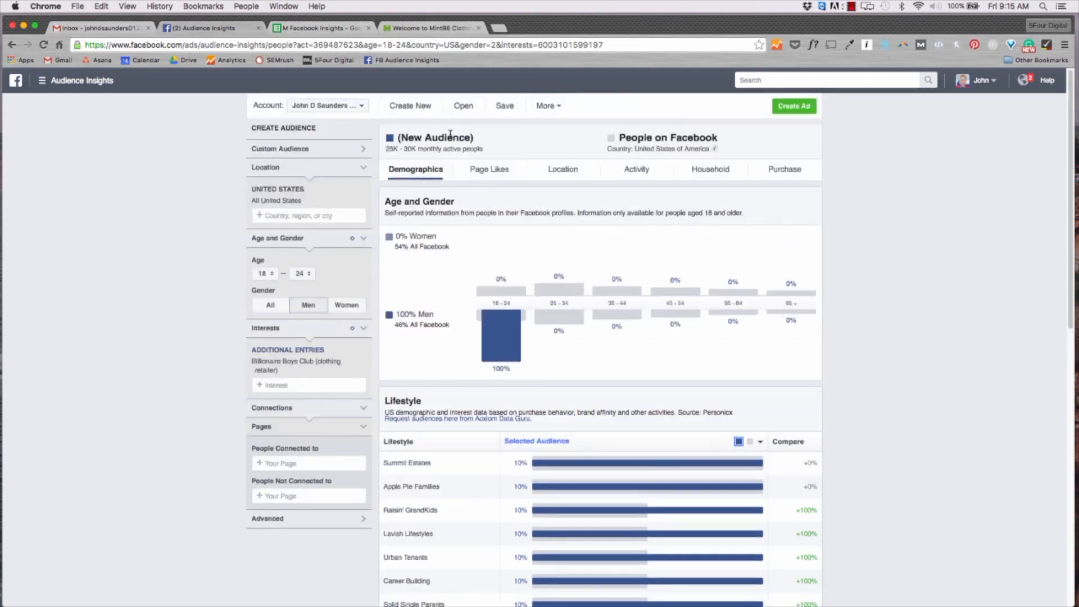
Show Page Likes for the 18–24 audience, reverse-sorted by relevance with Kanye West first
left_click(489, 169)
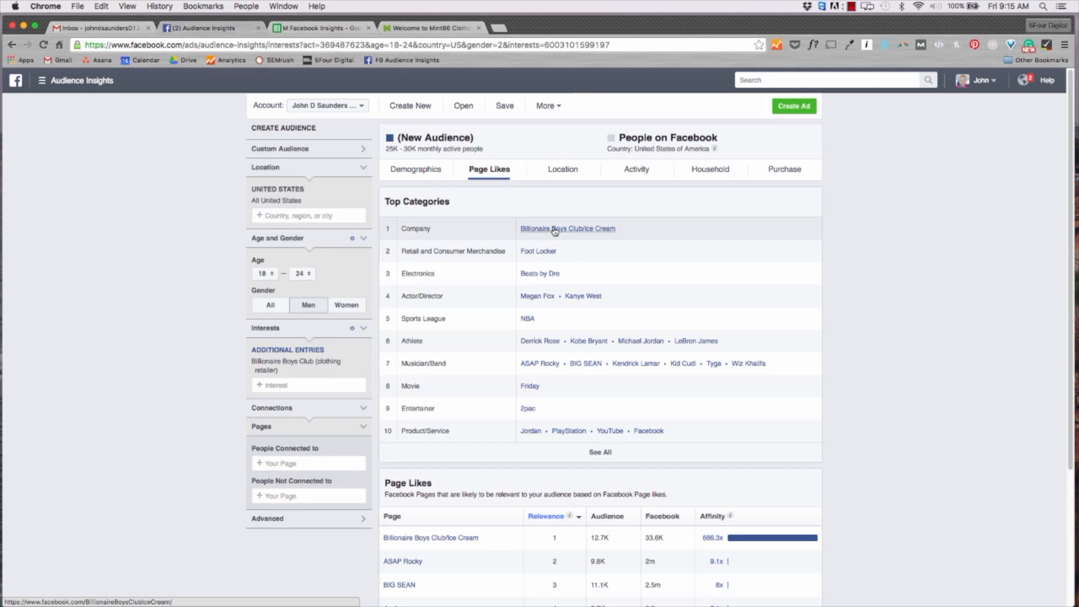
mouse_move(580, 235)
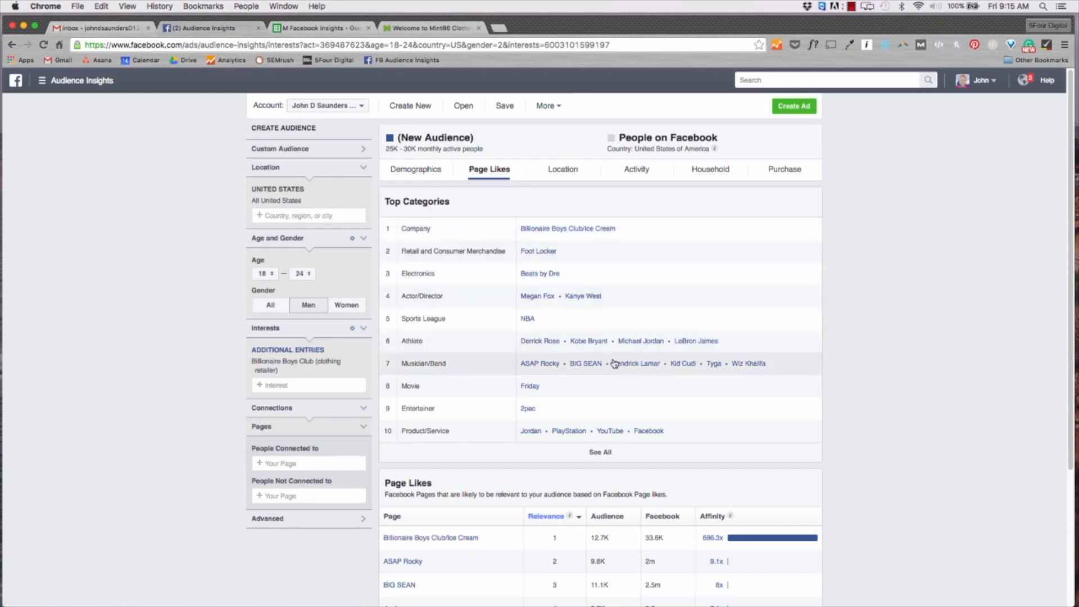
scroll("down", 3)
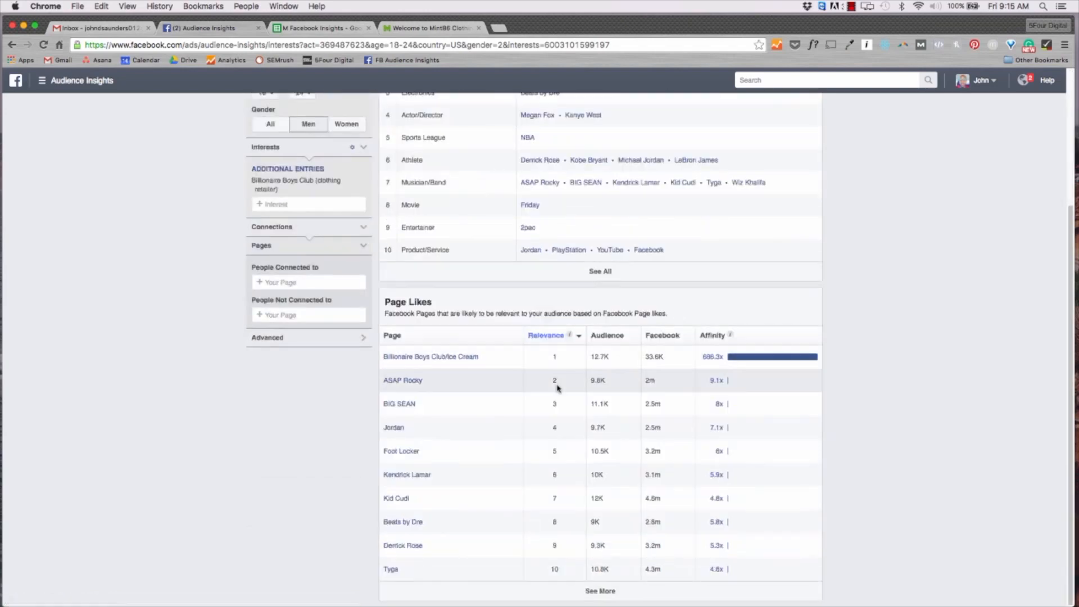
left_click(545, 335)
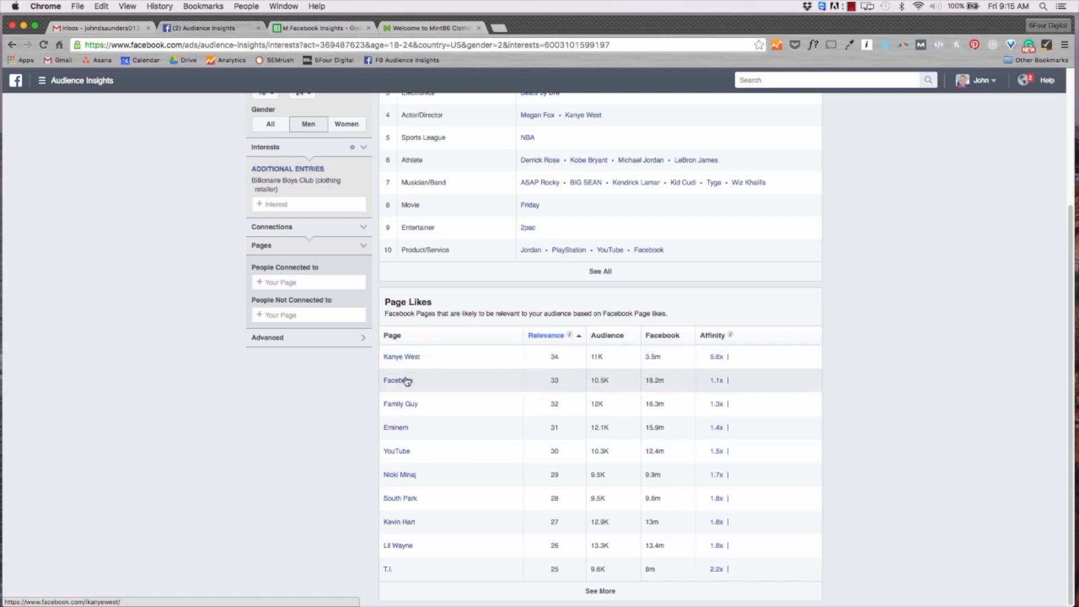
mouse_move(529, 460)
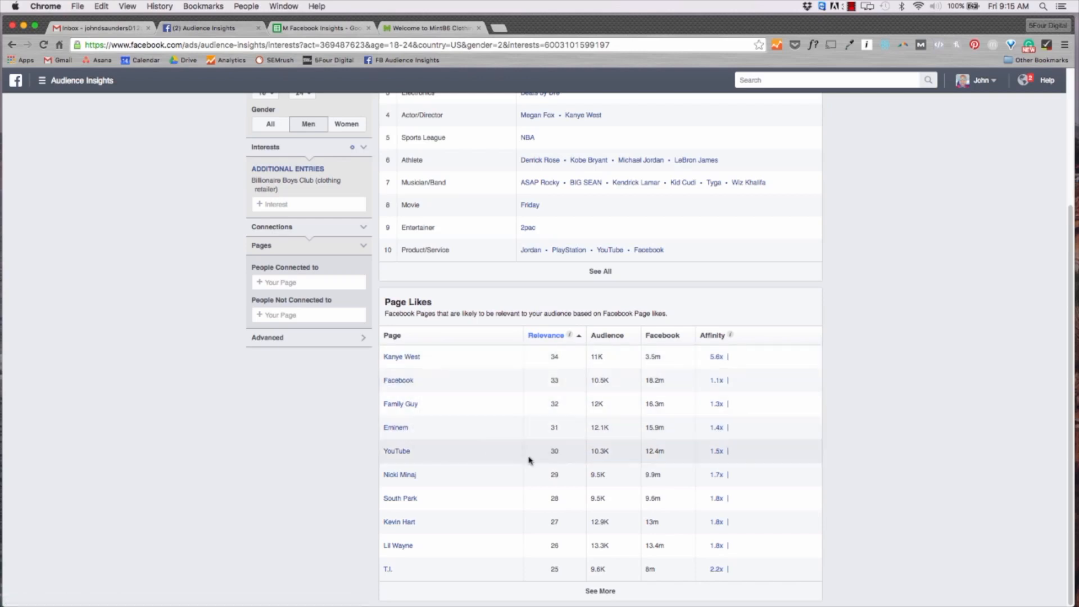
scroll("up", 3)
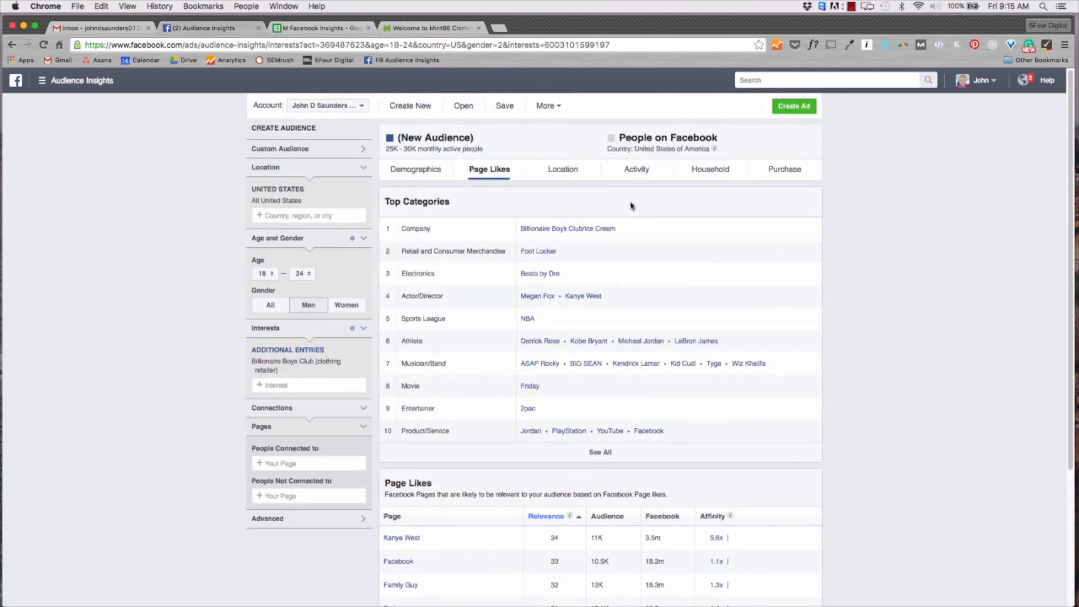
Review the Location, Activity and Household charts, then show Purchase data with clothing at 56%
left_click(562, 169)
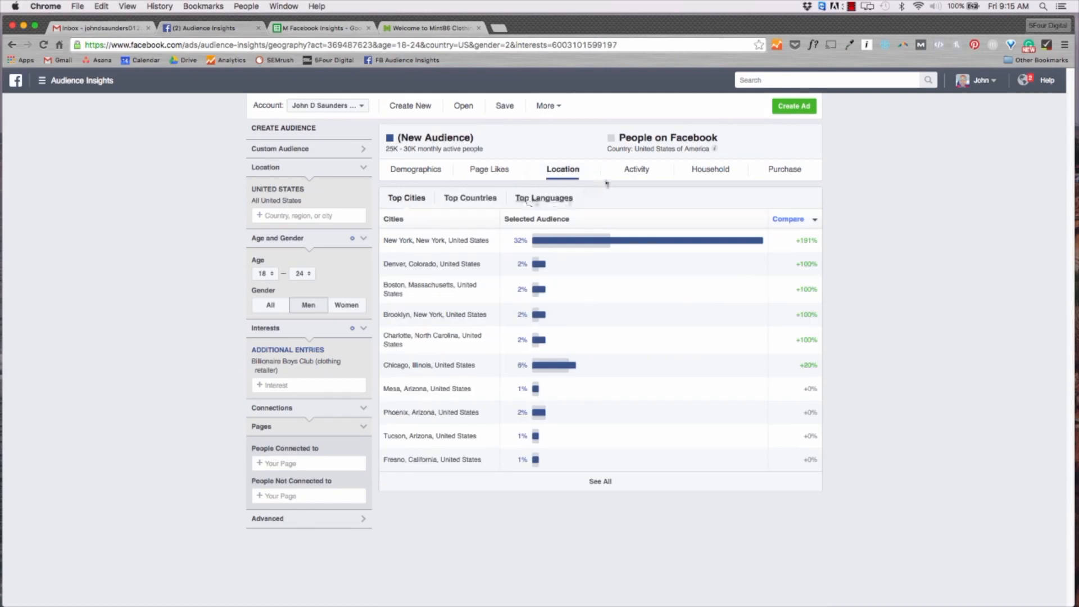
left_click(636, 169)
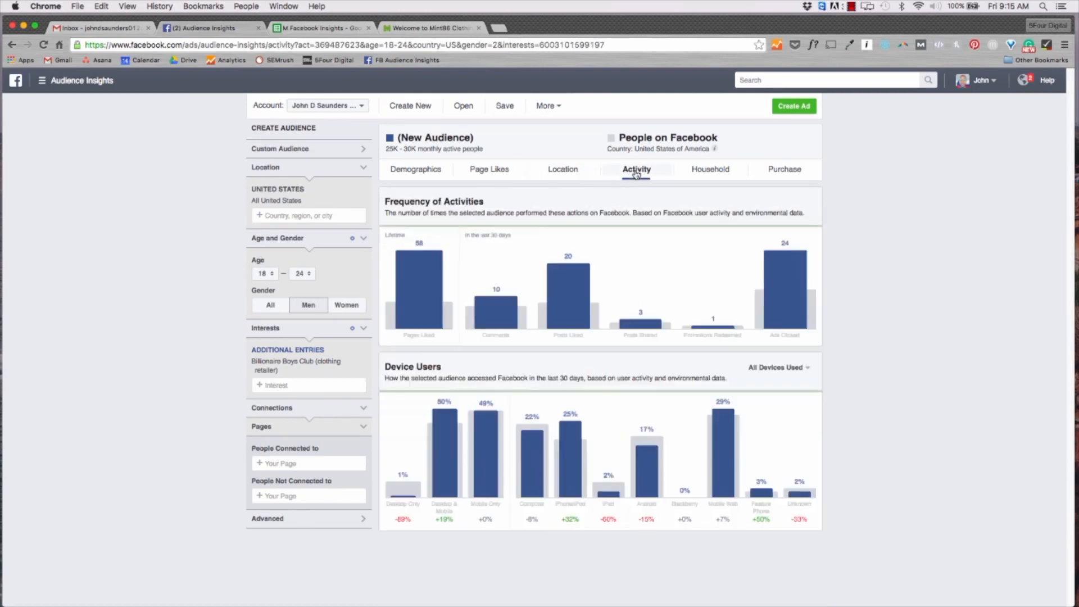
mouse_move(427, 275)
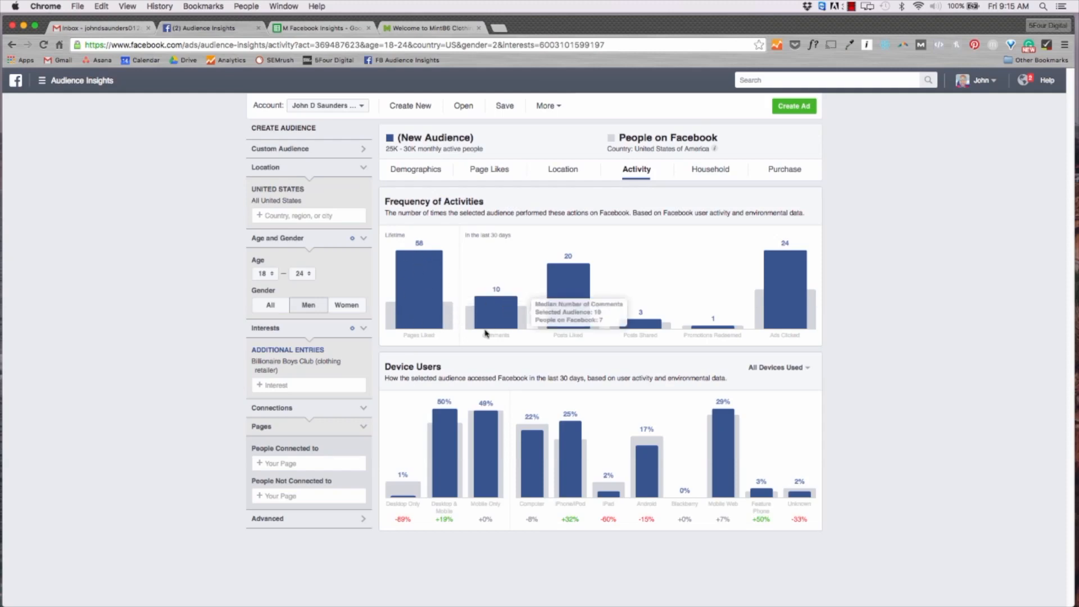
mouse_move(485, 420)
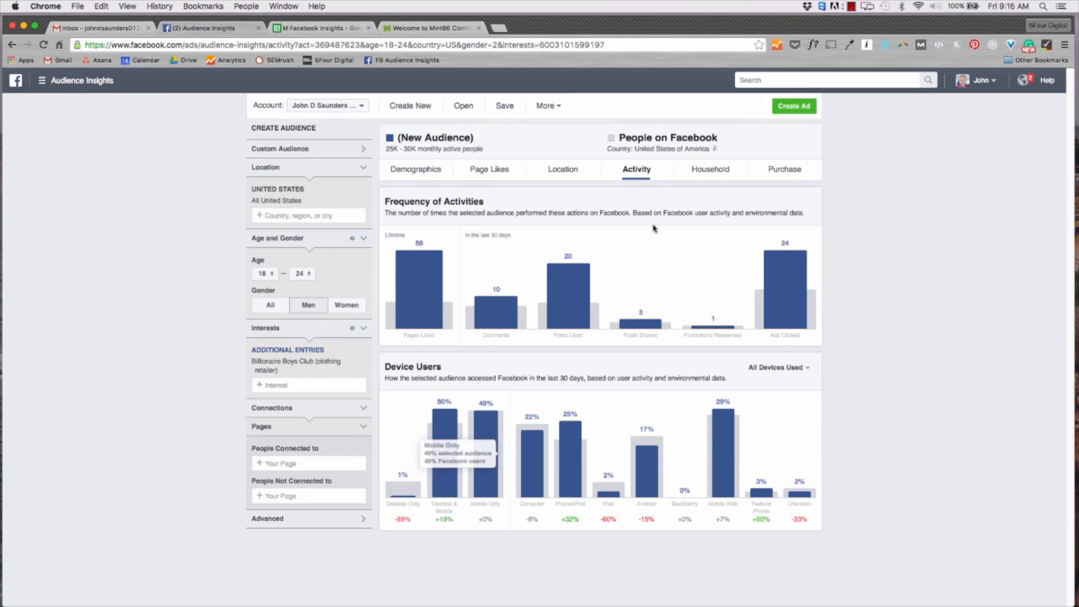
left_click(709, 169)
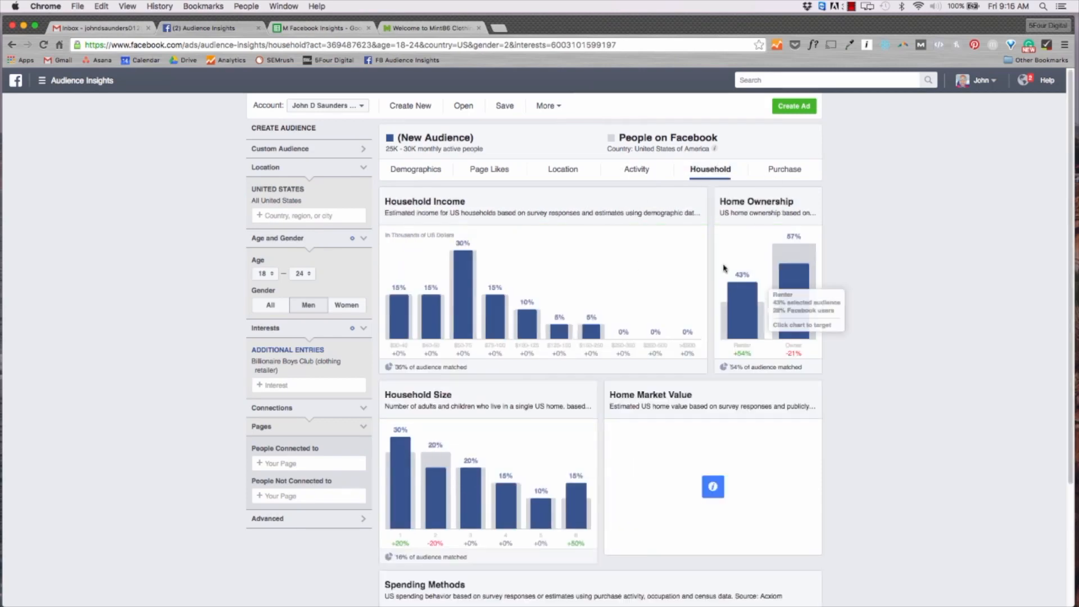
mouse_move(518, 328)
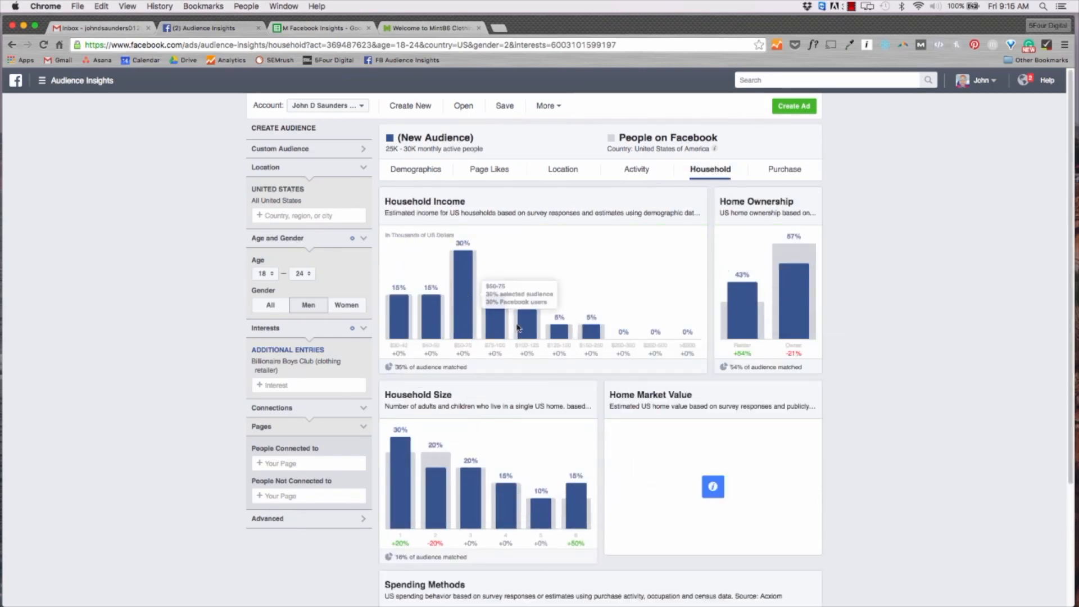
scroll("down", 3)
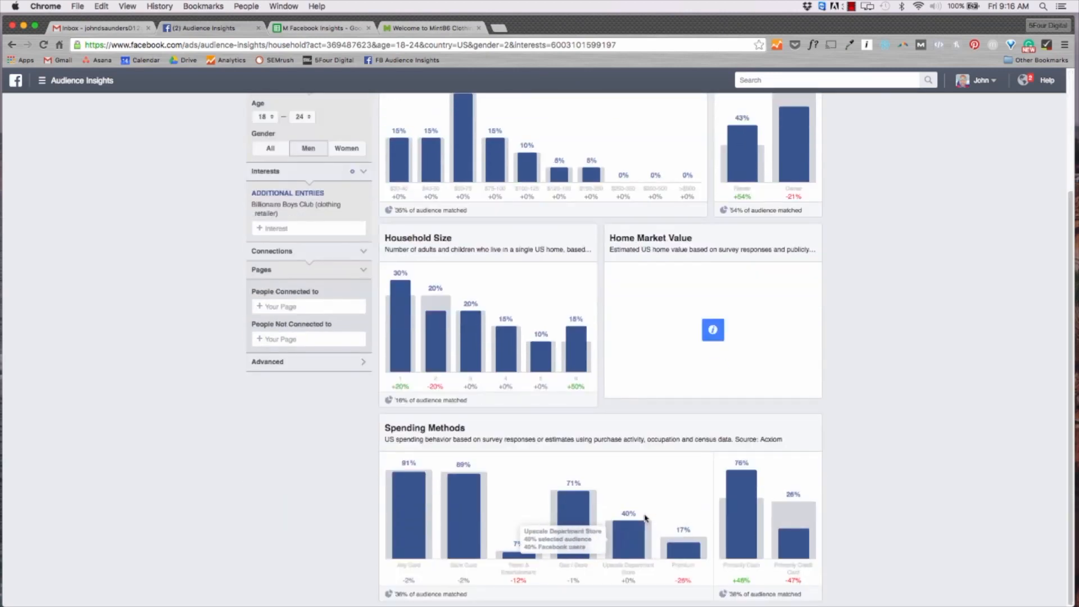
mouse_move(861, 135)
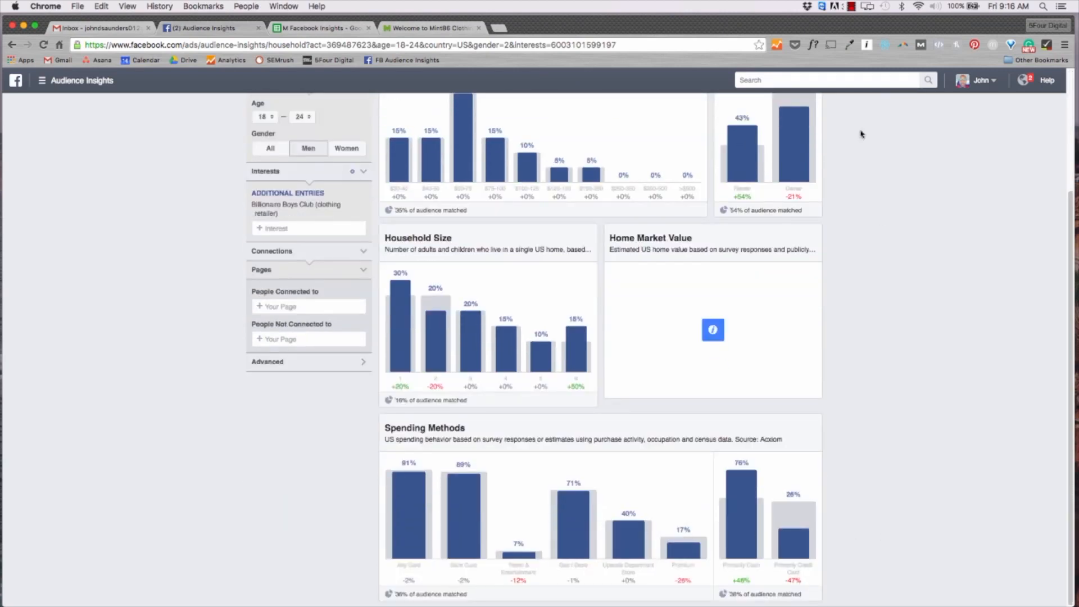
left_click(784, 169)
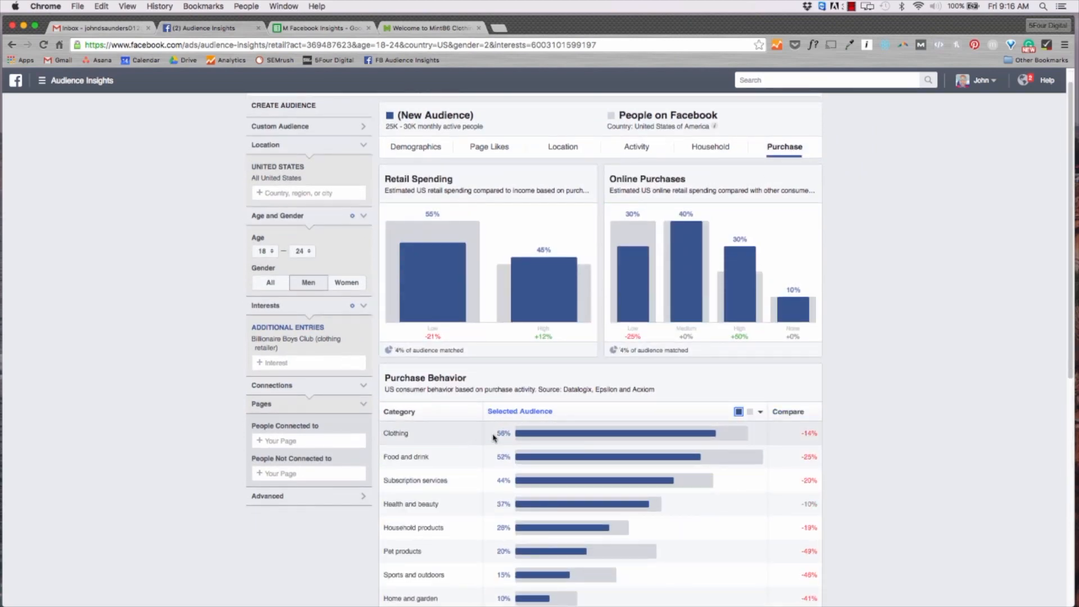
Sort In Market For A Vehicle by Selected Audience, putting Sports car/convertible first at 55%
scroll("up", 3)
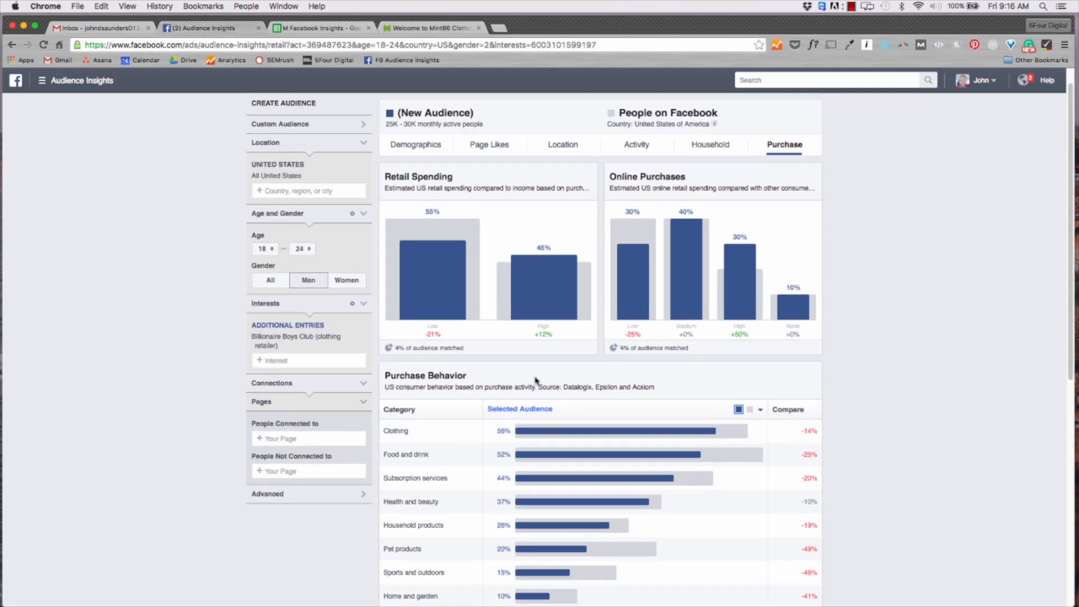
scroll("down", 3)
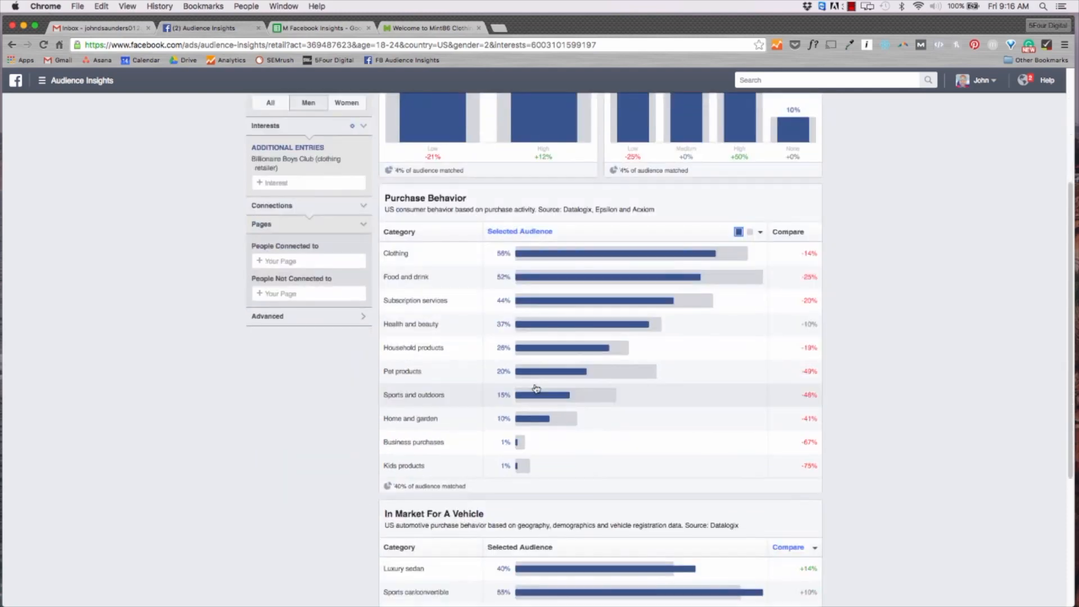
scroll("down", 3)
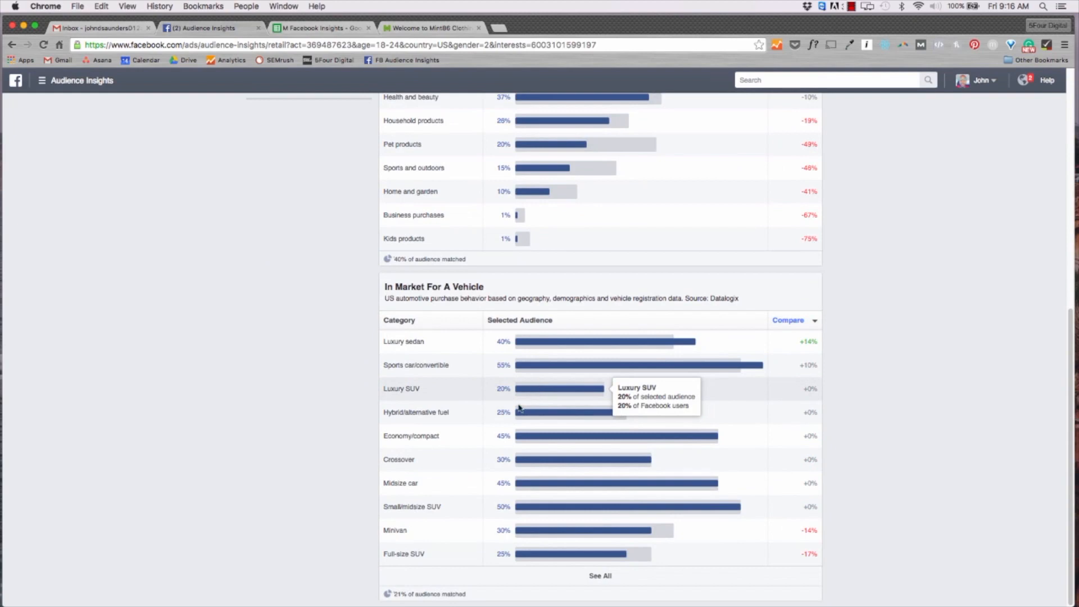
mouse_move(544, 322)
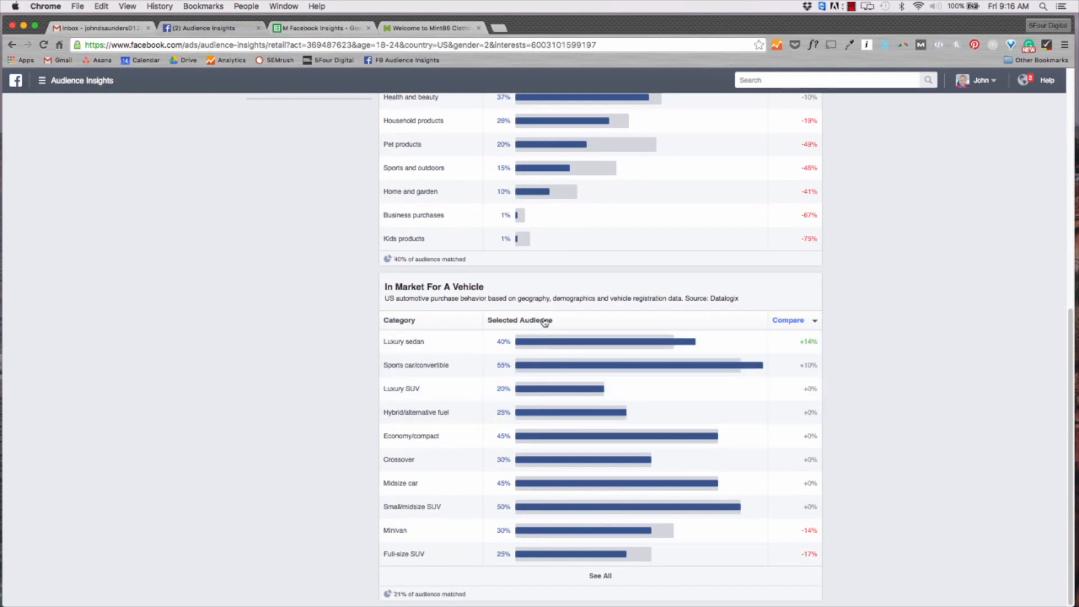
left_click(519, 320)
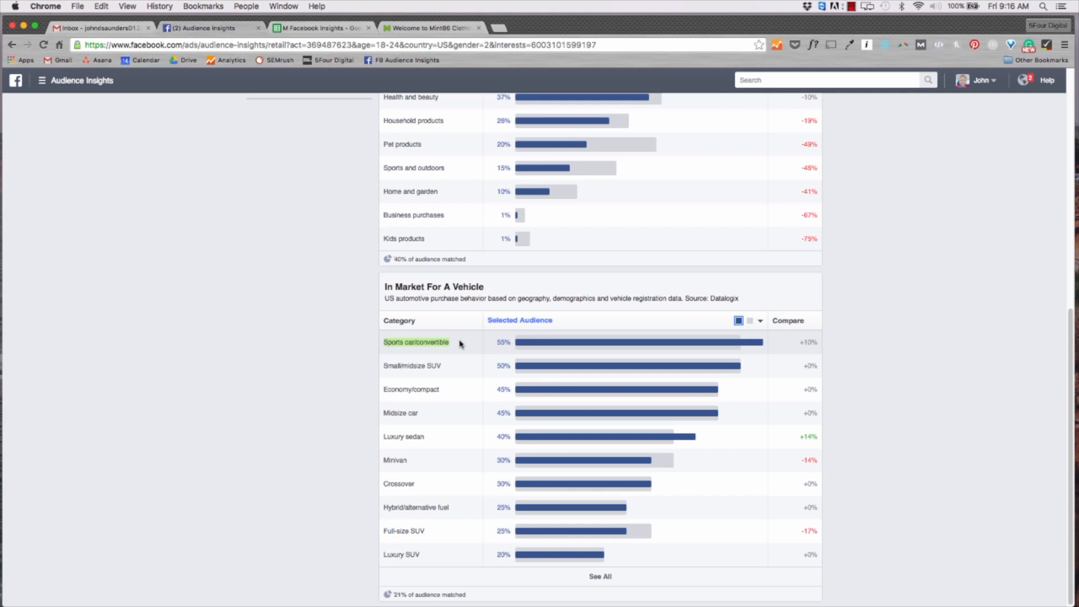
mouse_move(541, 337)
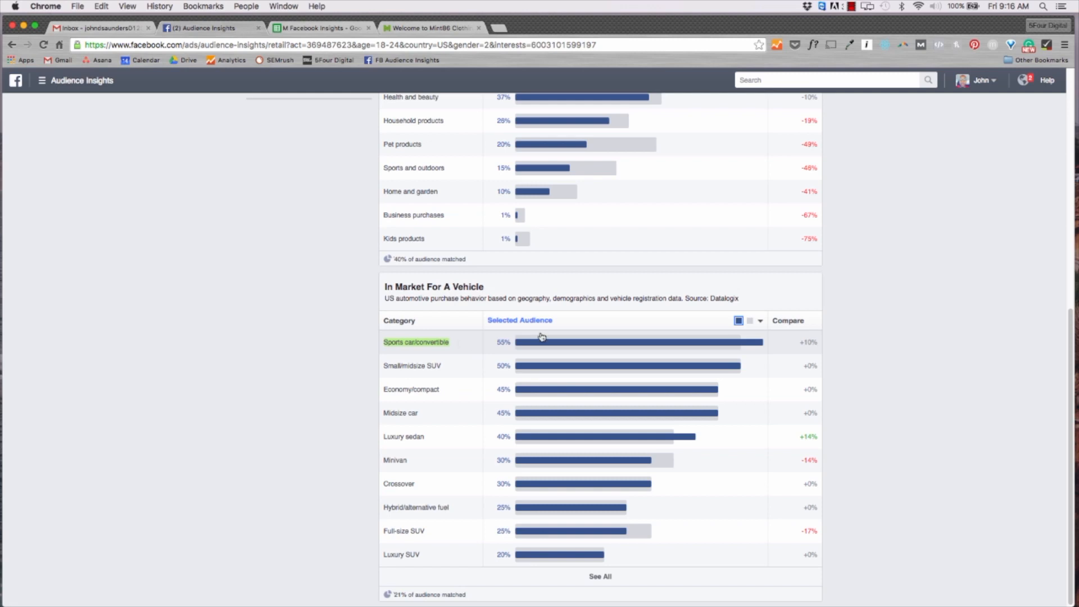
Glance at the Google Sheets persona table and come back to Audience Insights
scroll("up", 3)
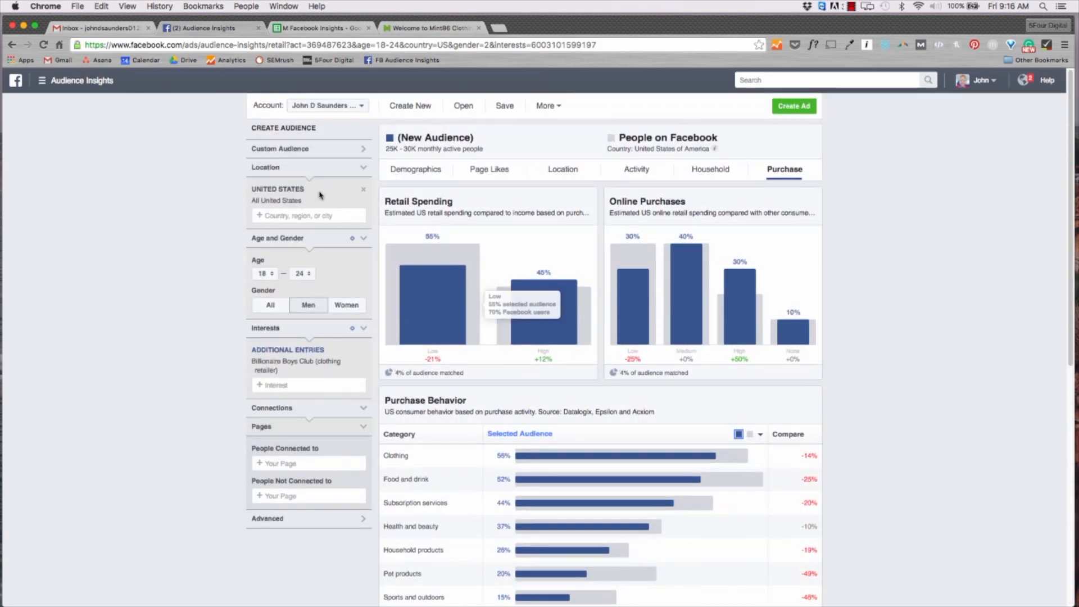
mouse_move(353, 122)
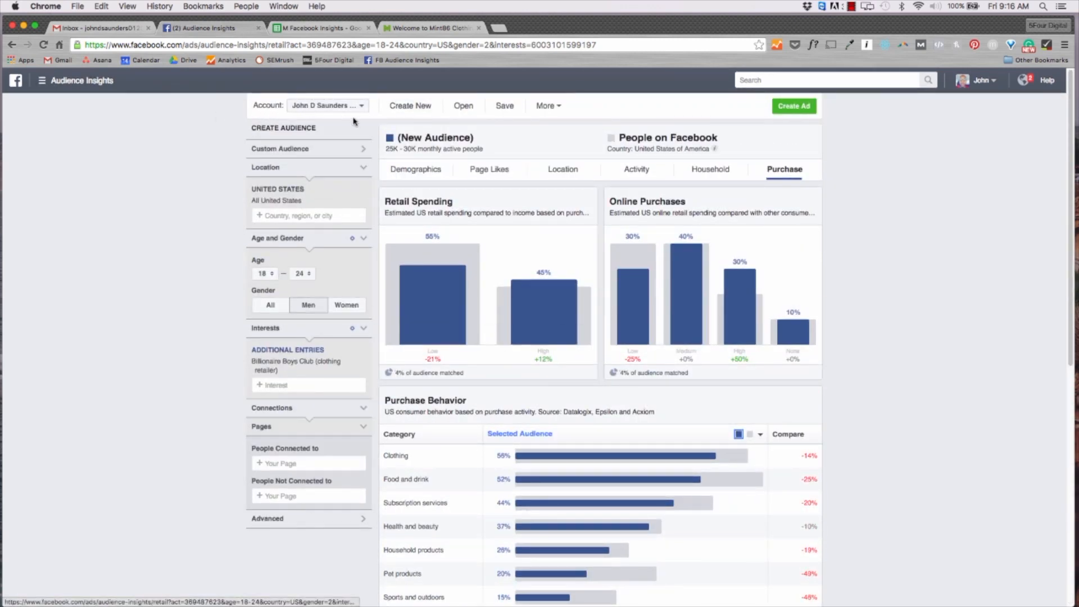
mouse_move(522, 193)
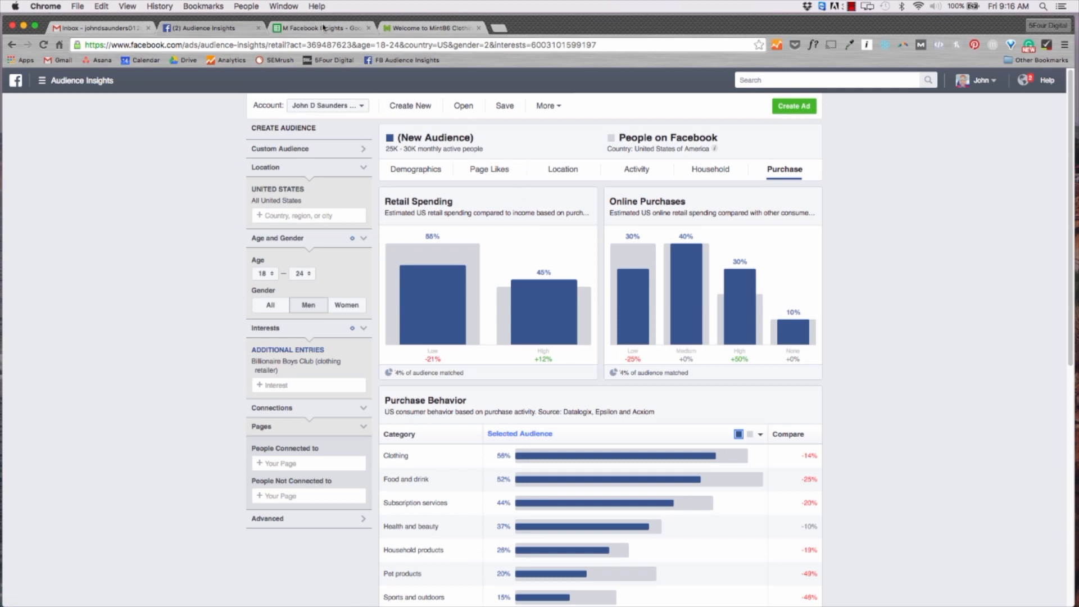
left_click(319, 28)
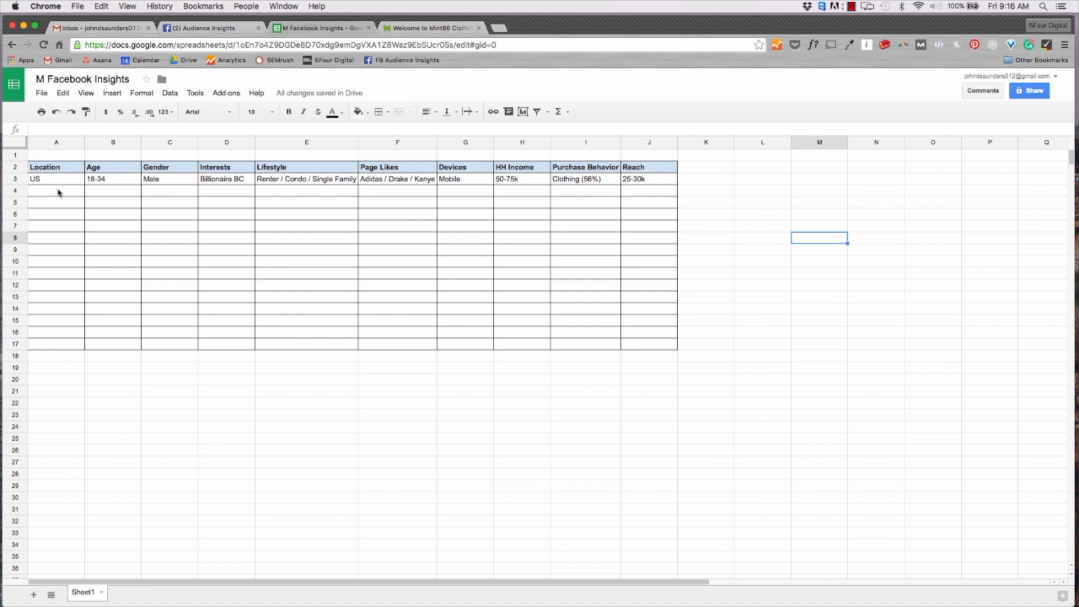
mouse_move(245, 19)
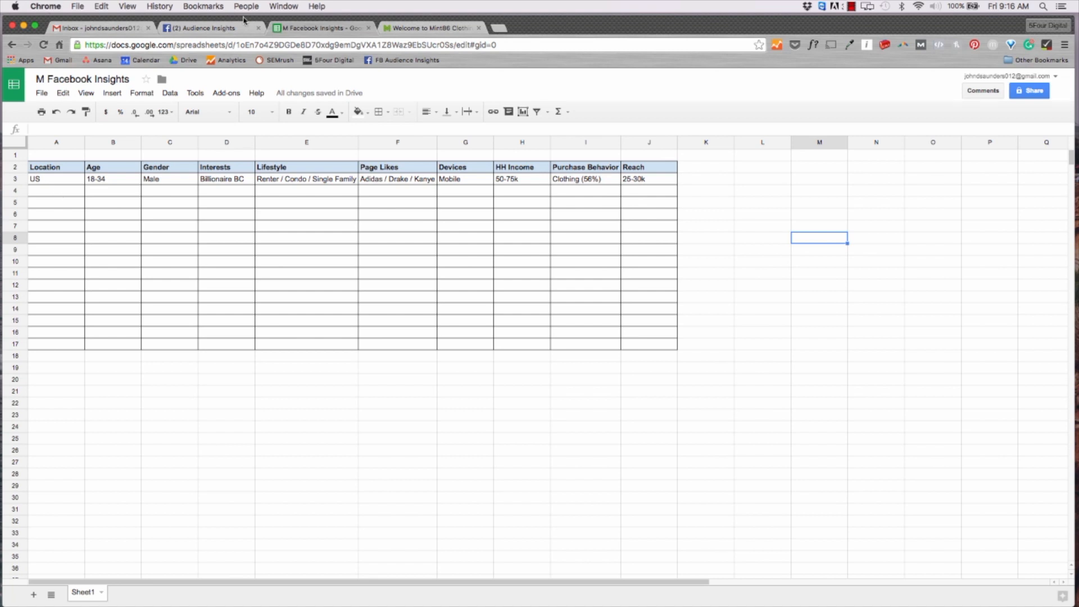
left_click(199, 28)
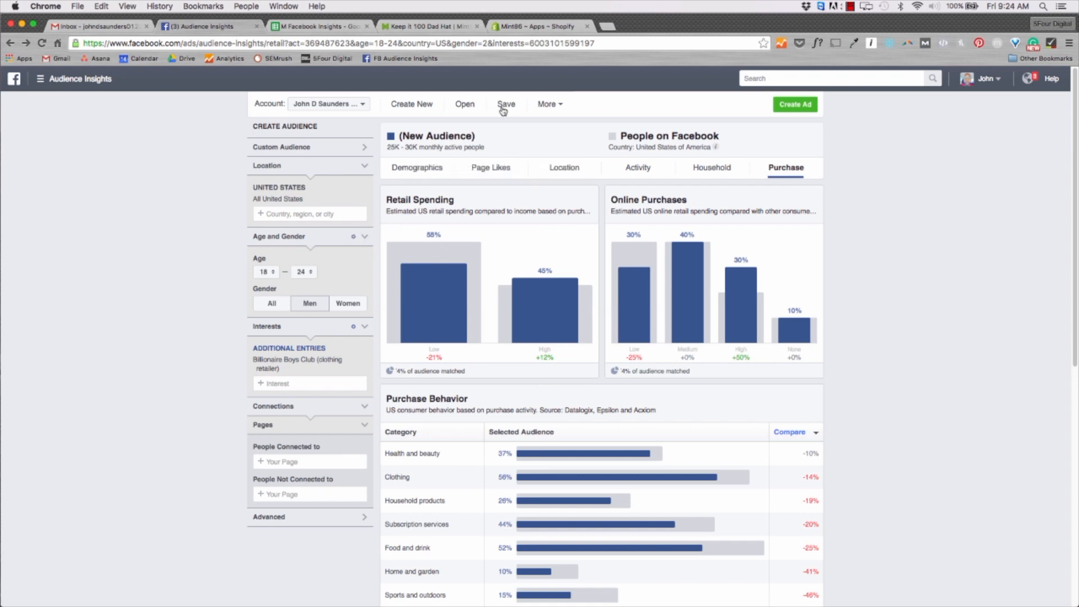
Name the saved audience BBClub18-24, checking the persona sheet before returning to the dialog
left_click(505, 104)
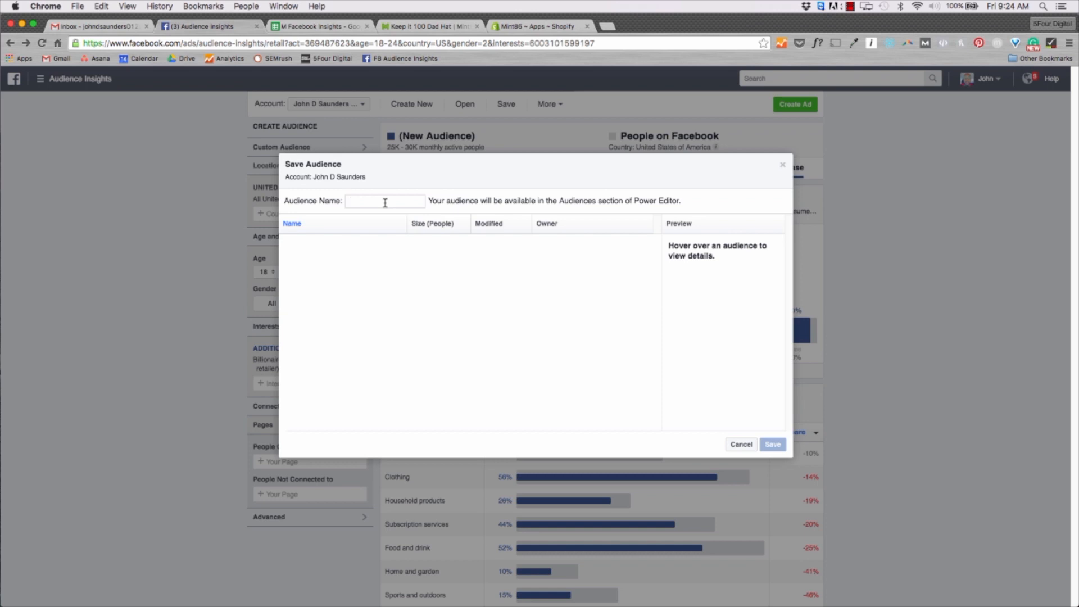
type("BBClub")
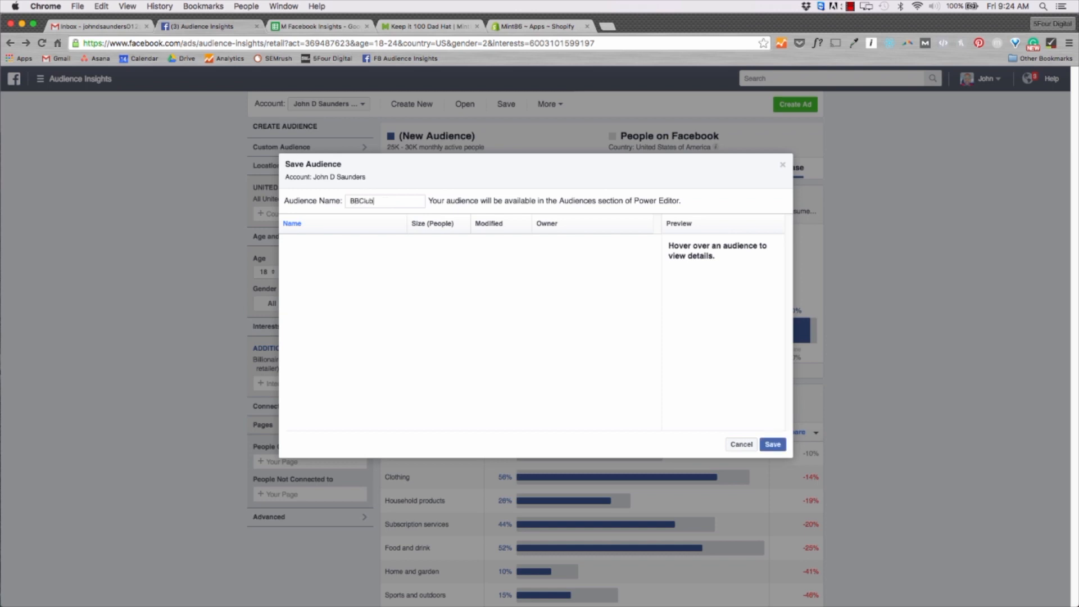
type("18-24")
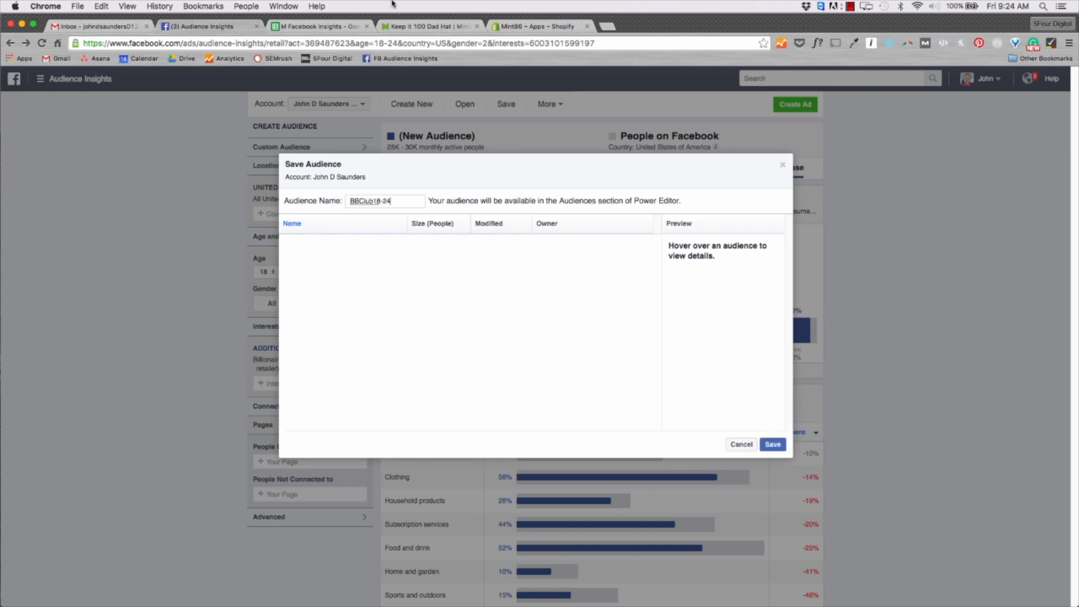
left_click(318, 26)
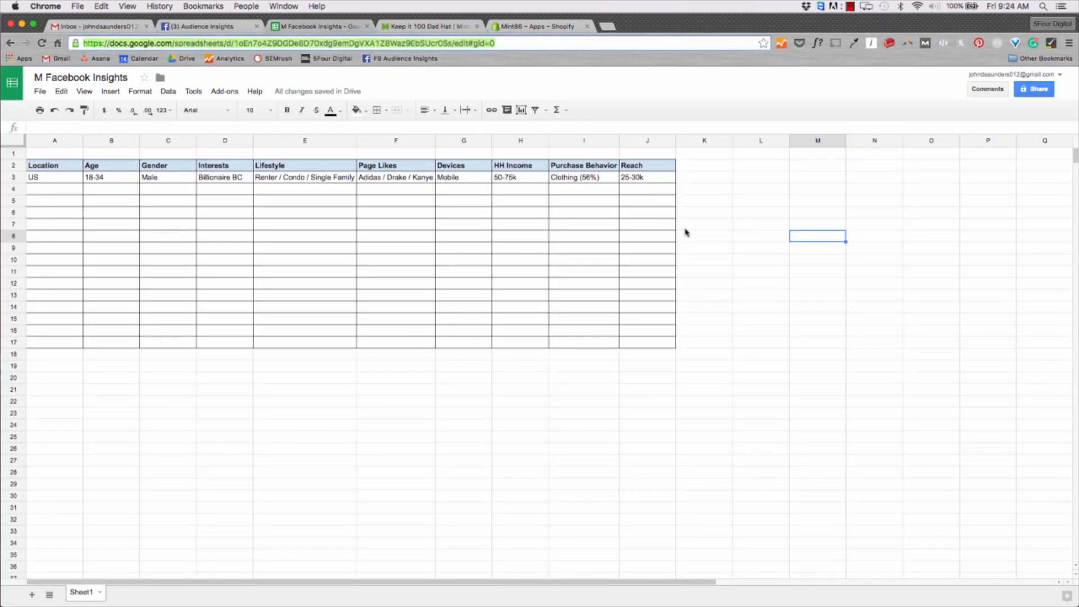
mouse_move(224, 29)
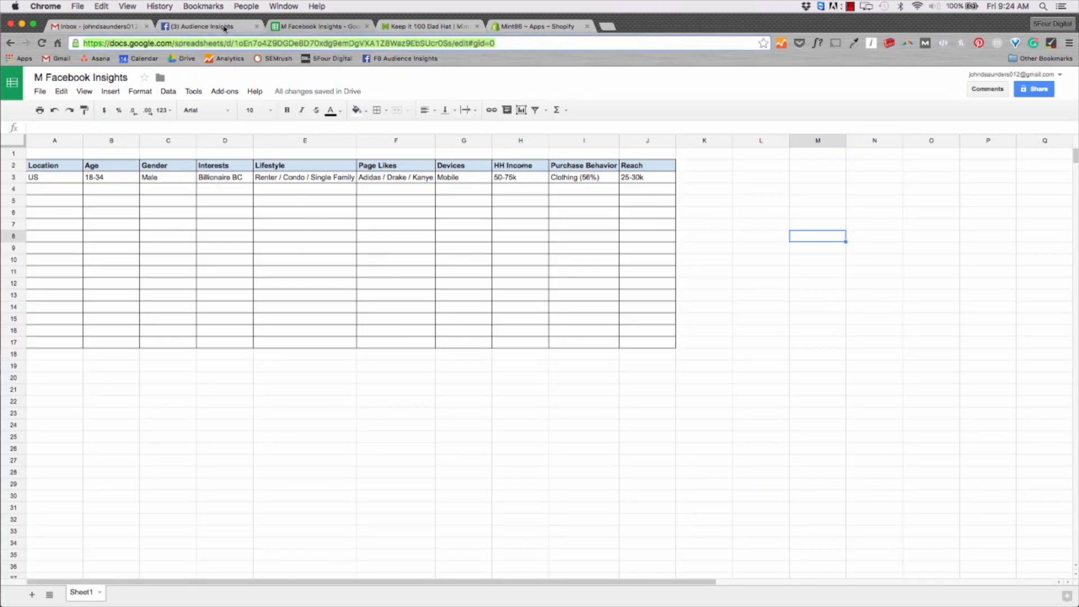
left_click(200, 27)
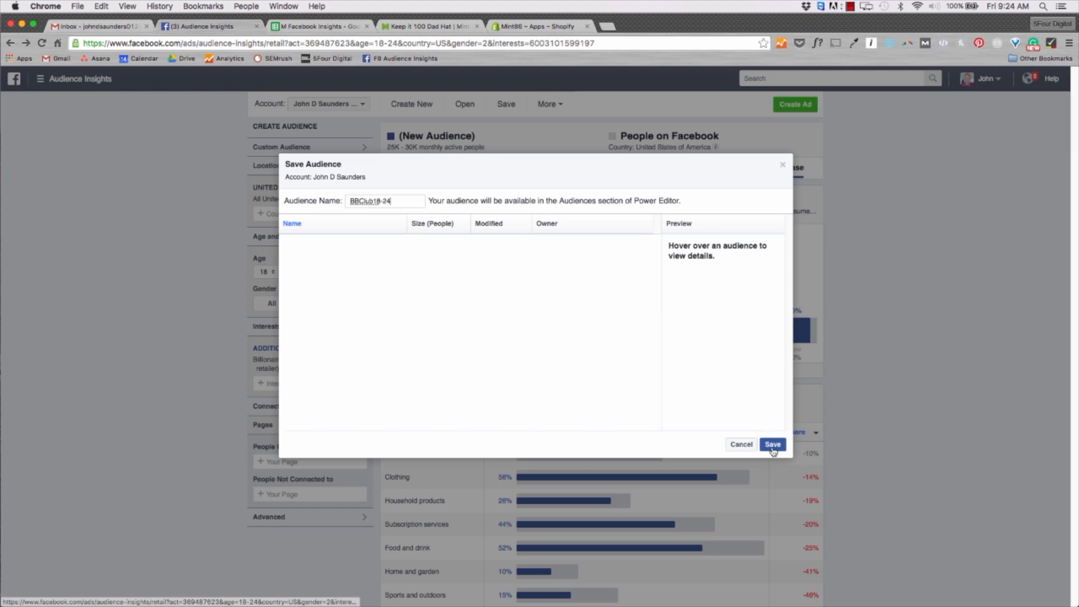